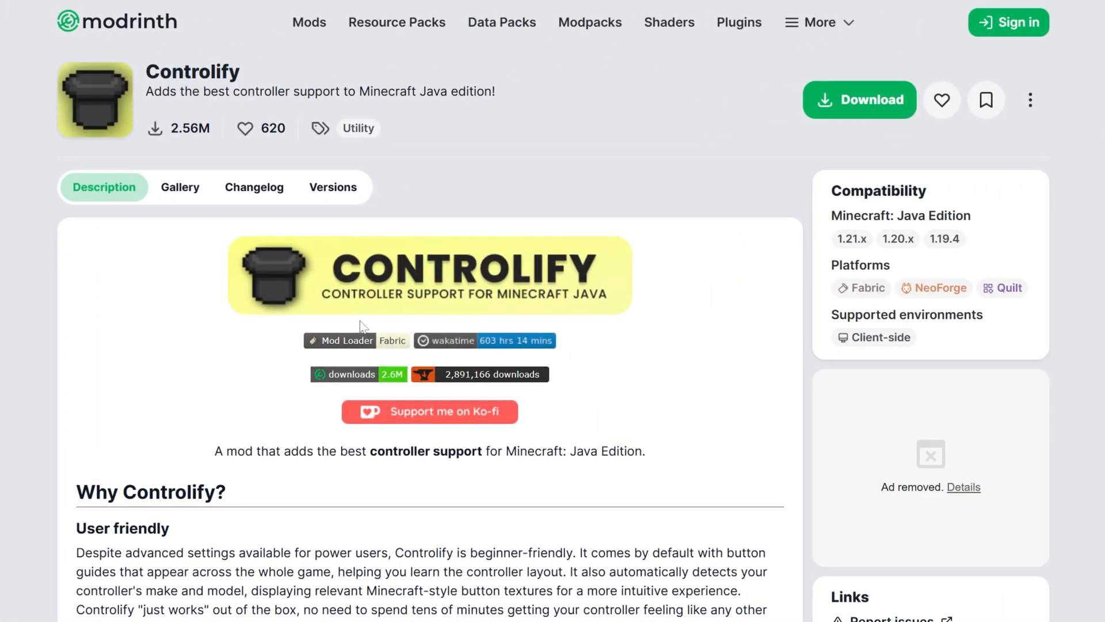
mouse_move(664, 311)
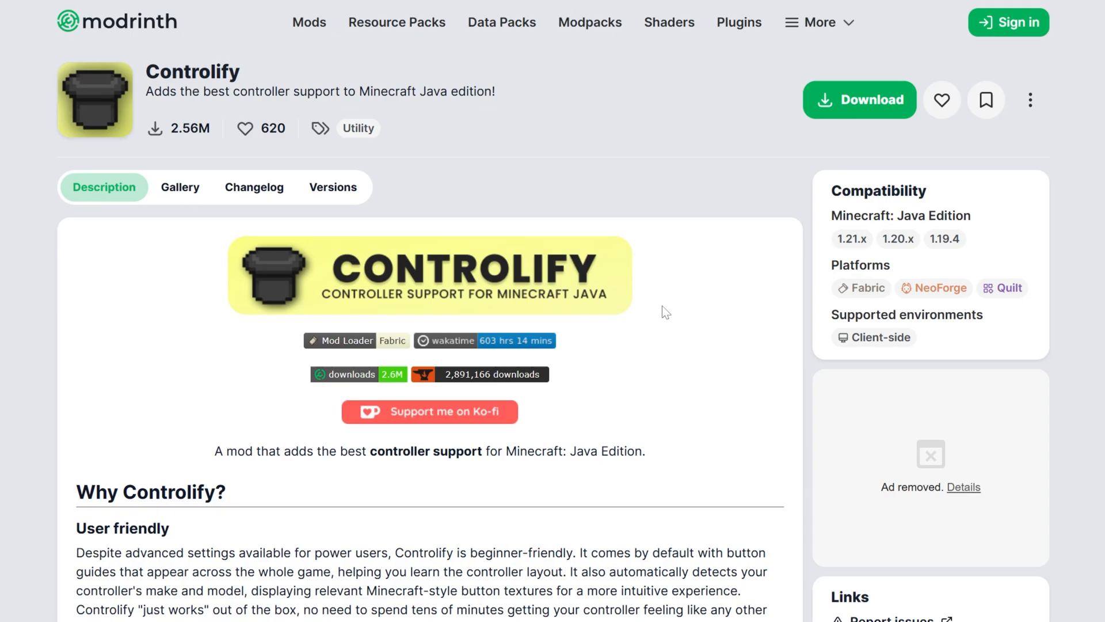
Filter Controlify's versions to Fabric 1.21.3 and download the 2.0.0-beta.19 build.
scroll(down, 3)
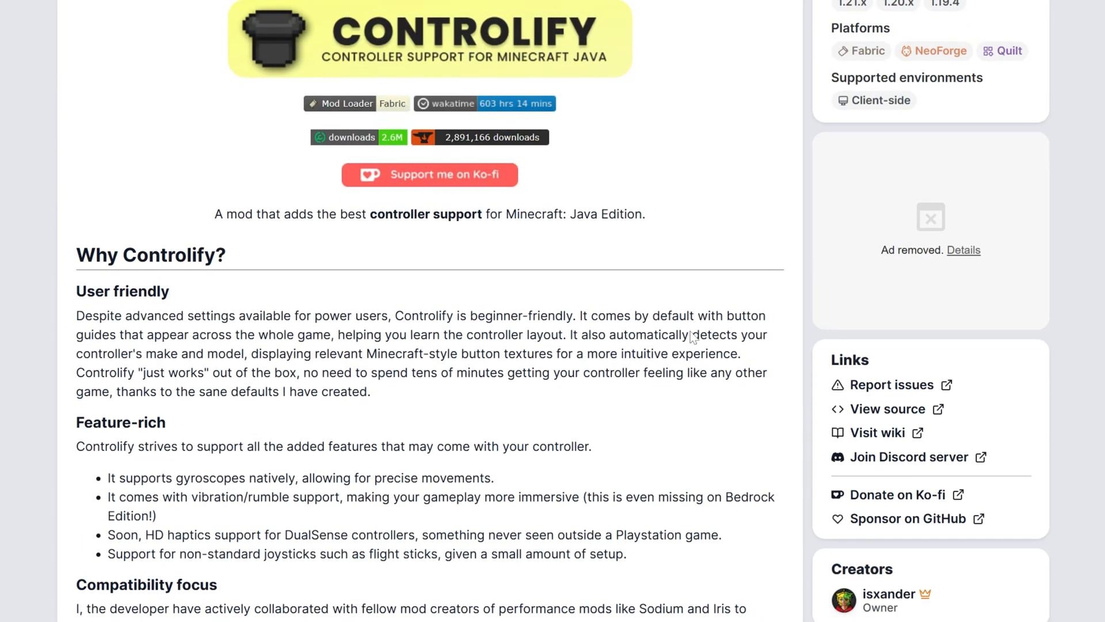
scroll(down, 3)
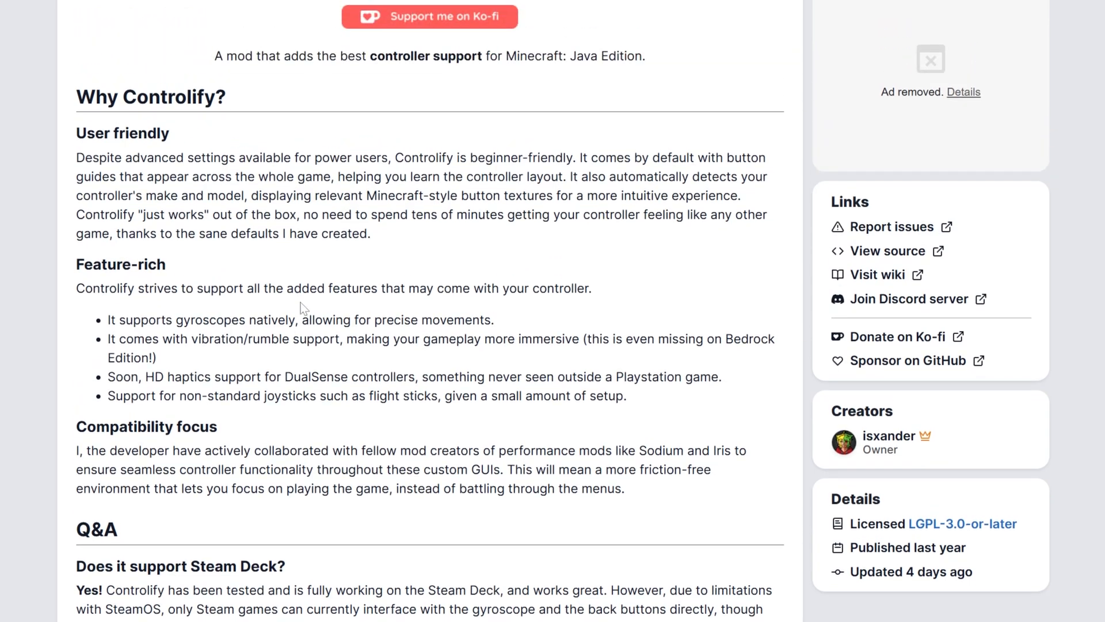
scroll(up, 3)
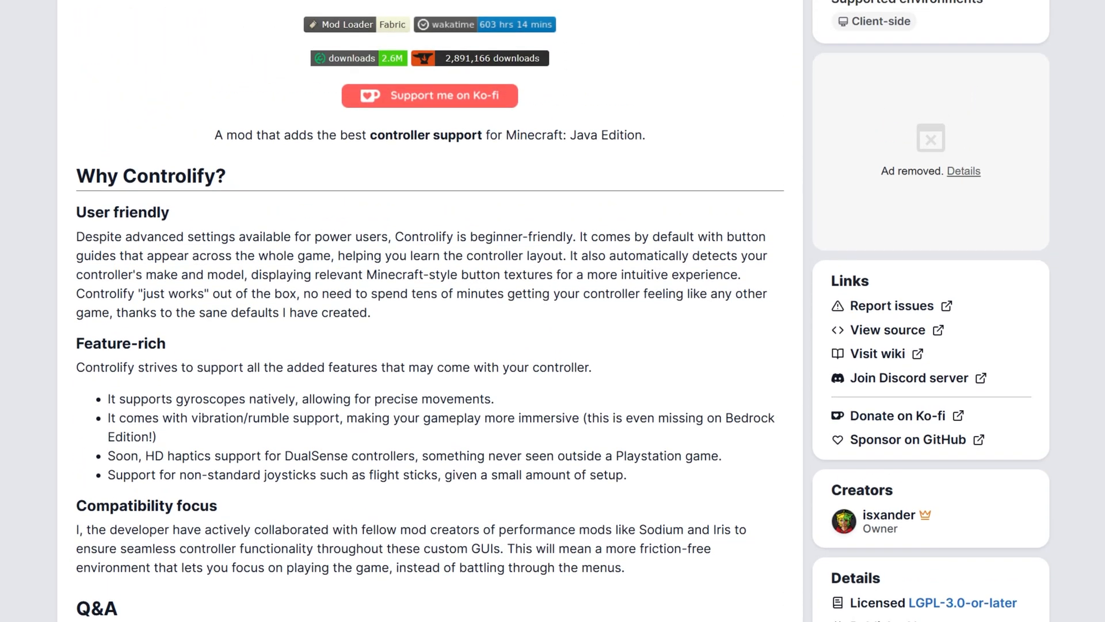
scroll(up, 3)
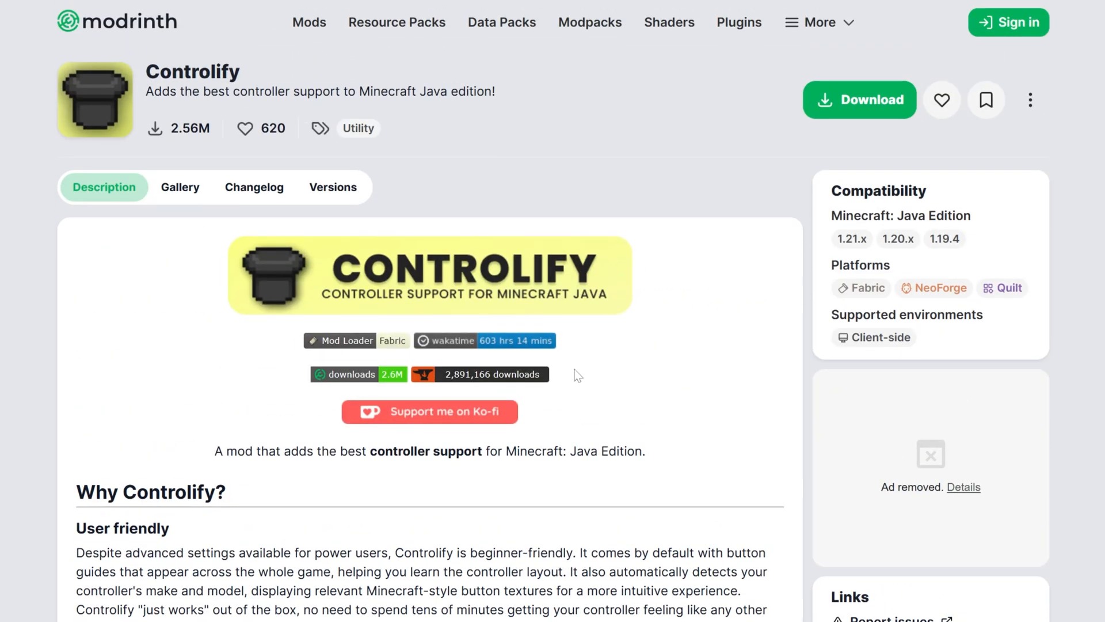
mouse_move(666, 402)
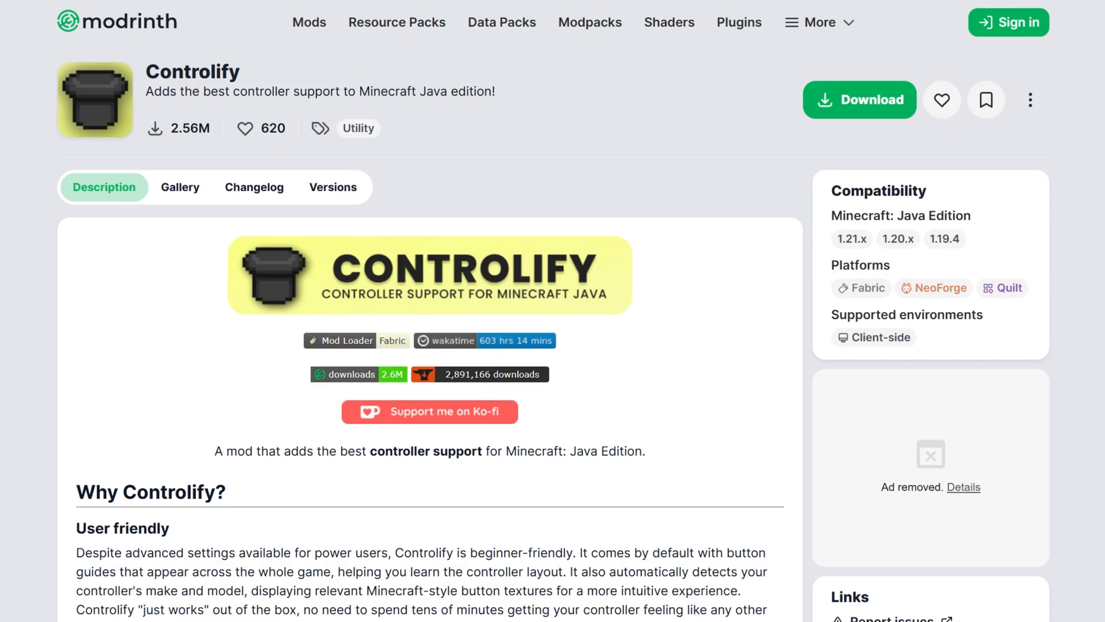
mouse_move(324, 183)
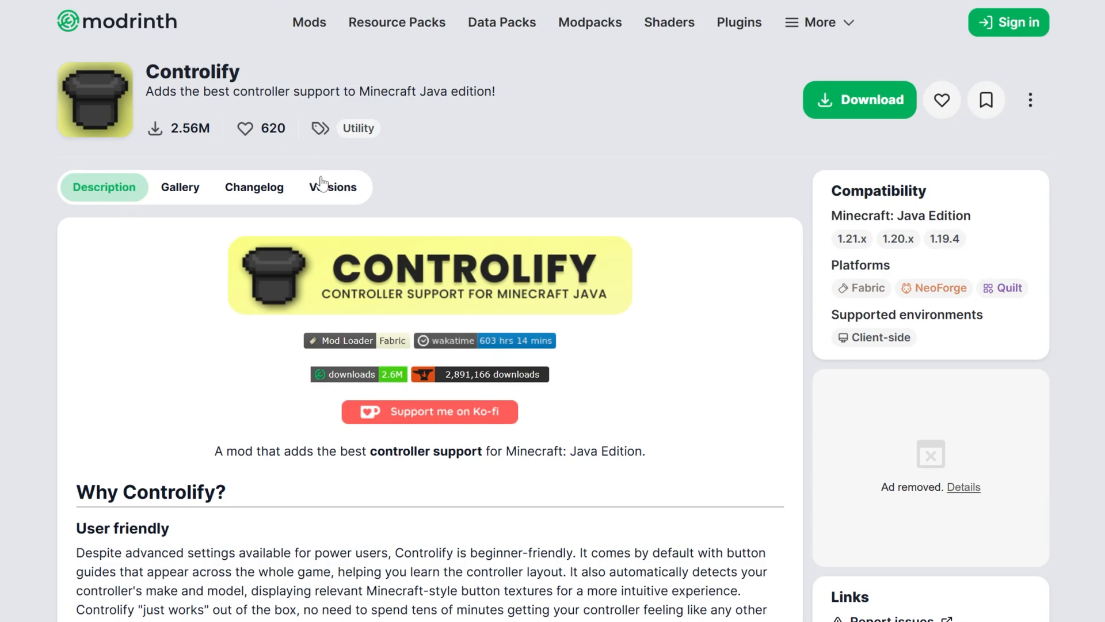
click(333, 187)
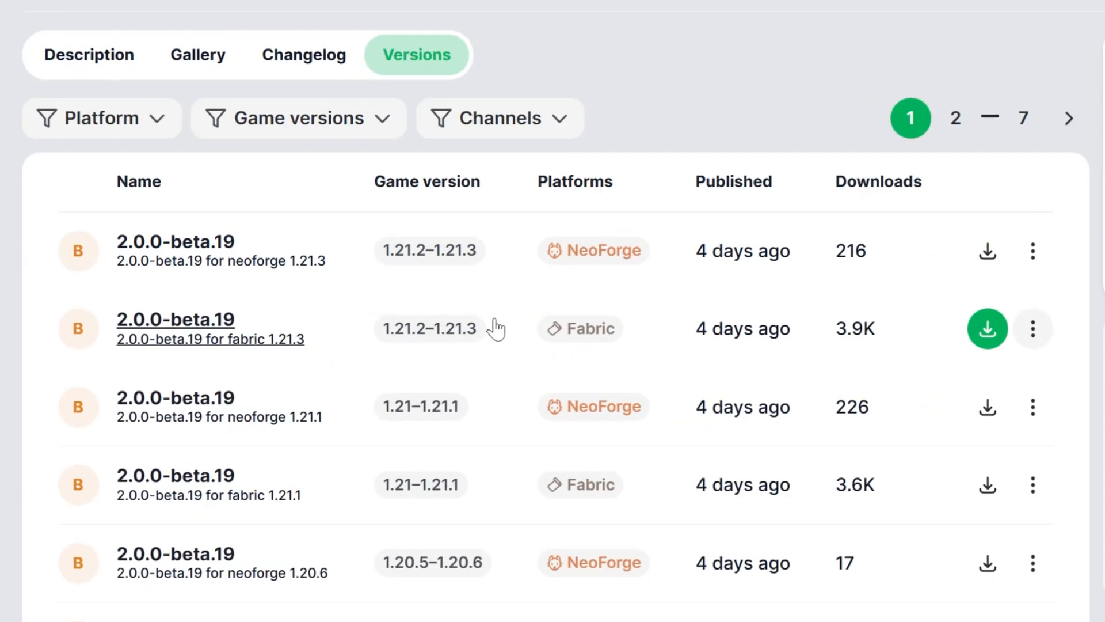
mouse_move(100, 132)
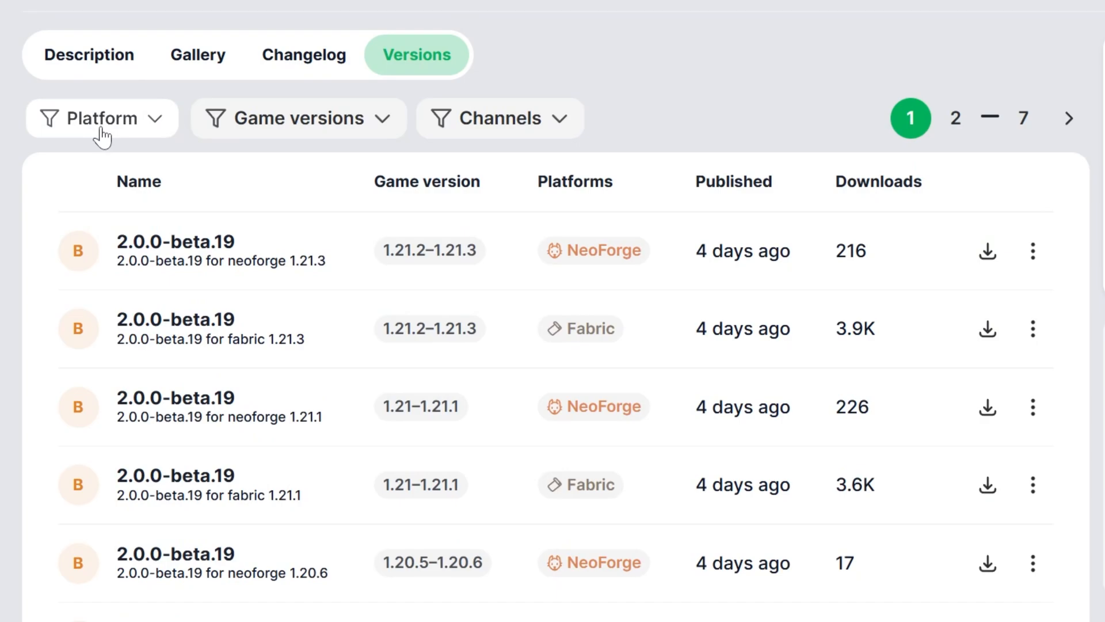
click(100, 118)
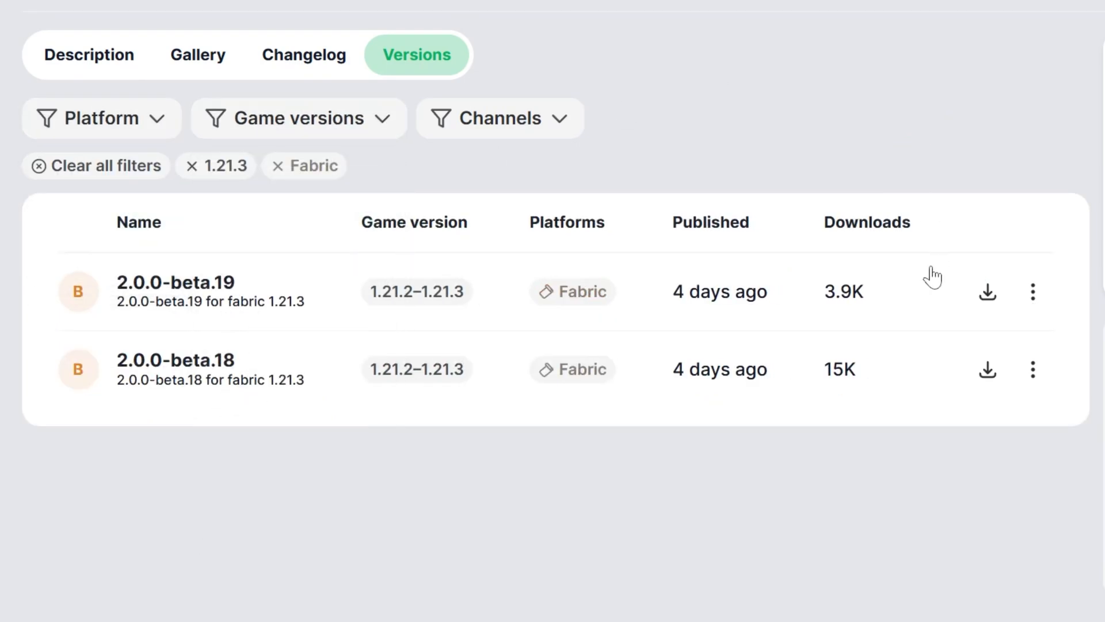
mouse_move(987, 292)
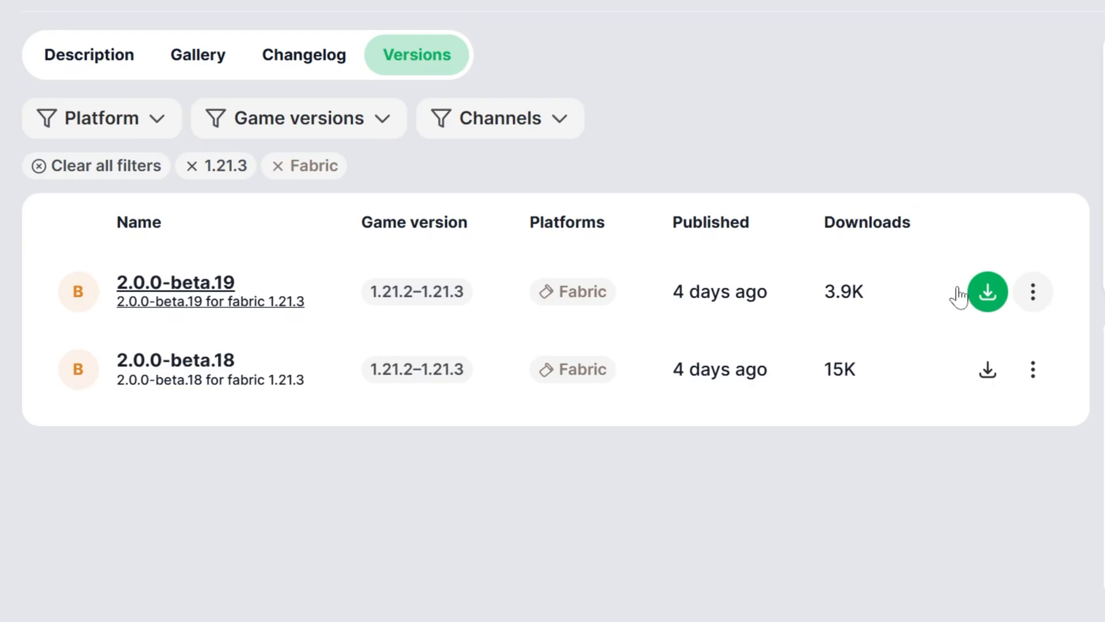
click(991, 292)
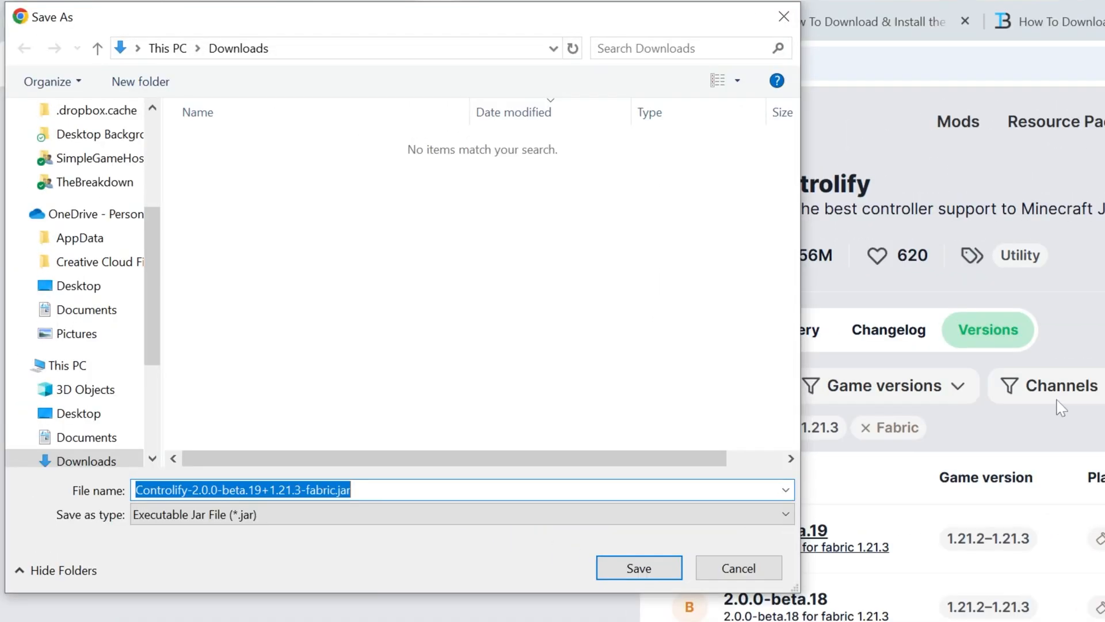
mouse_move(566, 576)
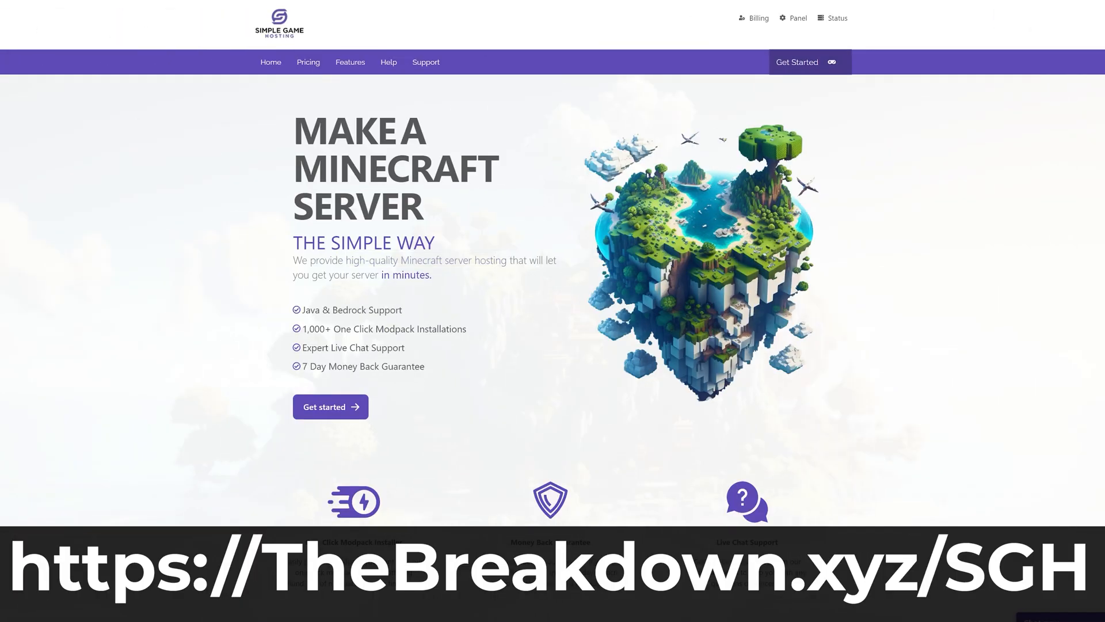
scroll(down, 3)
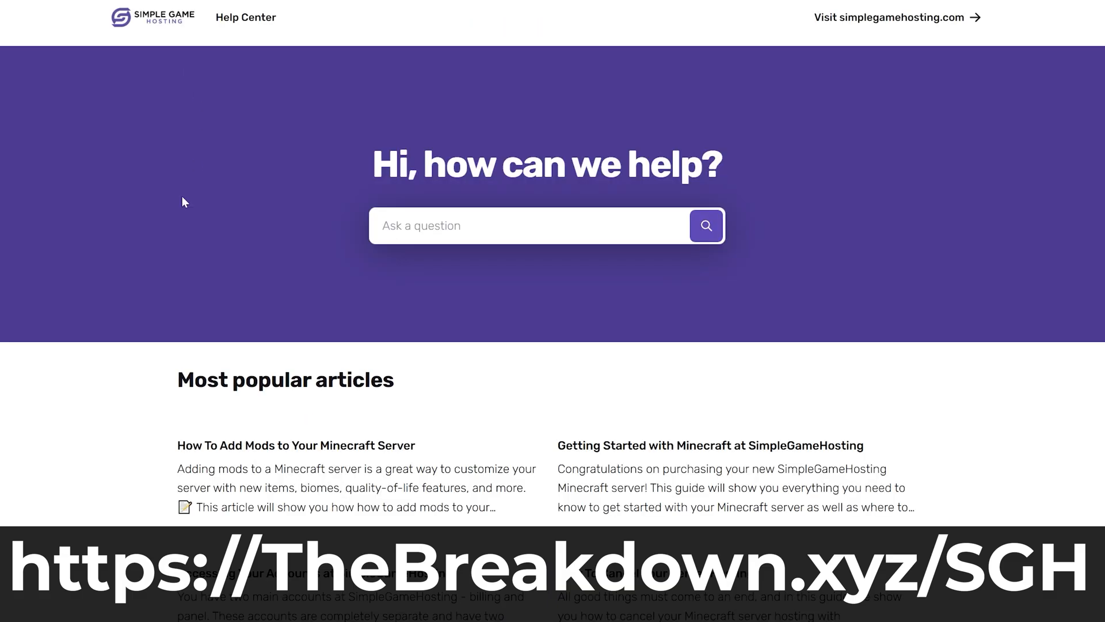
scroll(down, 3)
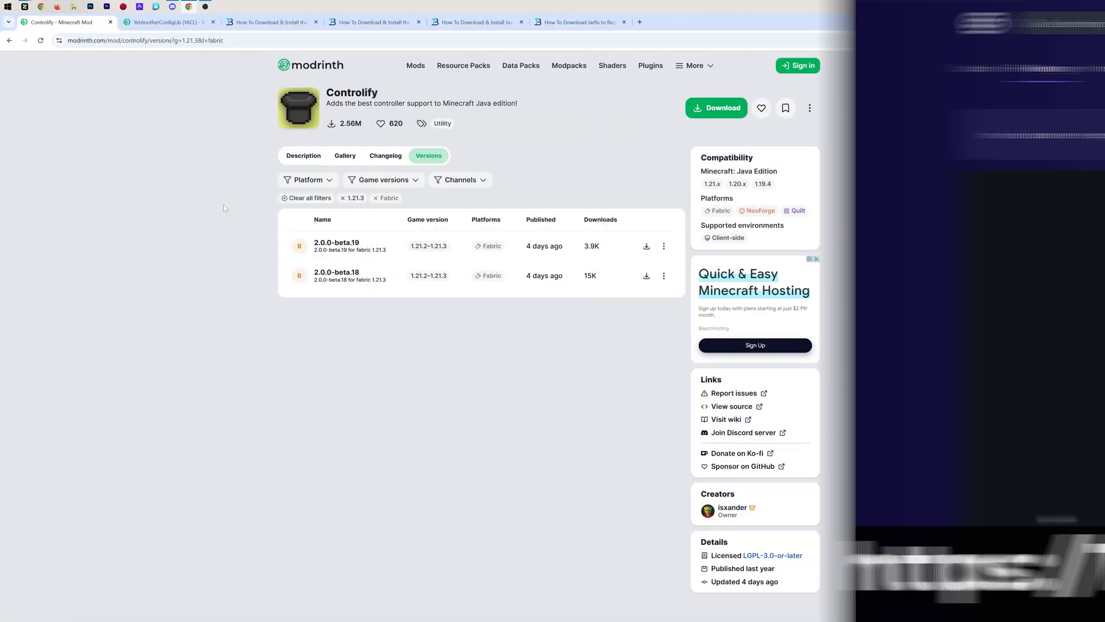
Switch between the YetAnotherConfigLib and Controlify tabs, ending on YetAnotherConfigLib's page.
click(166, 22)
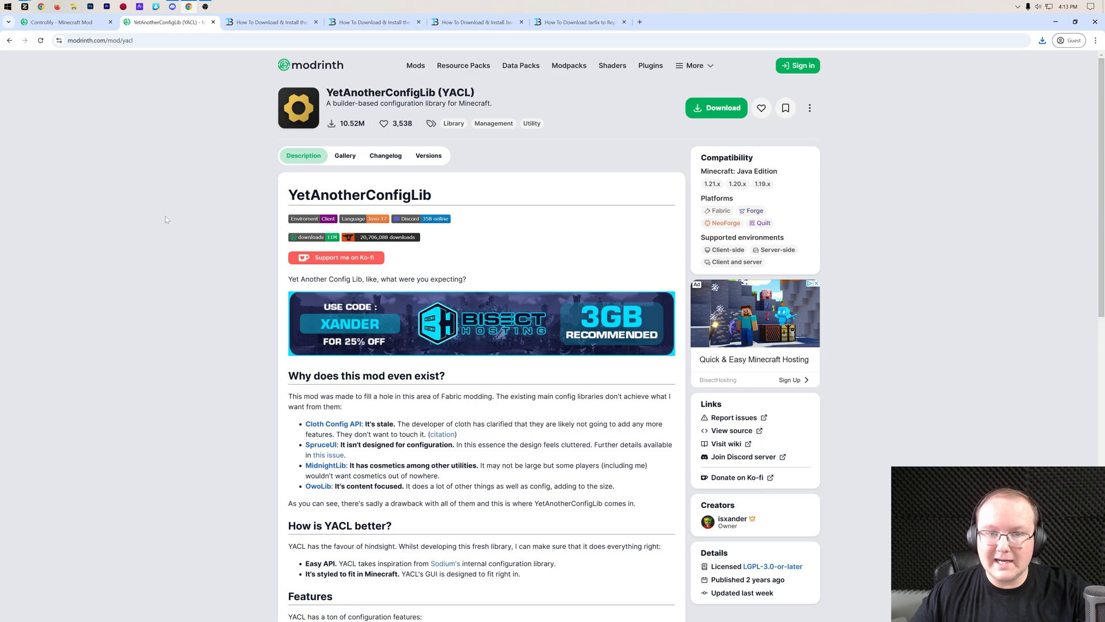
double_click(436, 104)
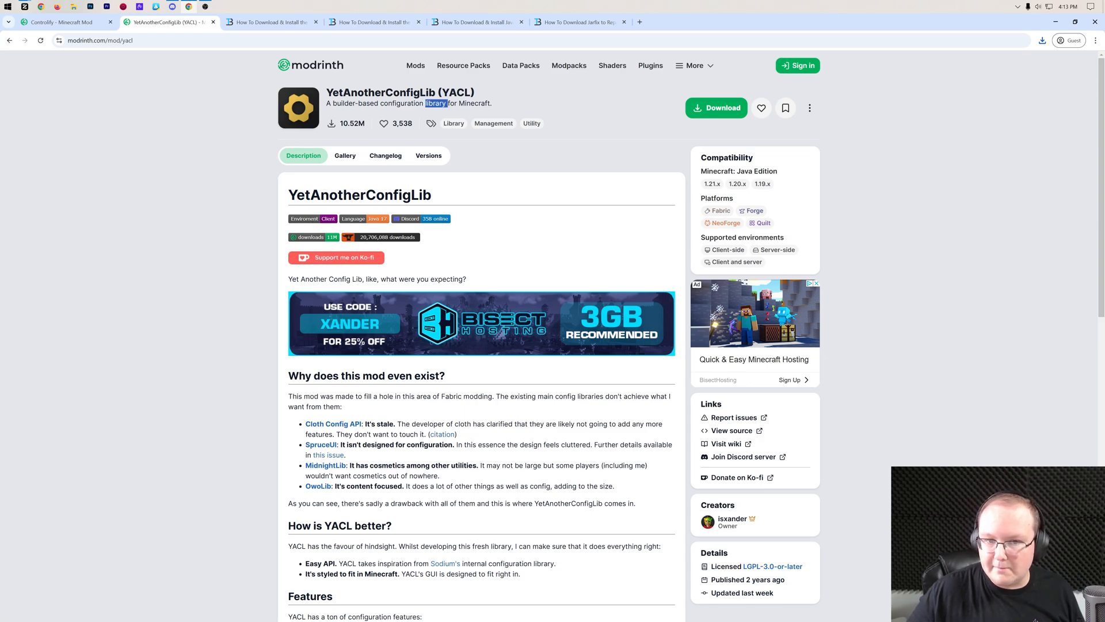
click(57, 22)
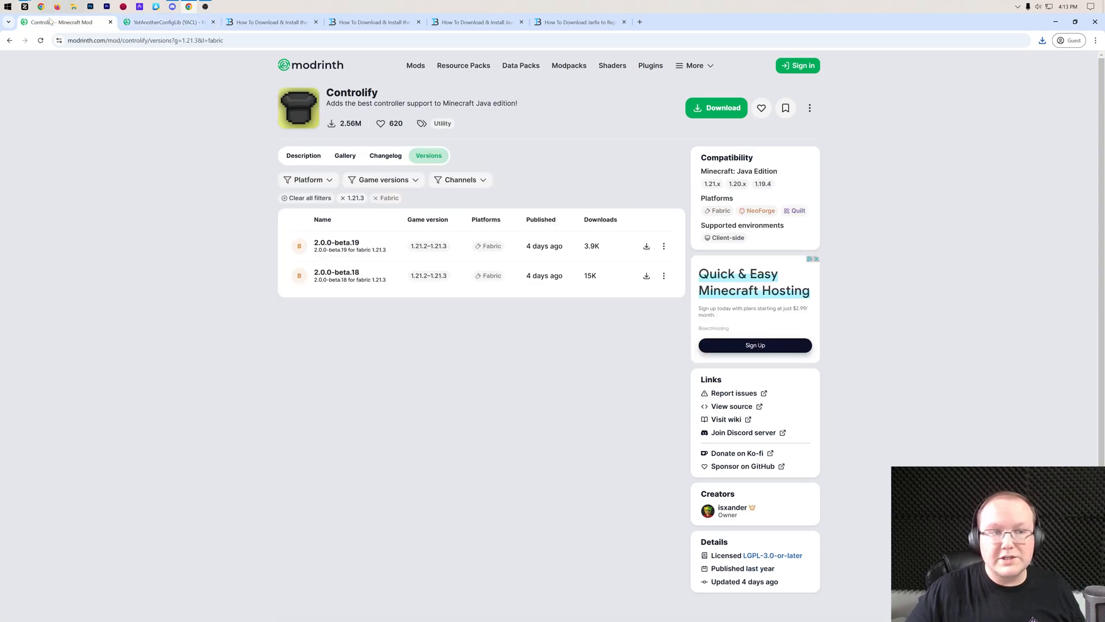
click(164, 22)
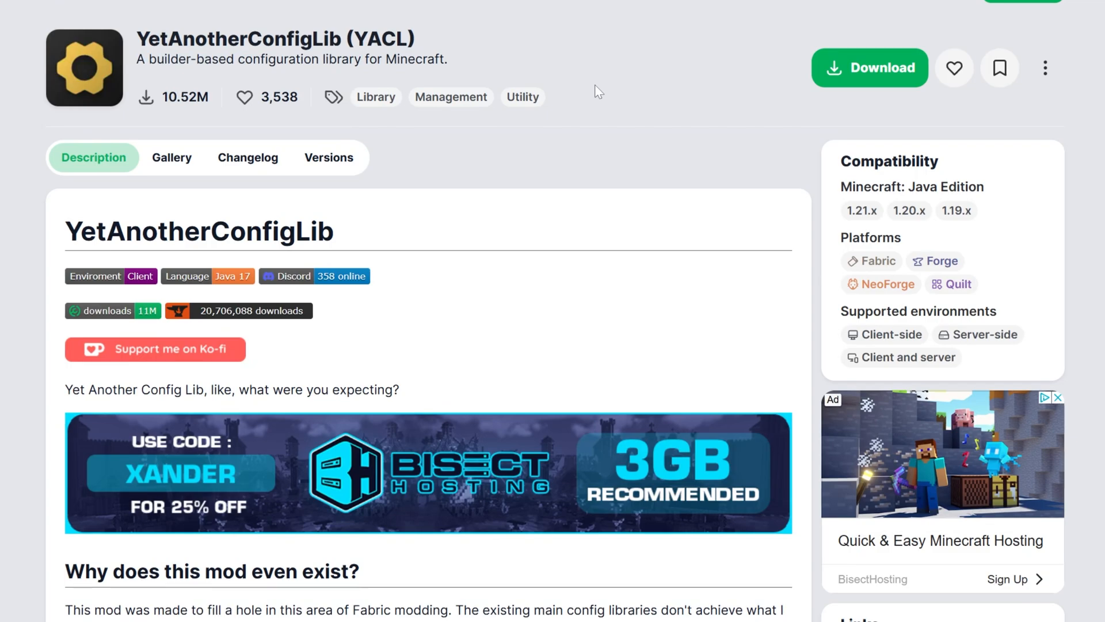
Filter YetAnotherConfigLib versions to Fabric 1.21.3 and download 3.6.1+1.21.2-fabric.
click(328, 157)
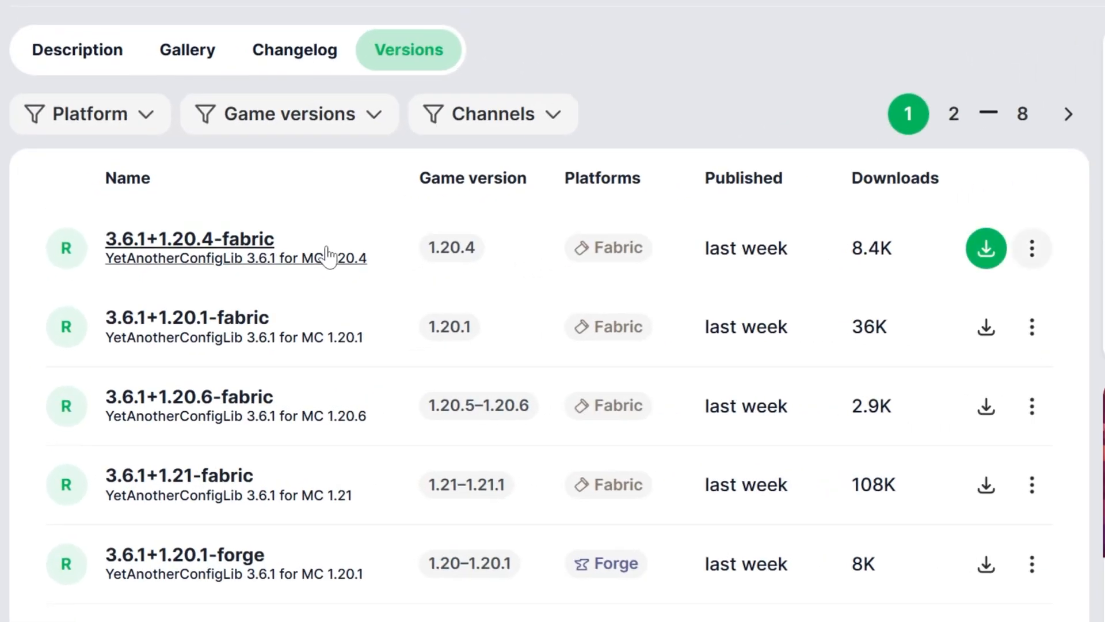
mouse_move(394, 144)
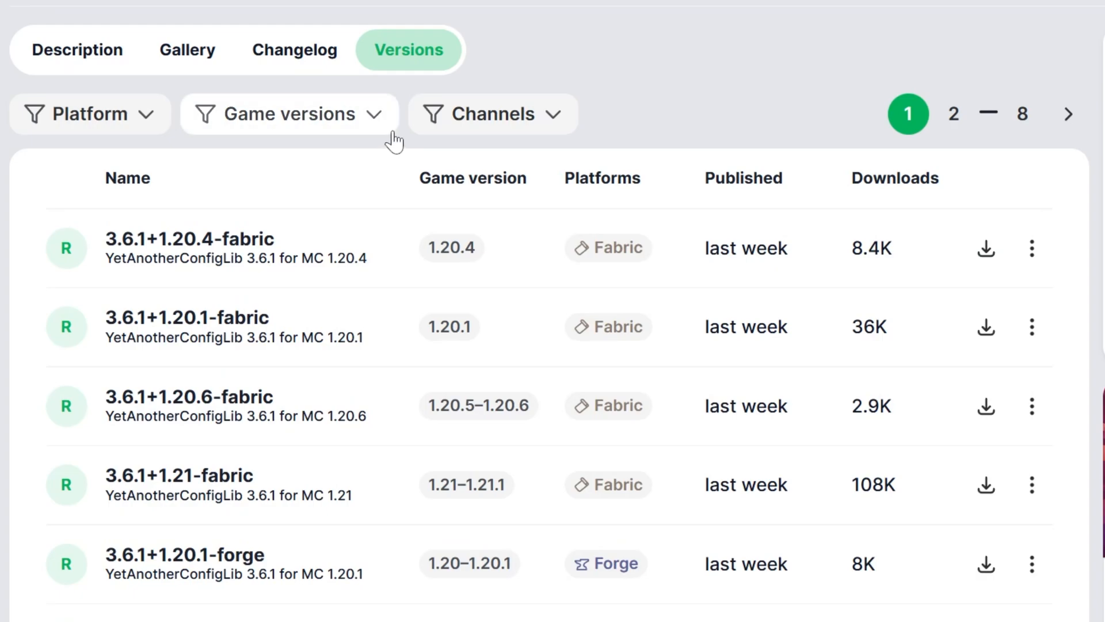
click(89, 114)
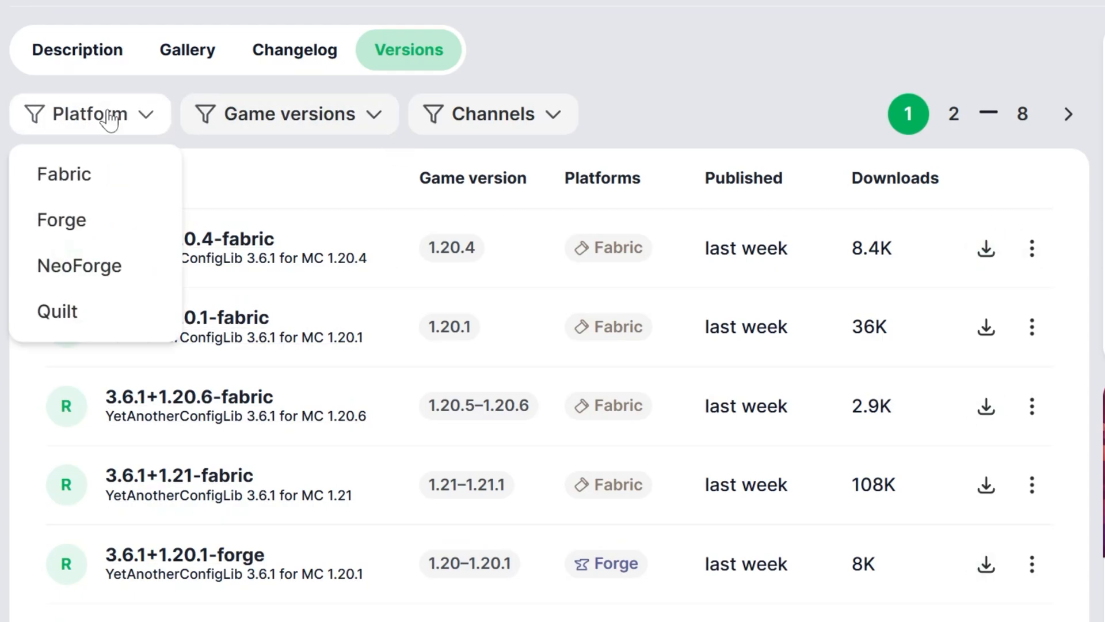
click(65, 173)
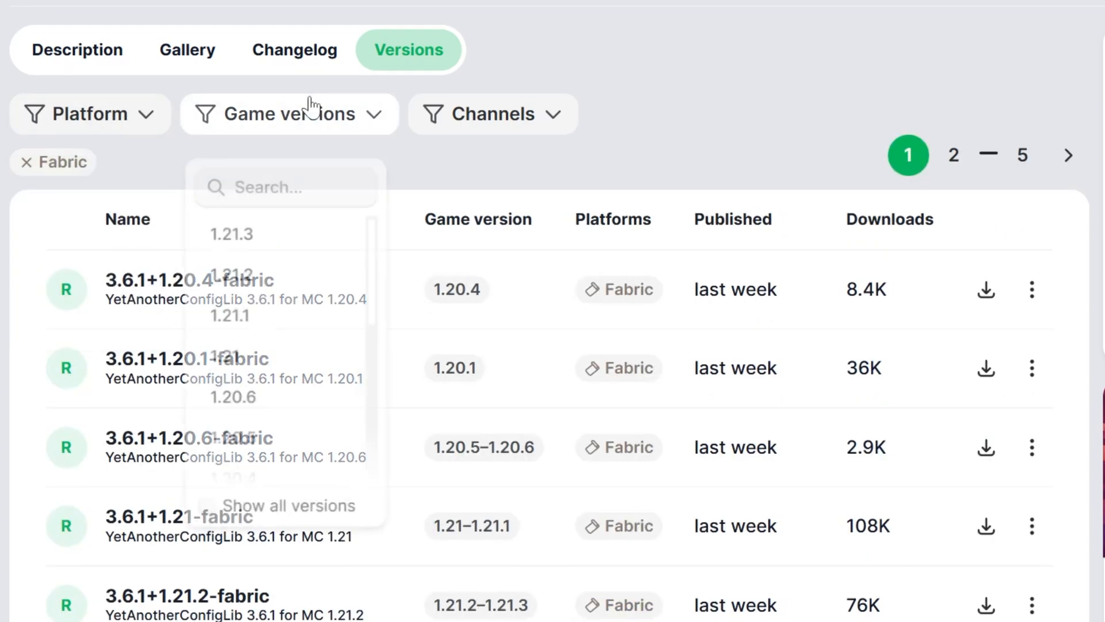
click(230, 233)
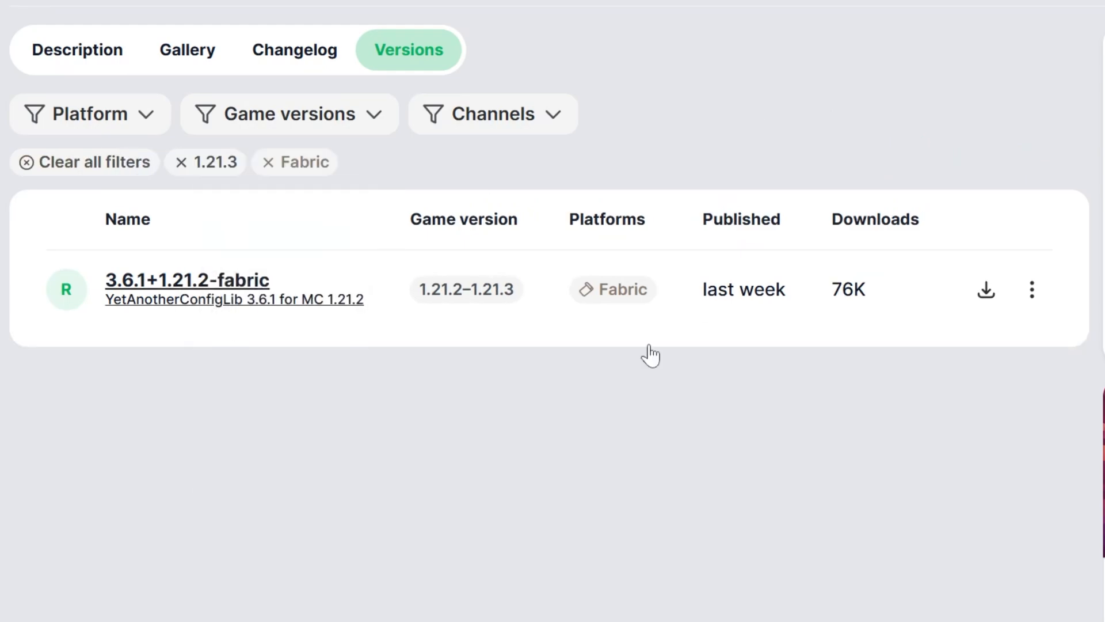
click(986, 289)
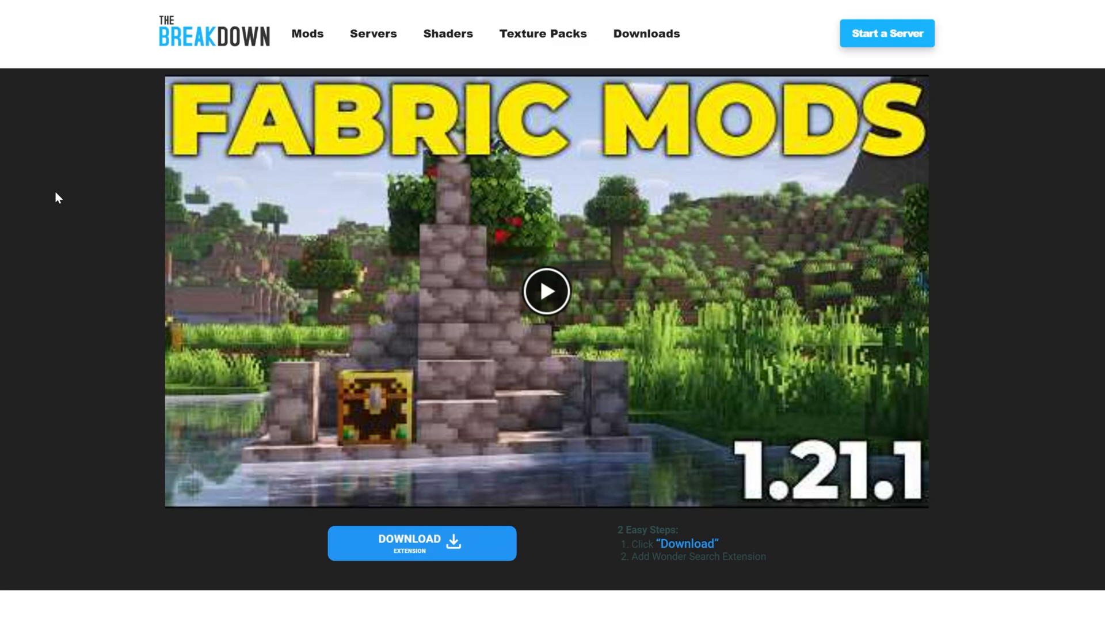
Download Fabric API 0.107.0+1.21.3 from CurseForge's Files list and save it to Downloads.
scroll(down, 3)
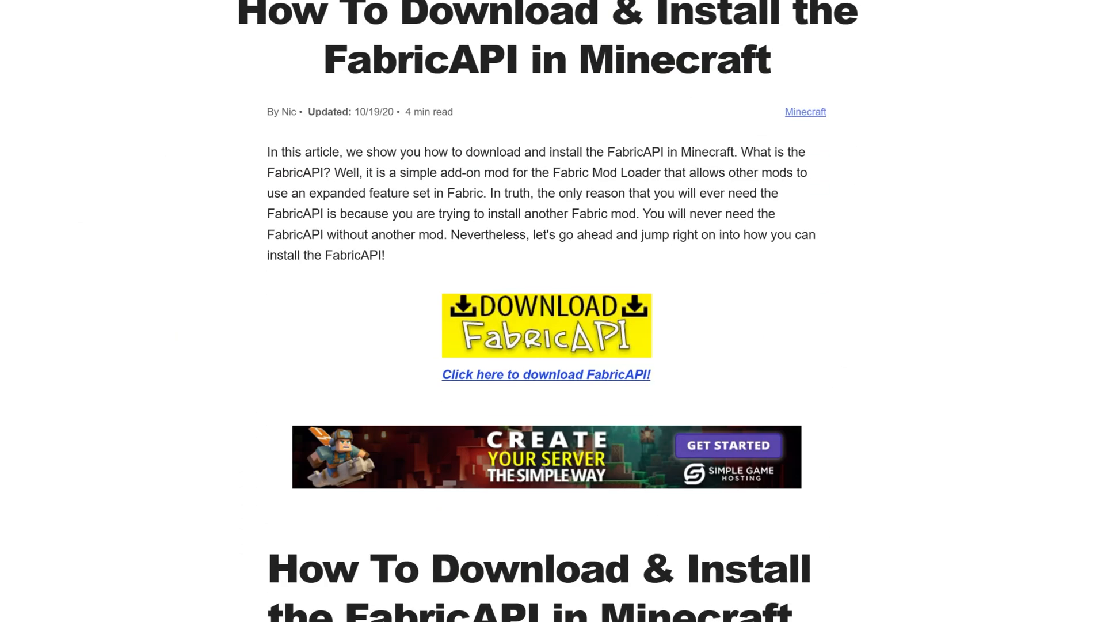
click(546, 374)
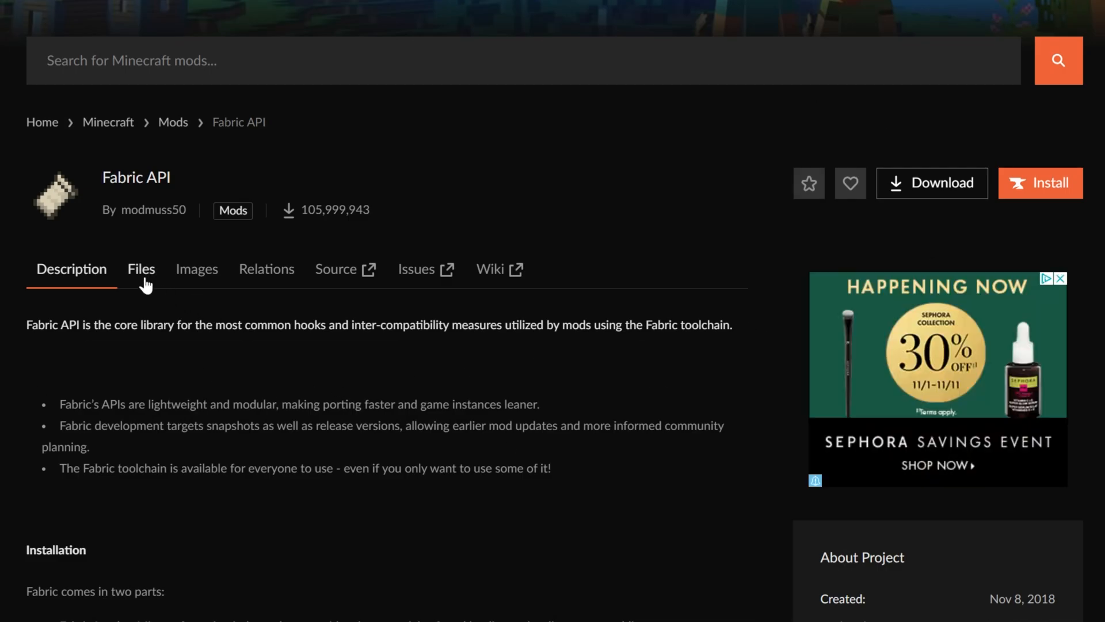
click(141, 269)
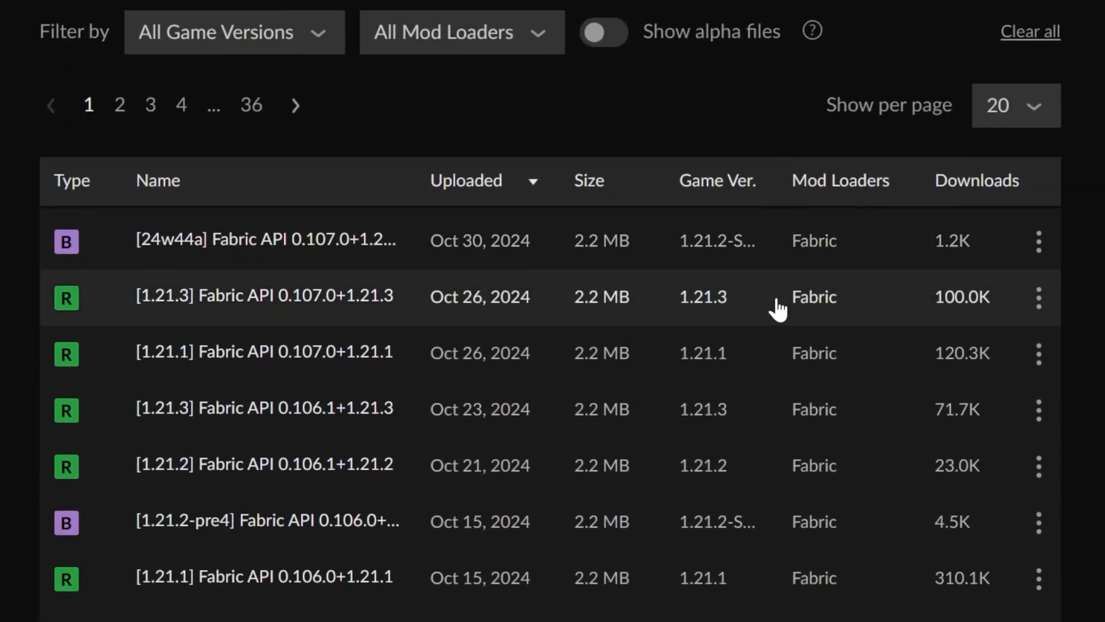
click(1039, 297)
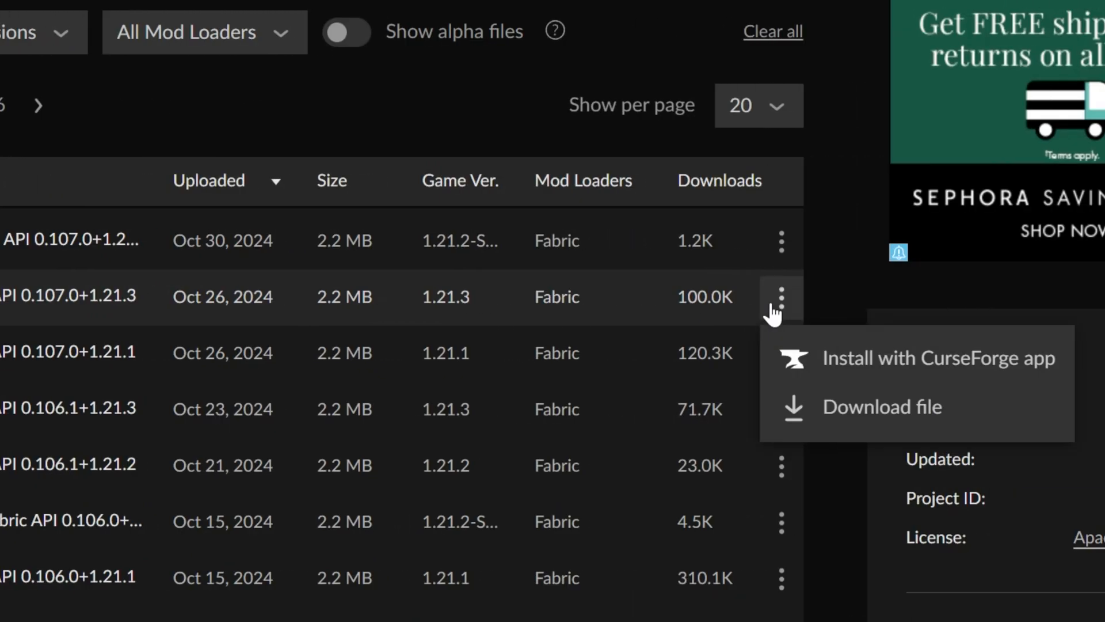
click(882, 406)
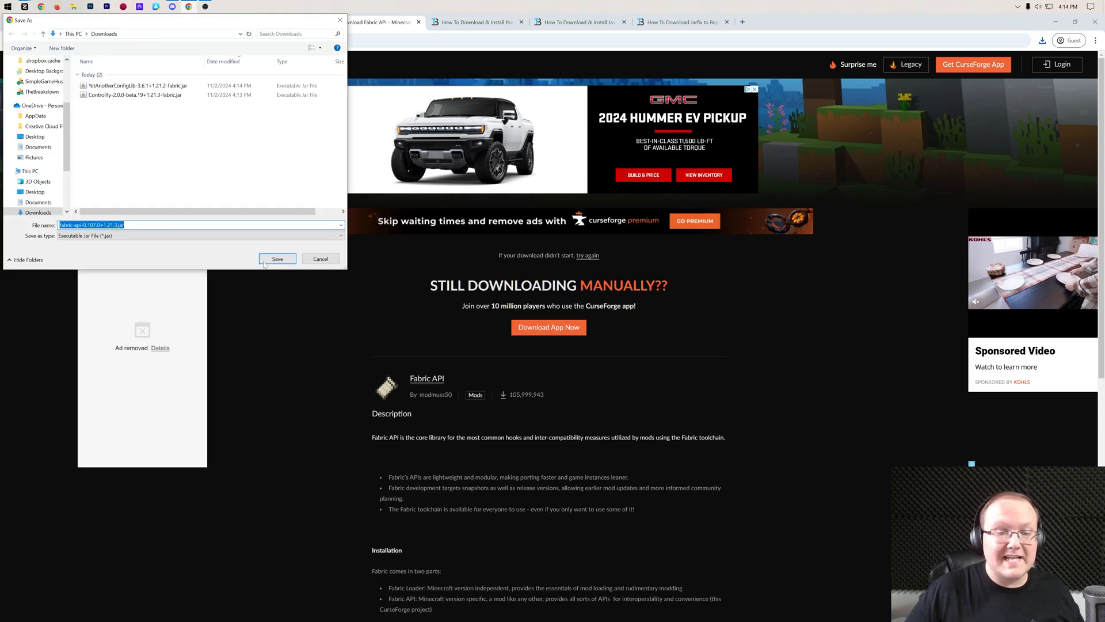
click(277, 258)
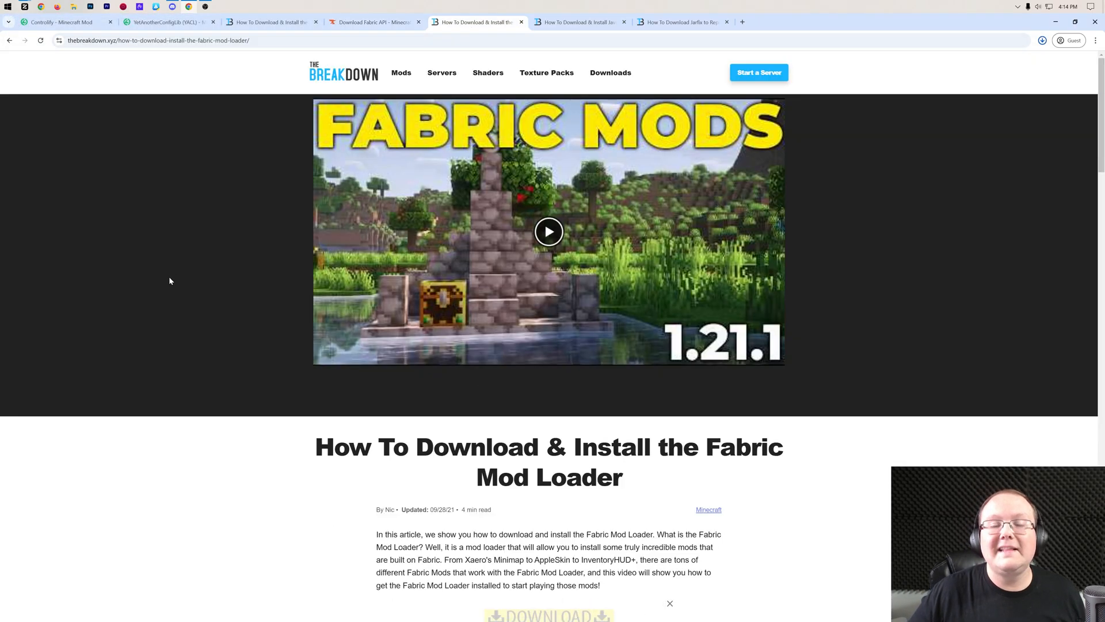
Confirm the Fabric API jar downloaded, then follow the article's Download Fabric image.
scroll(down, 3)
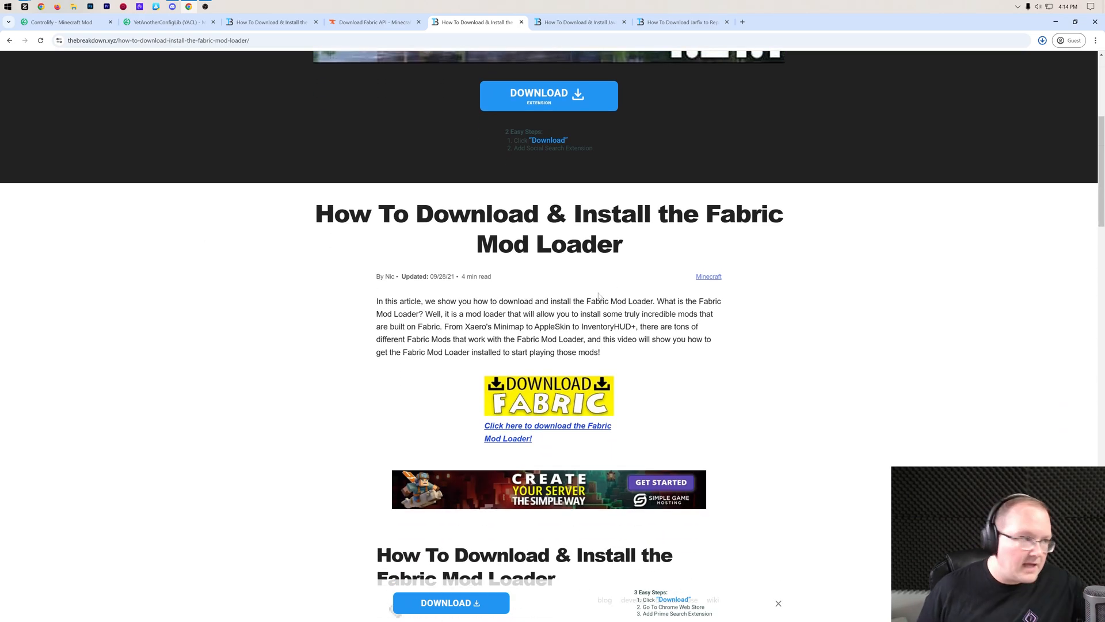
click(1043, 41)
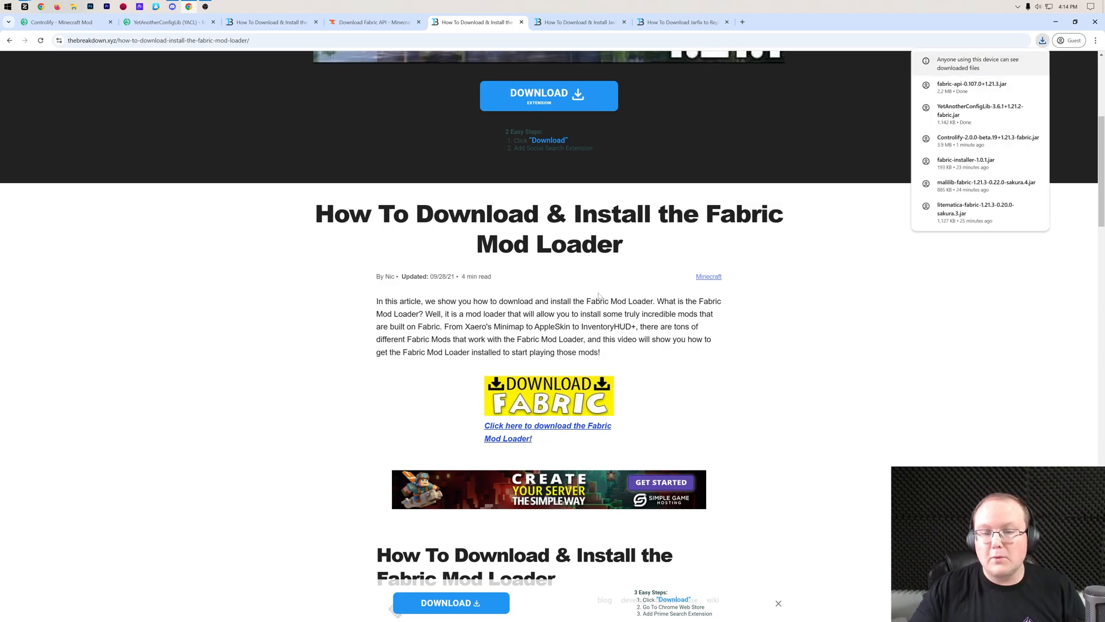
scroll(down, 3)
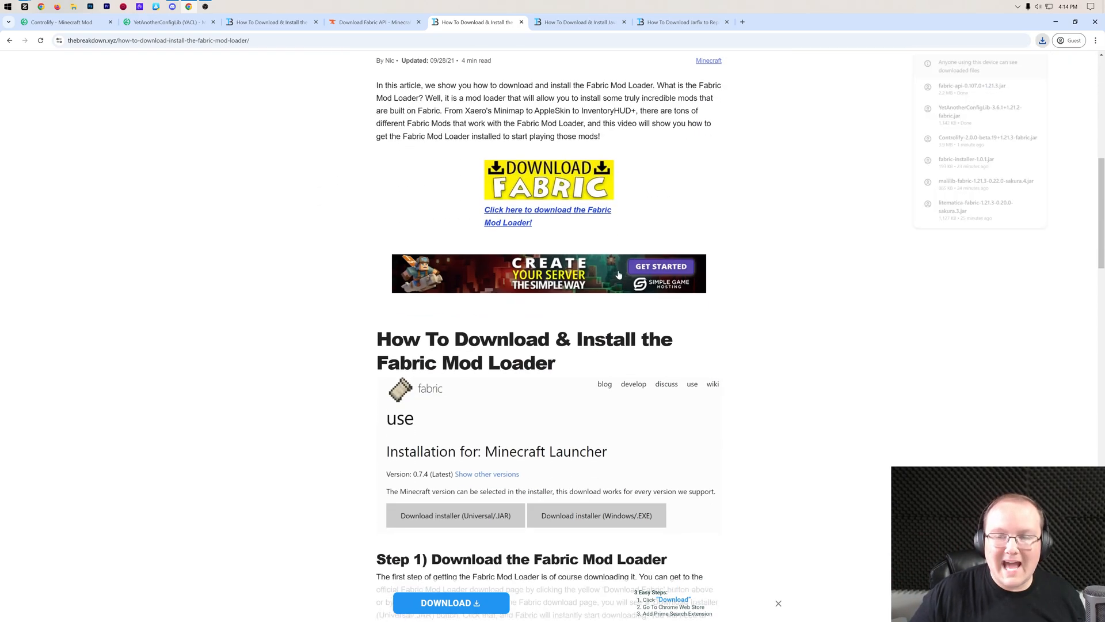
scroll(up, 3)
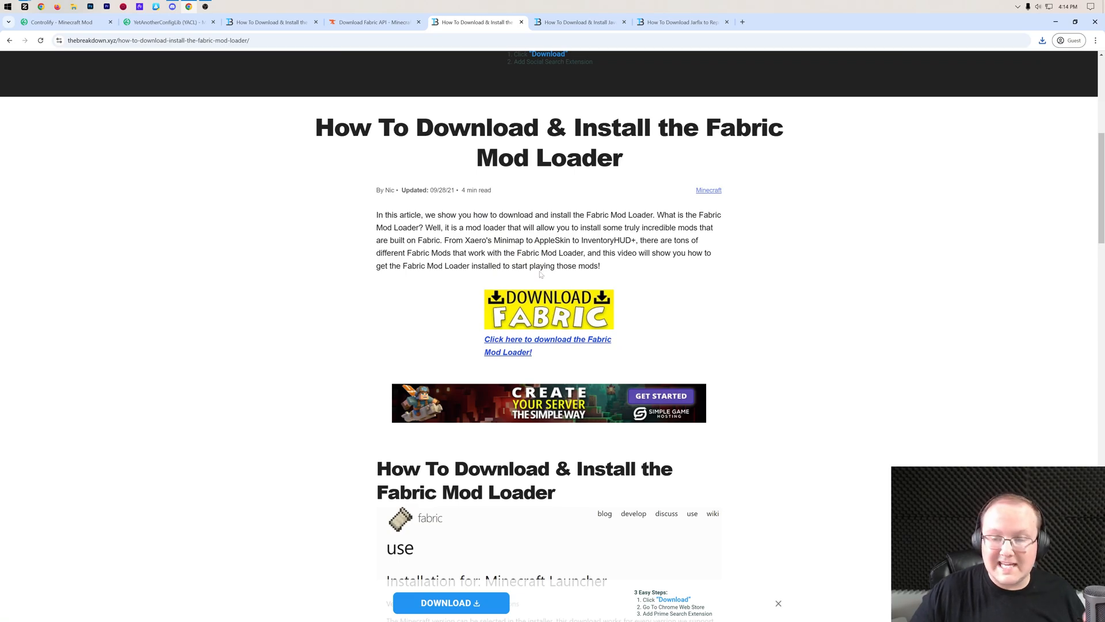
scroll(down, 3)
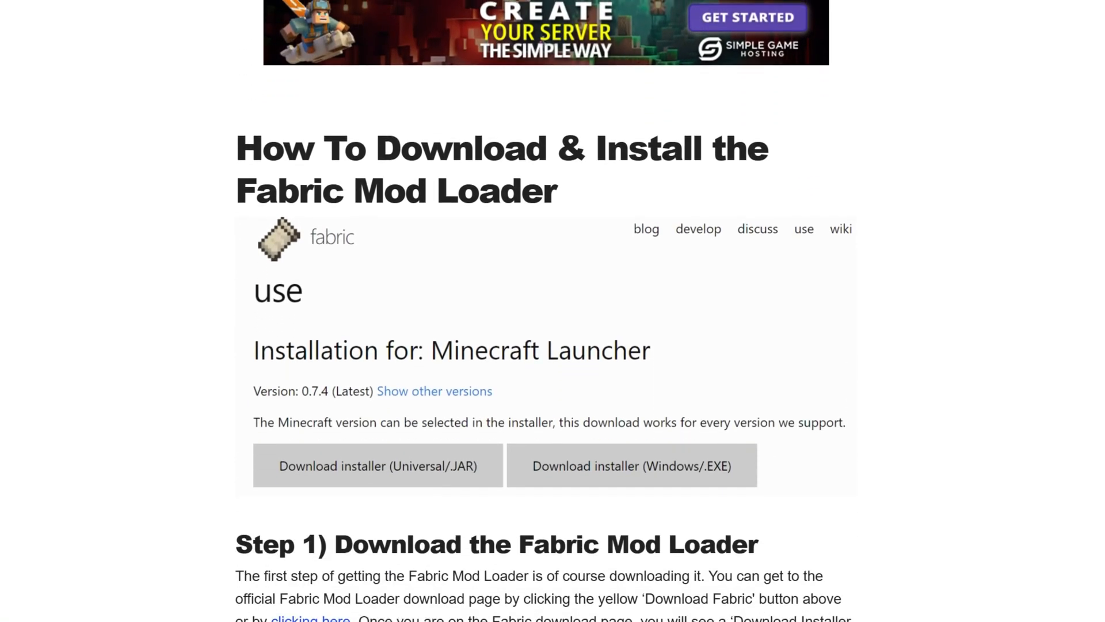
scroll(up, 3)
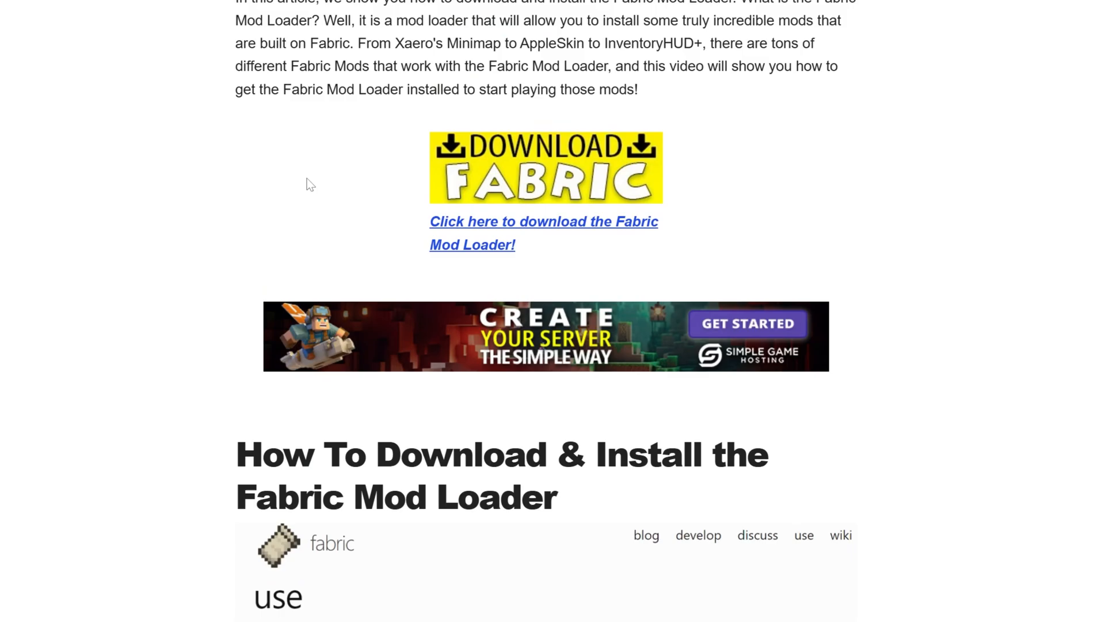
mouse_move(534, 191)
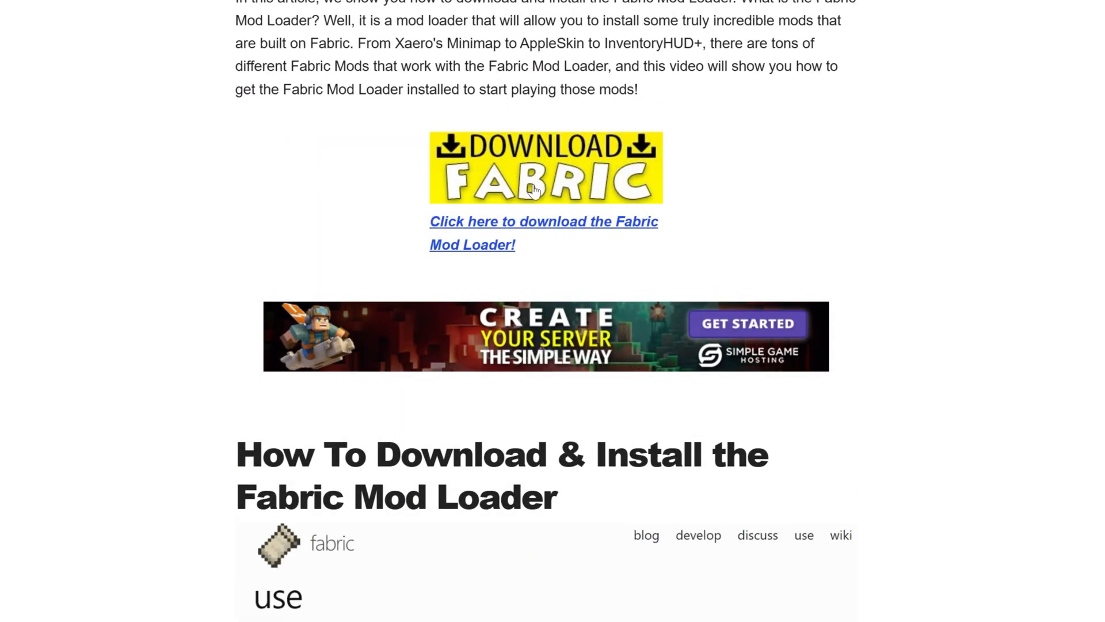
click(535, 184)
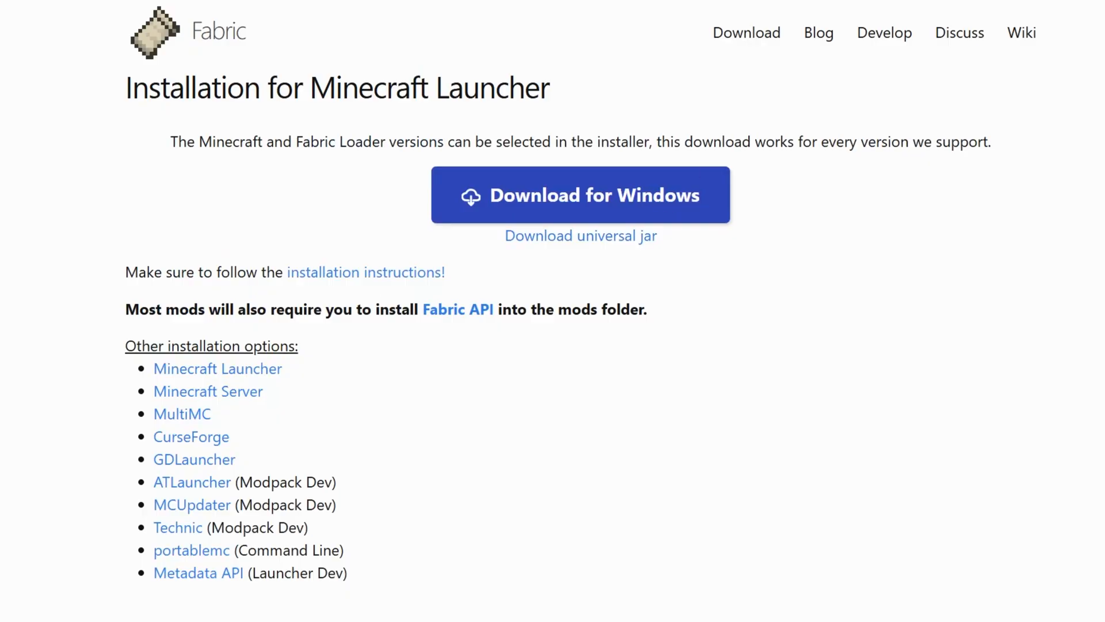
mouse_move(595, 246)
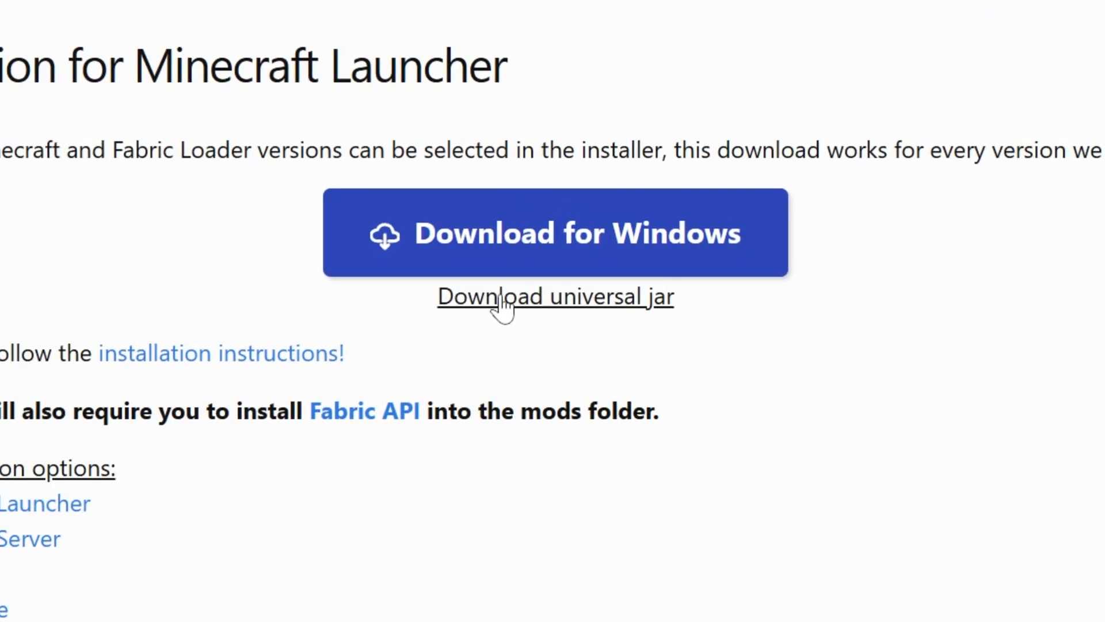
Save the Fabric installer 1.0.1 universal jar to Downloads and minimize Chrome.
click(555, 296)
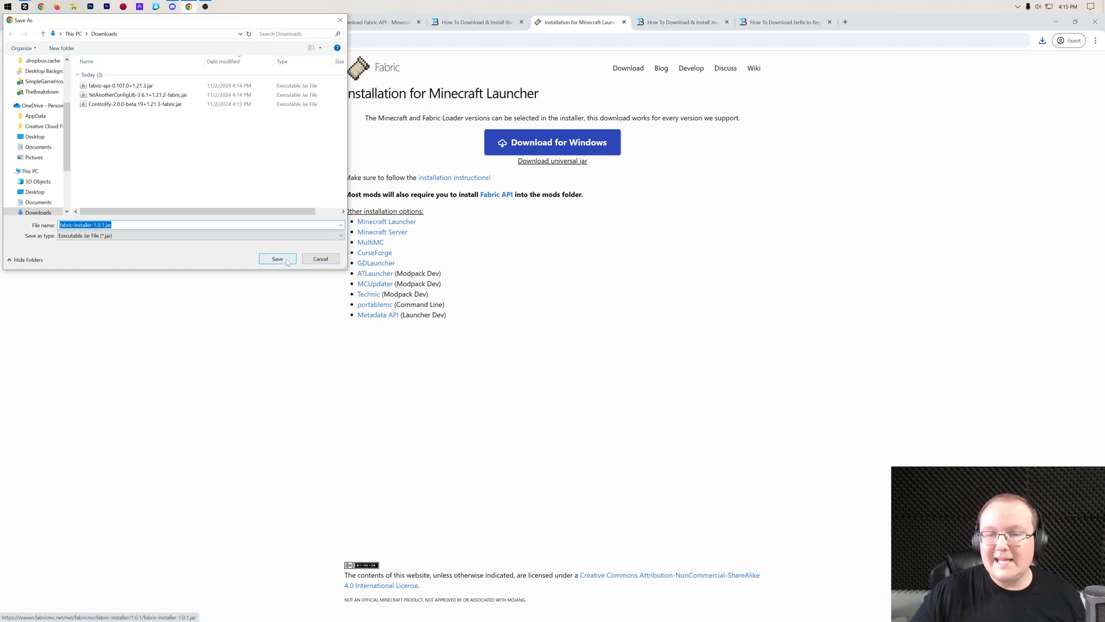
click(278, 259)
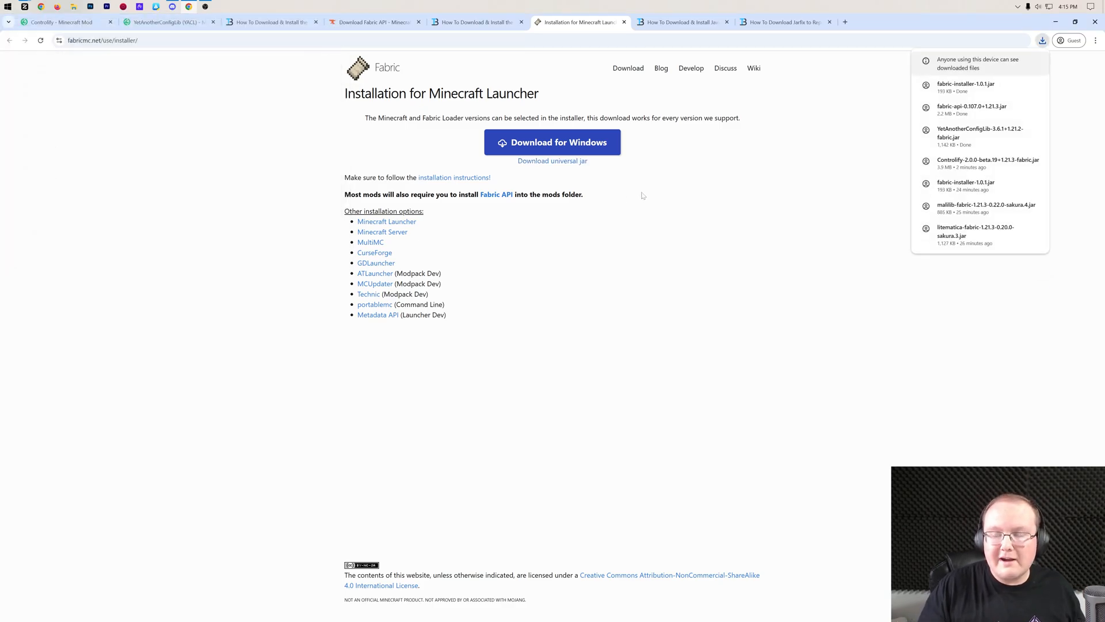
click(683, 22)
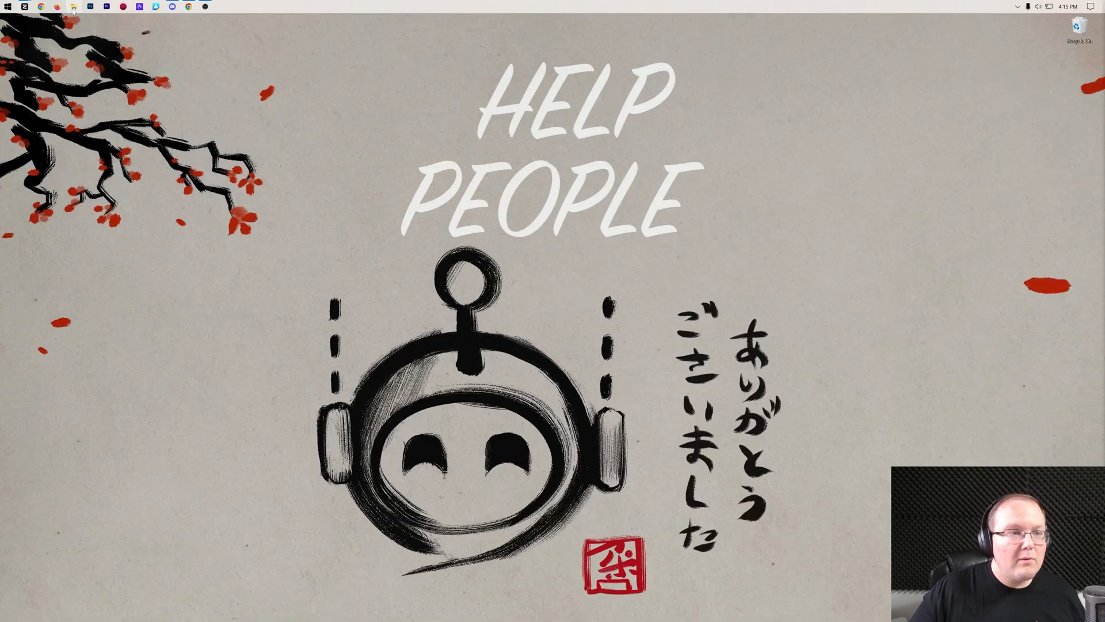
Move the four jars from Downloads to the desktop and open fabric-installer via Open with.
click(68, 7)
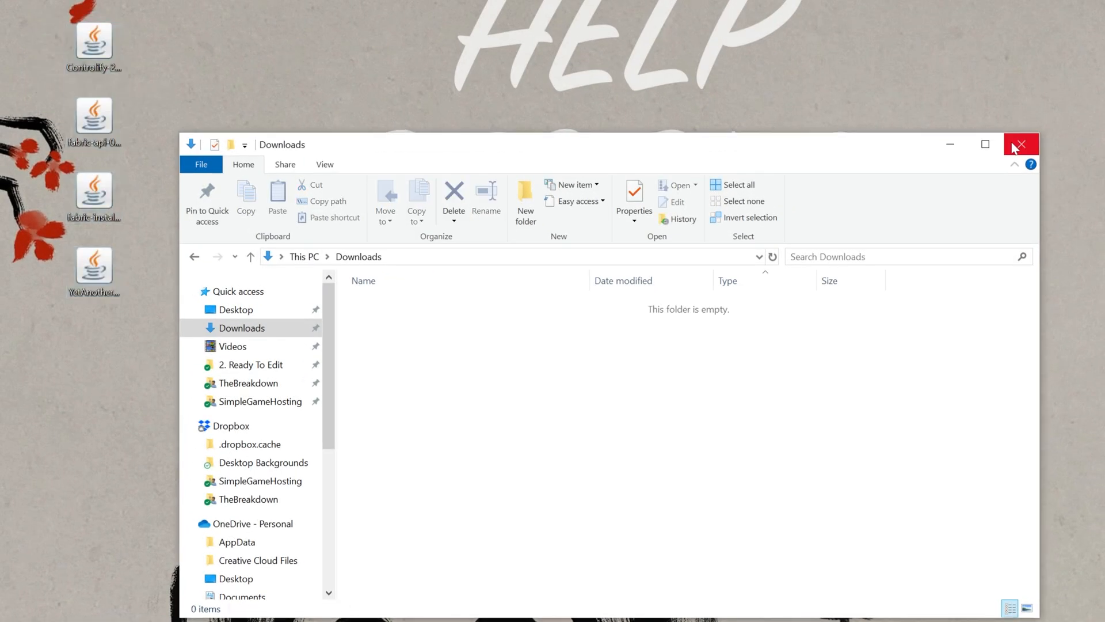
click(1022, 144)
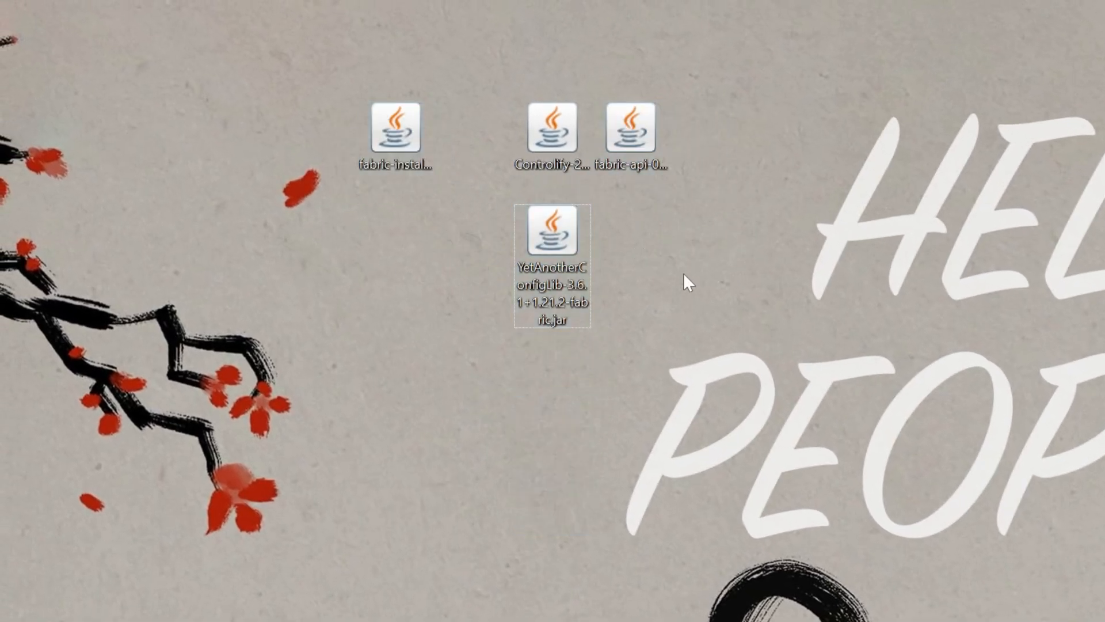
click(396, 132)
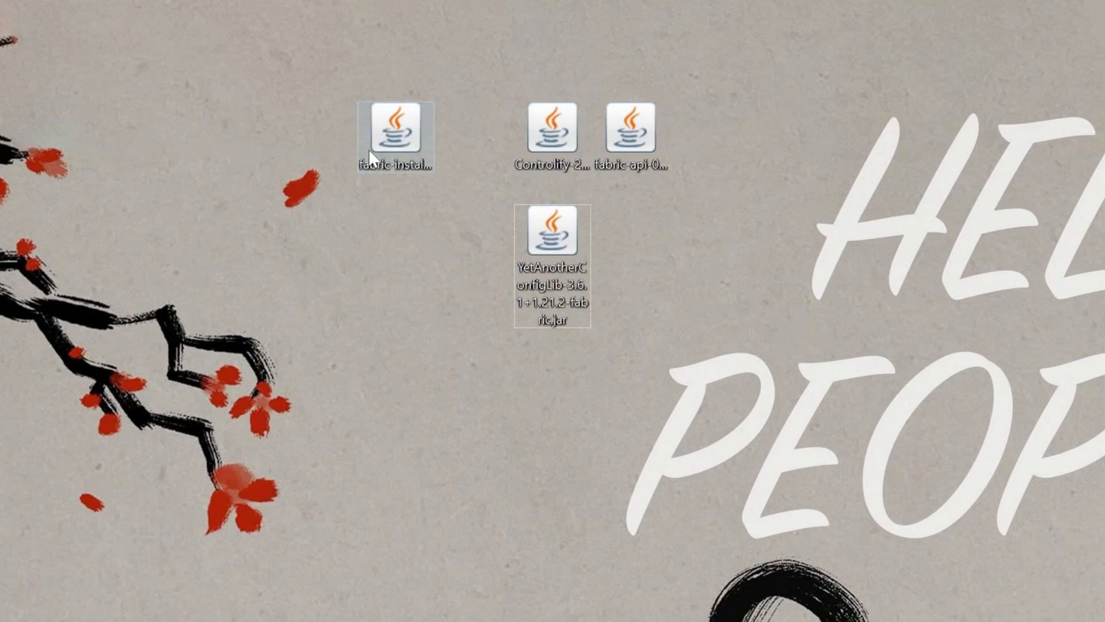
right_click(393, 129)
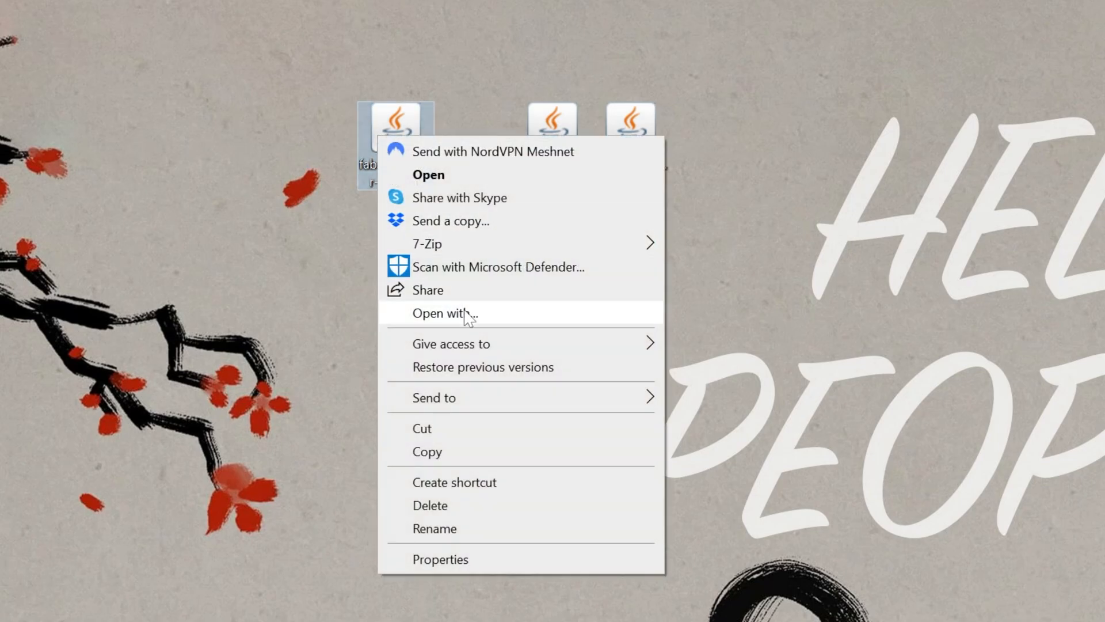
click(444, 313)
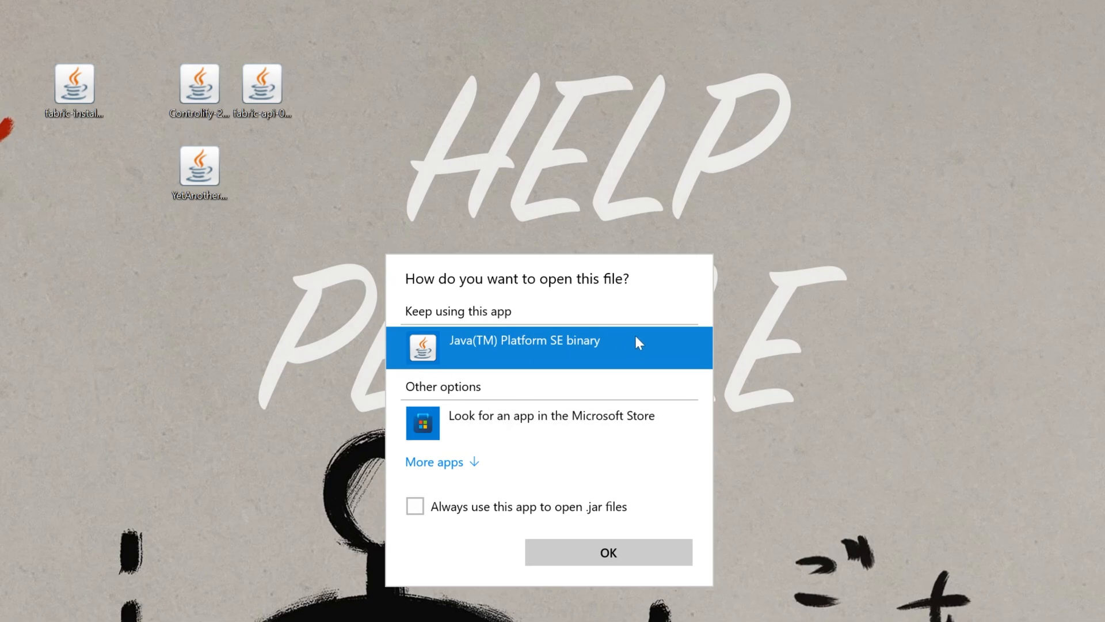
mouse_move(202, 401)
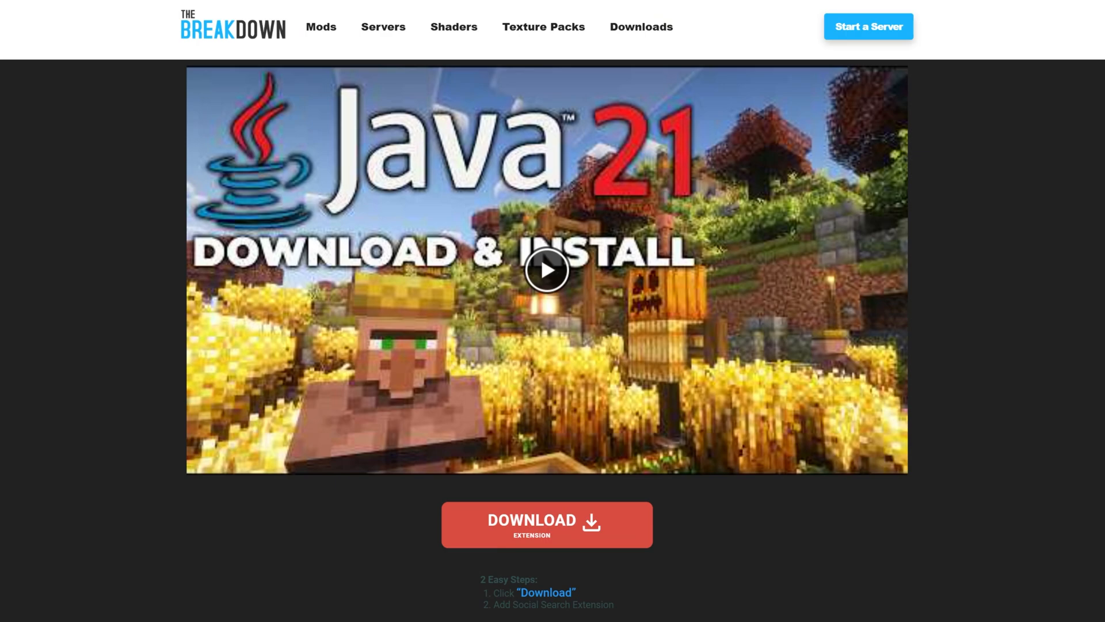
Scroll through The Breakdown's Java 21 download and install guide.
scroll(down, 3)
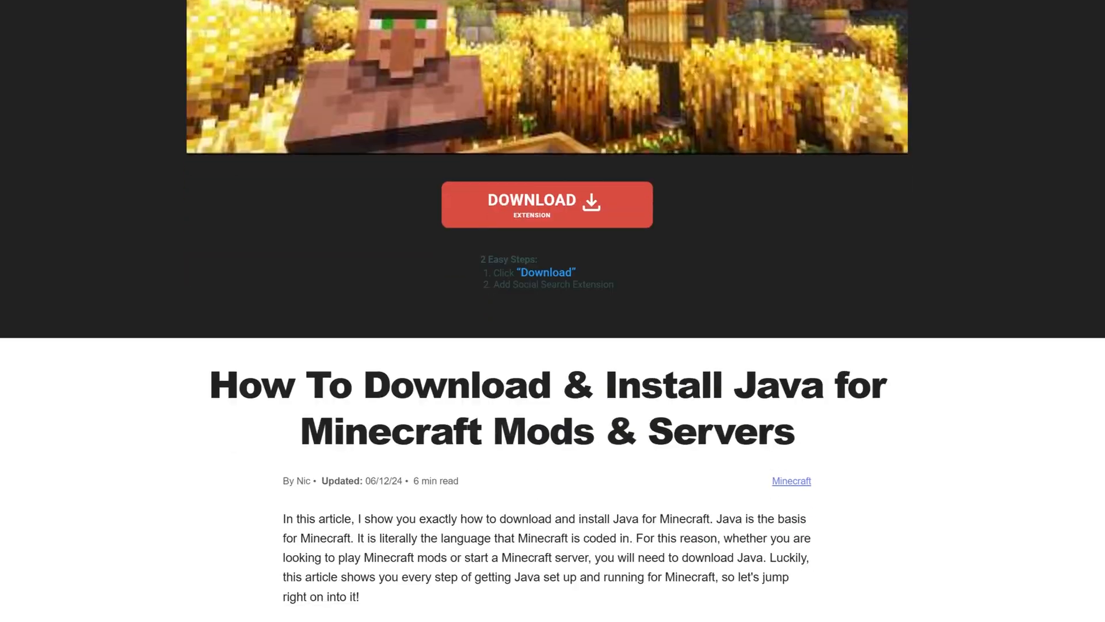
scroll(down, 3)
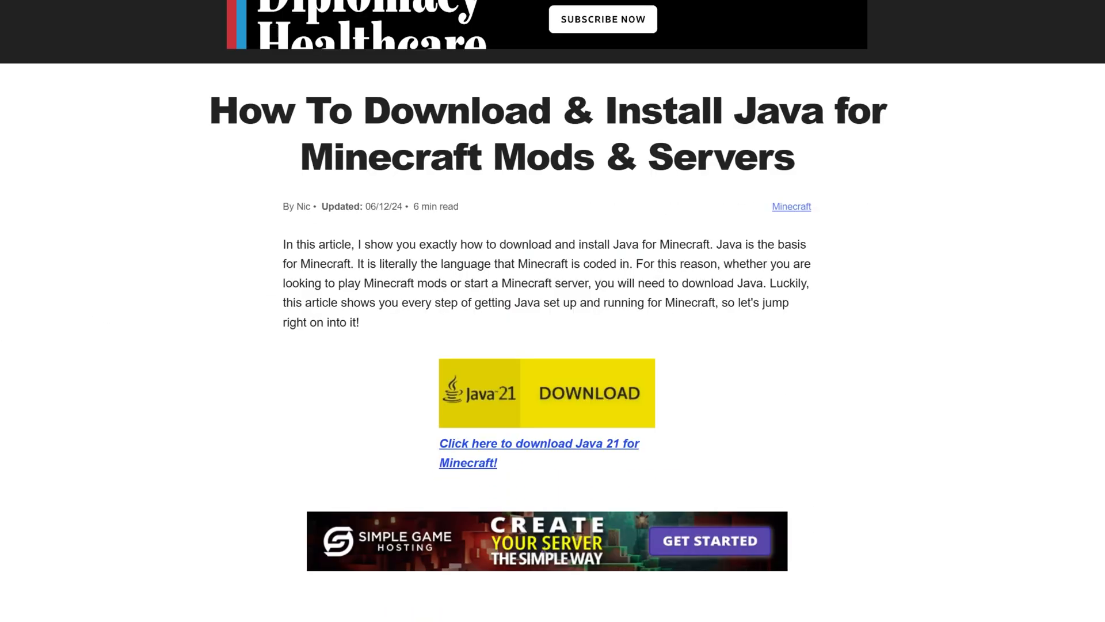
scroll(down, 3)
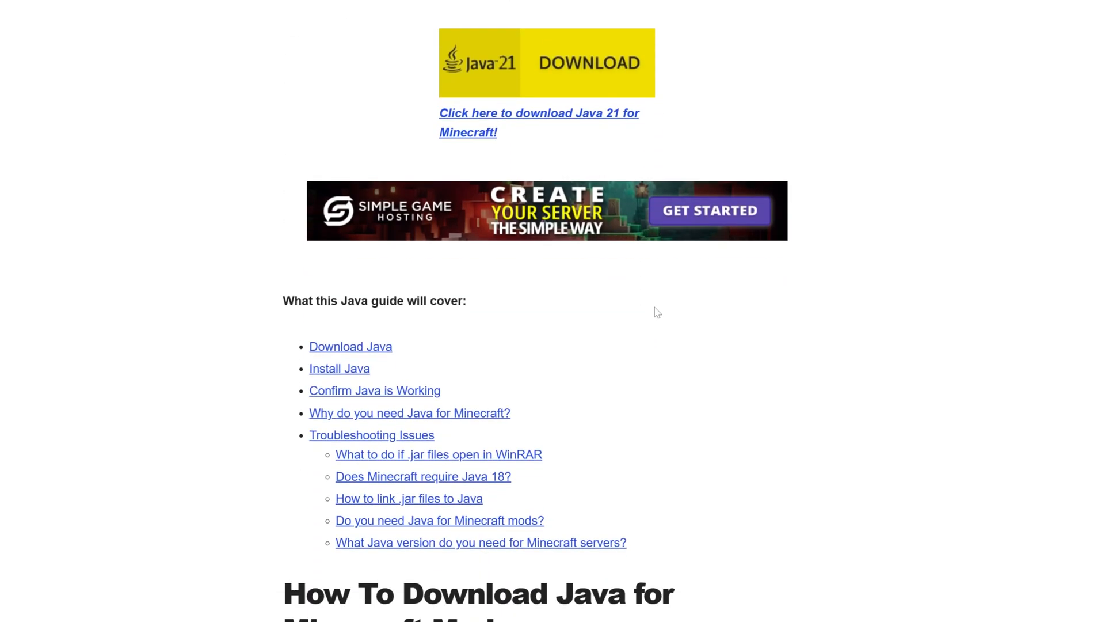
scroll(down, 3)
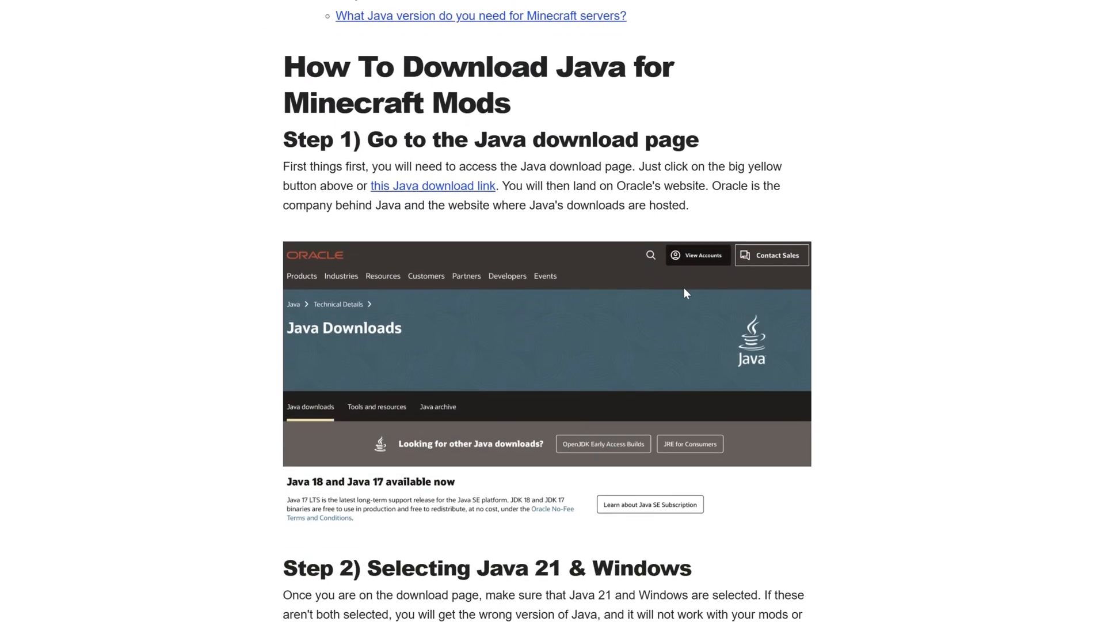
scroll(up, 3)
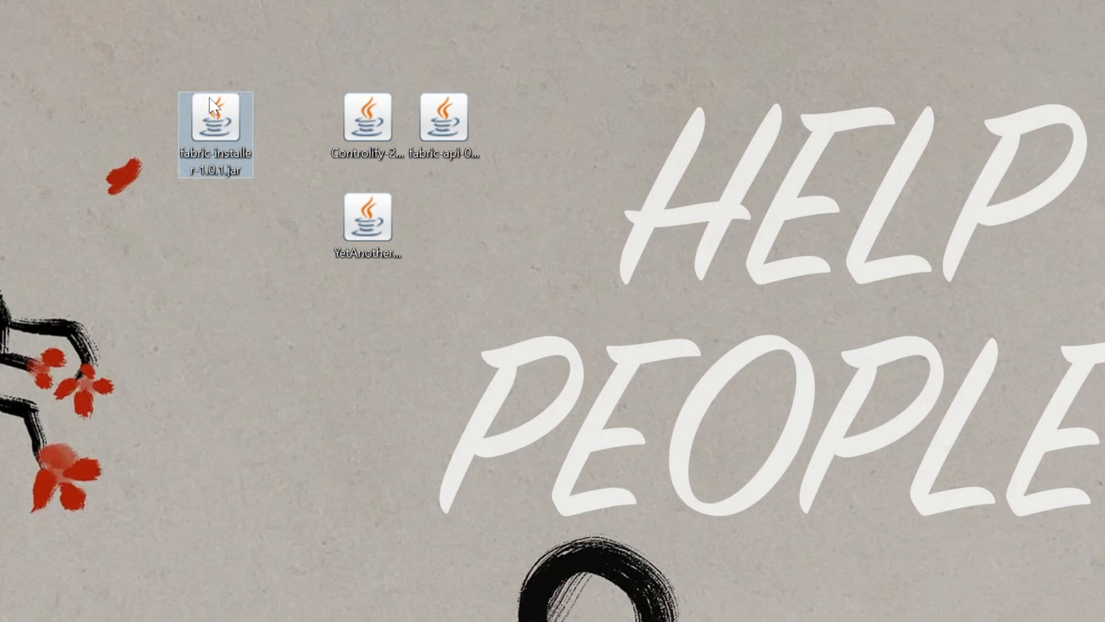
Run fabric-installer-1.0.1.jar with Java(TM) Platform SE binary.
double_click(215, 124)
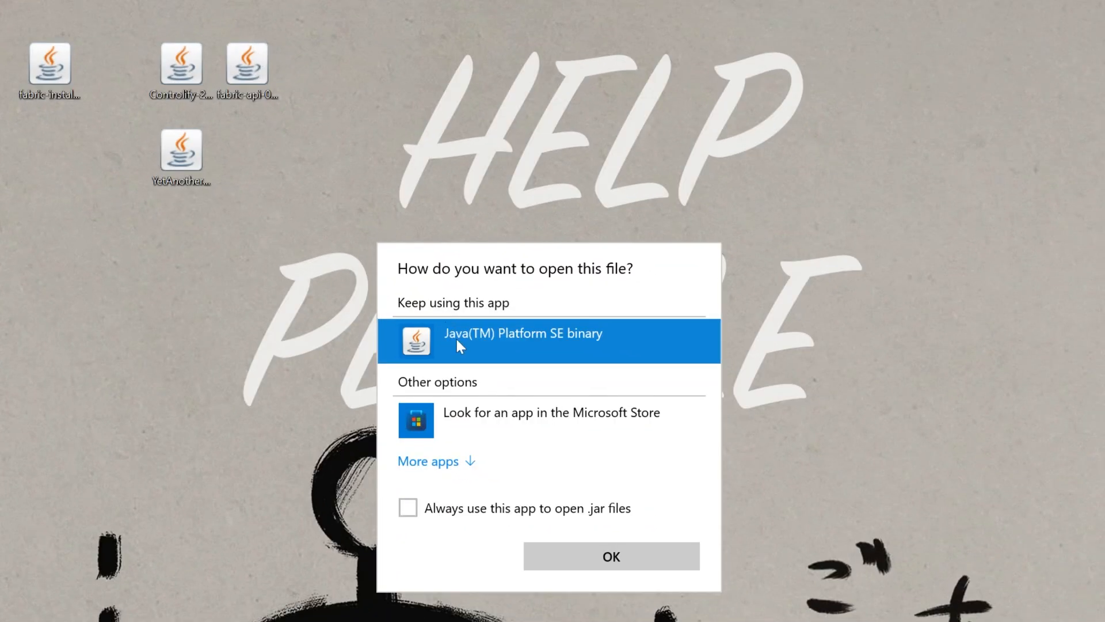
click(611, 556)
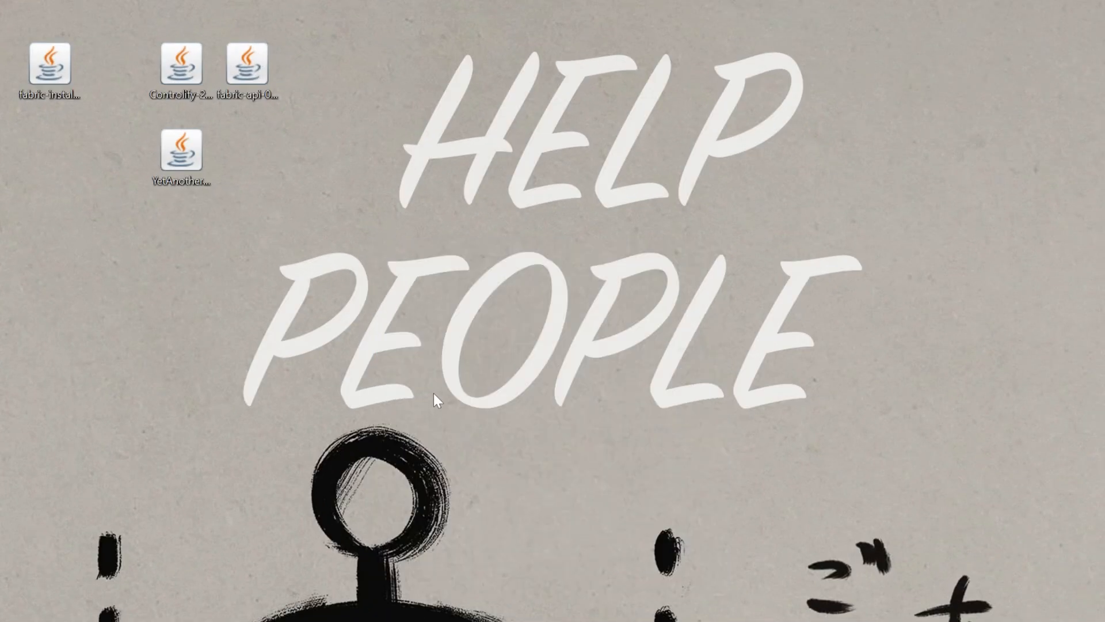
double_click(49, 63)
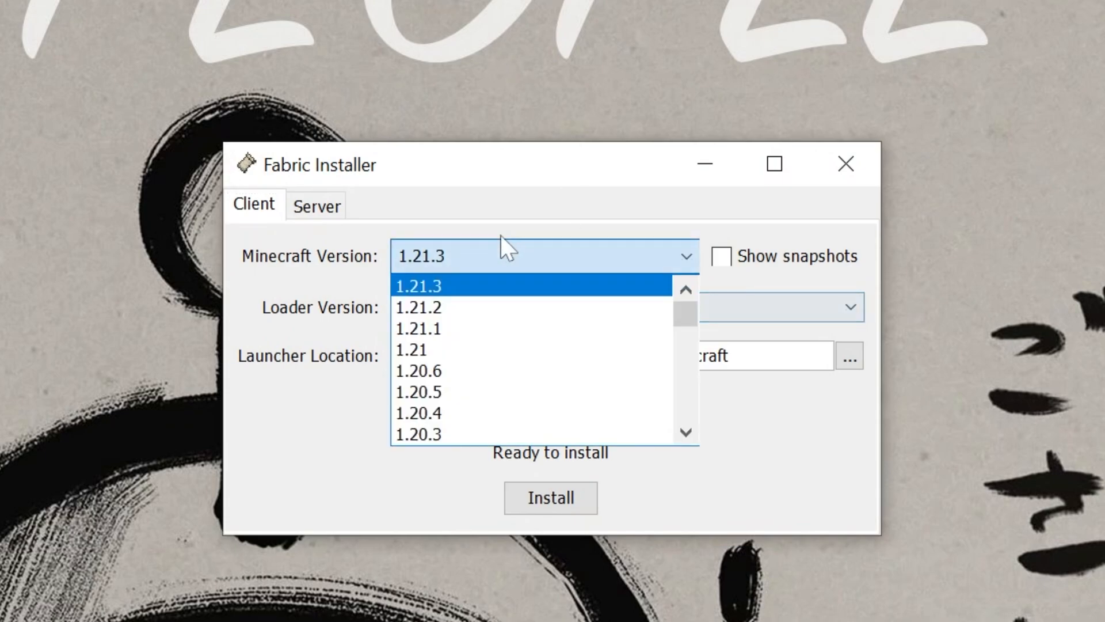
Select Minecraft 1.21.3 and install Fabric loader 0.16.9 with a launcher profile.
click(418, 285)
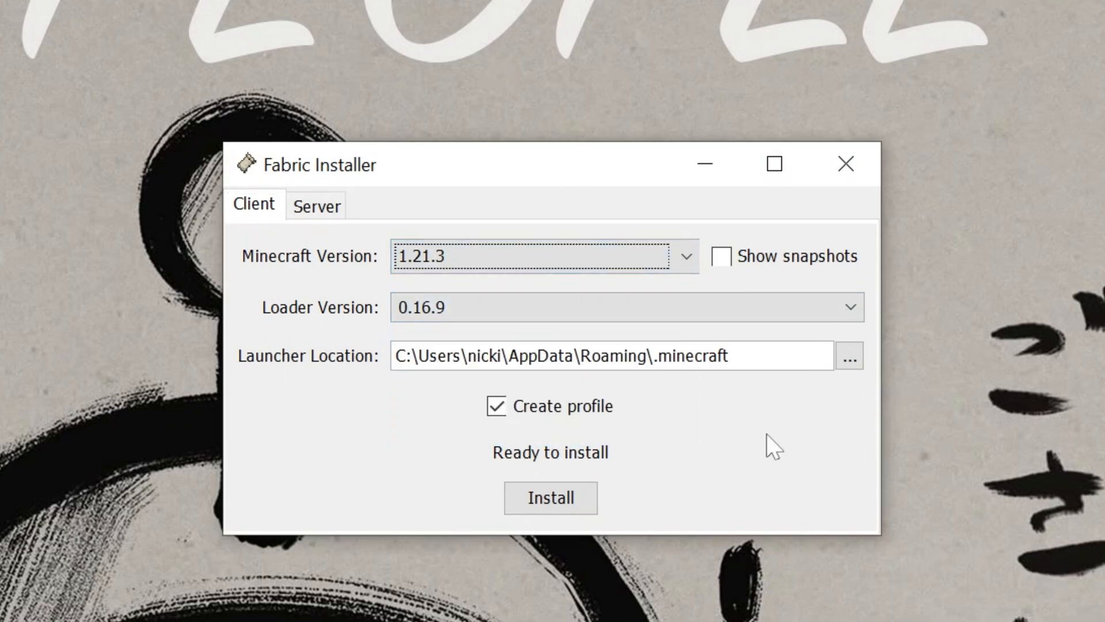
click(550, 498)
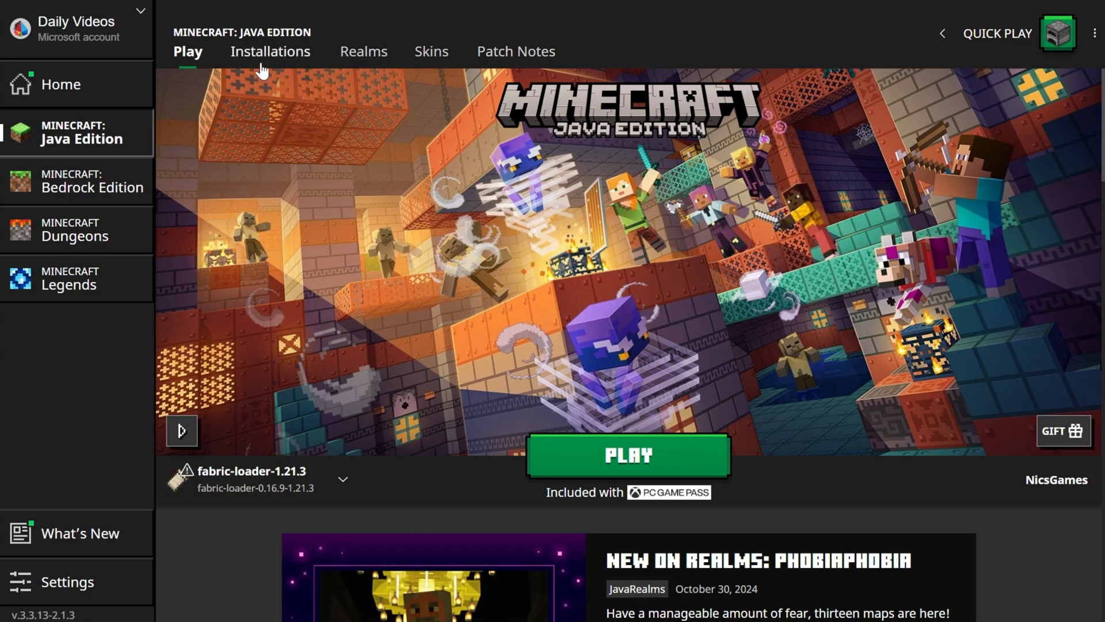
Open Installations and toggle the Modded filter off and on to reveal fabric-loader-1.21.3.
click(270, 51)
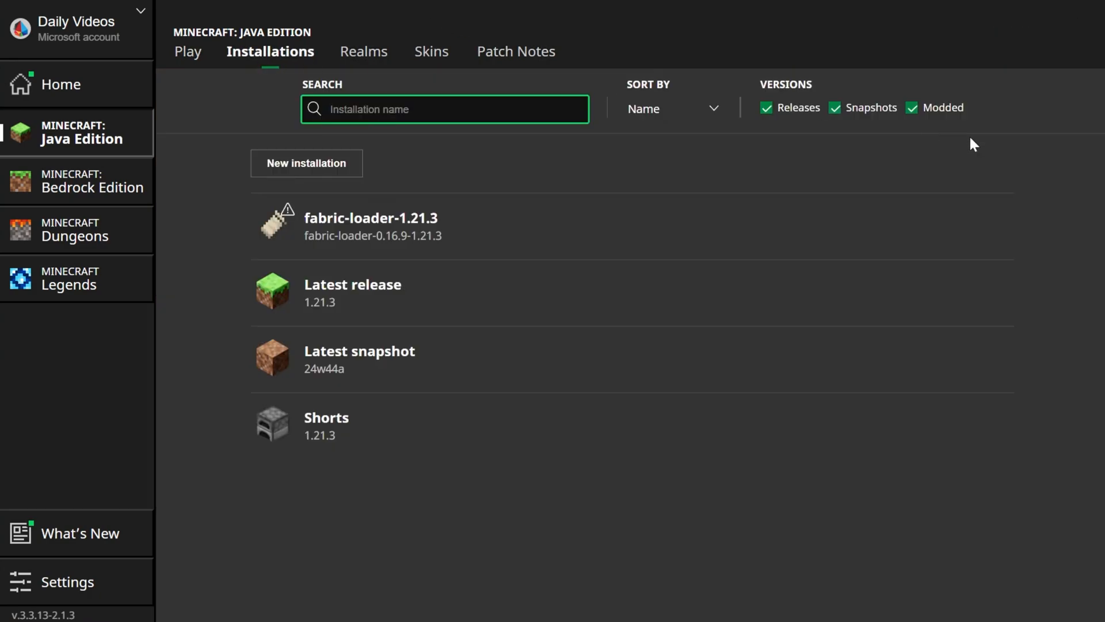
click(913, 108)
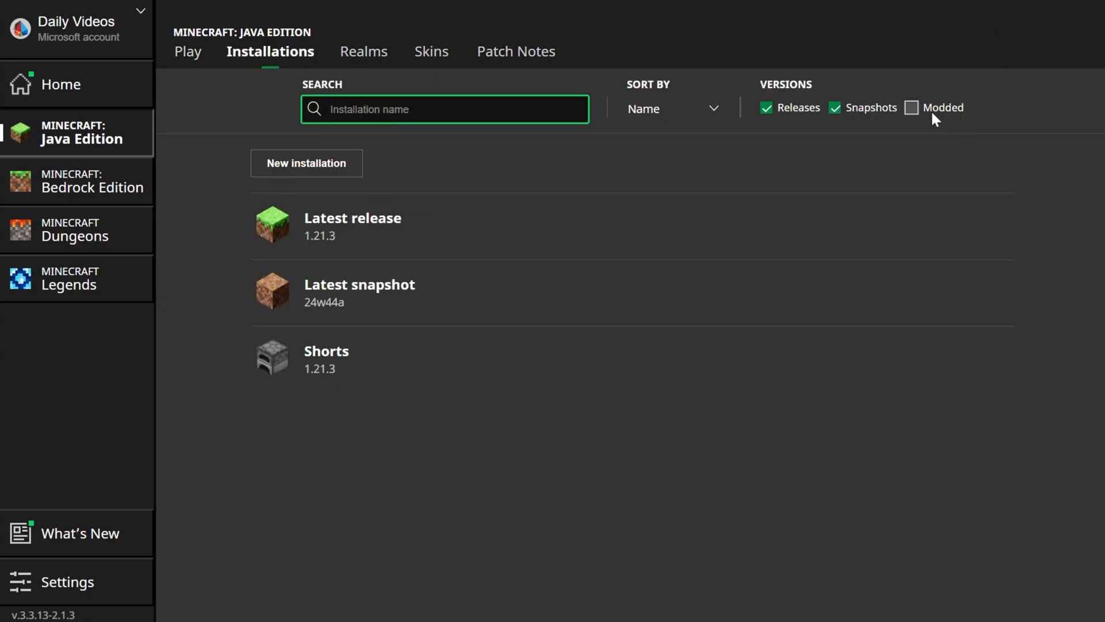
click(913, 107)
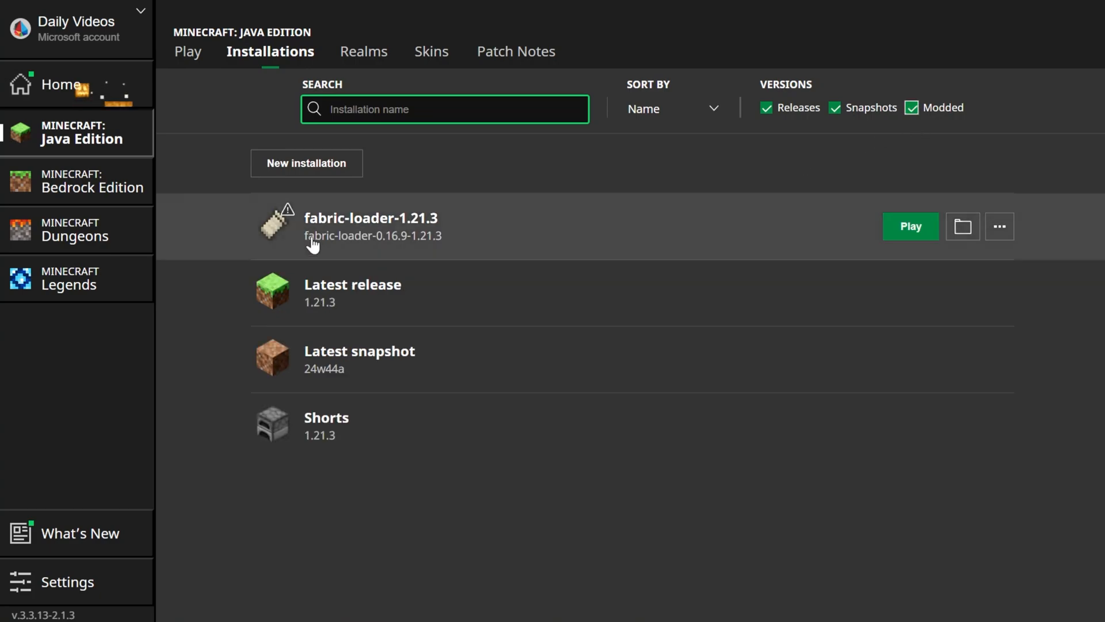
mouse_move(435, 233)
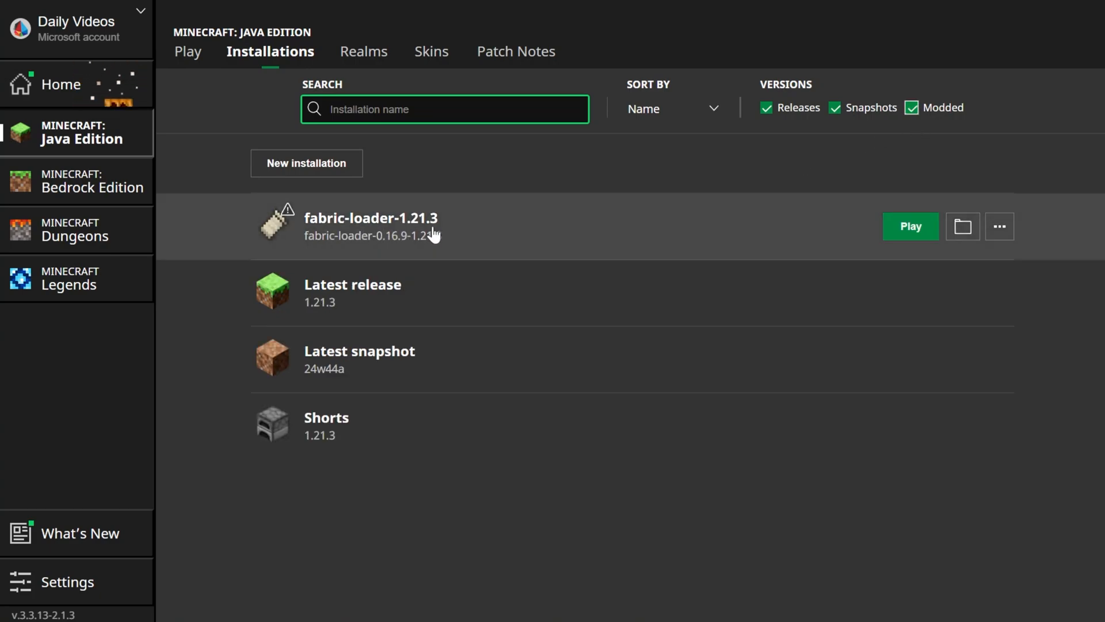
mouse_move(338, 239)
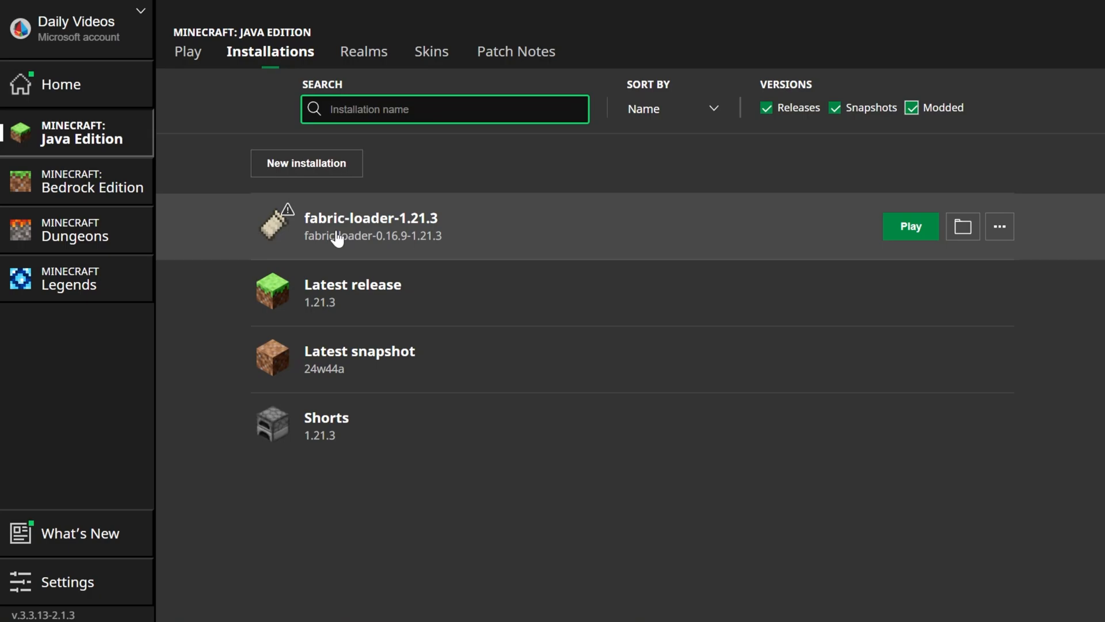
mouse_move(487, 235)
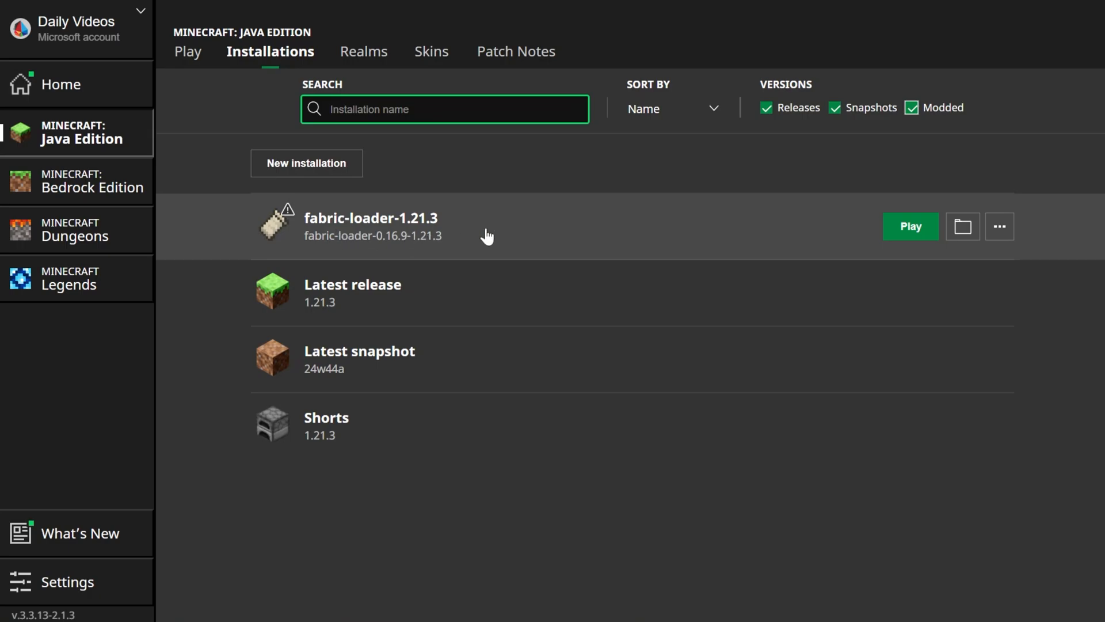
Add a 'SimpleGameHosting.com' installation set to release fabric-loader-0.16.9-1.21.3.
click(306, 163)
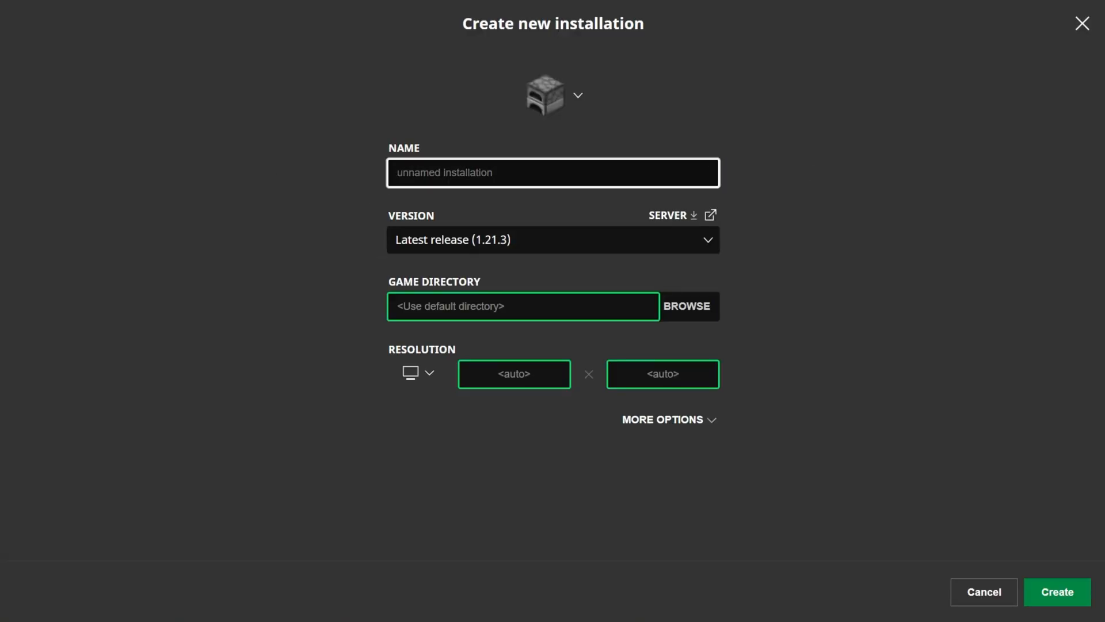
text(S)
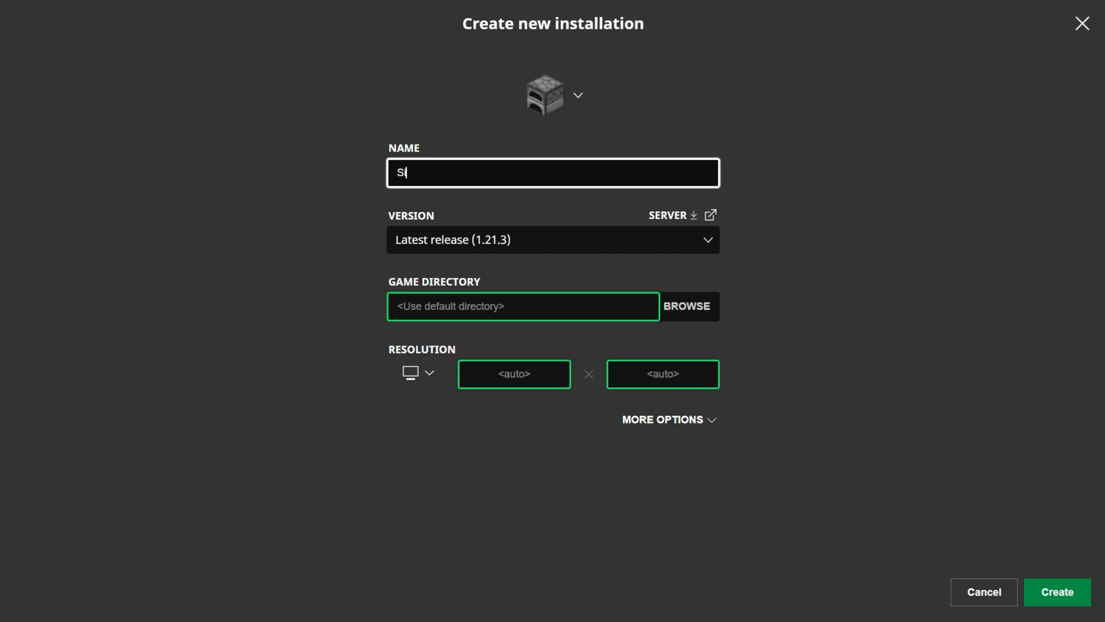
text(impleGameHosting.com)
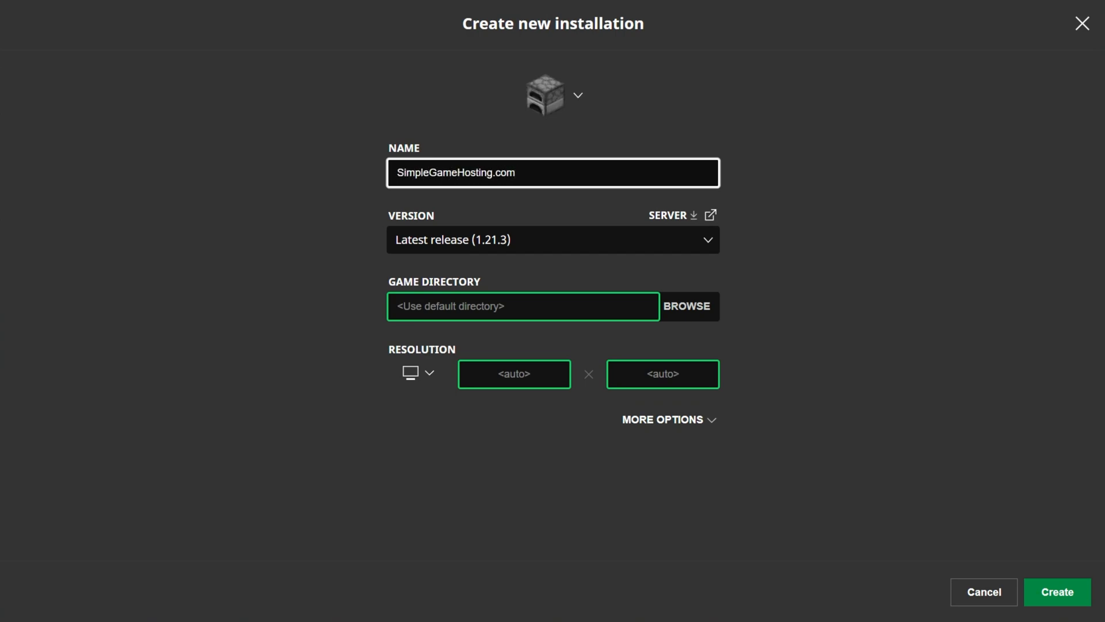
click(553, 239)
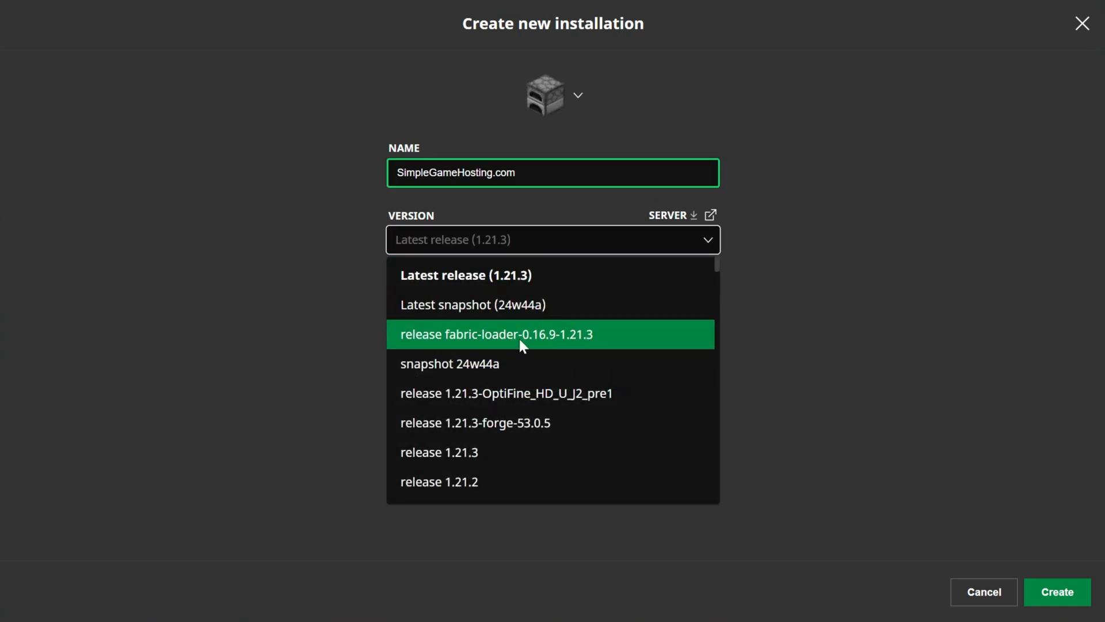
click(518, 334)
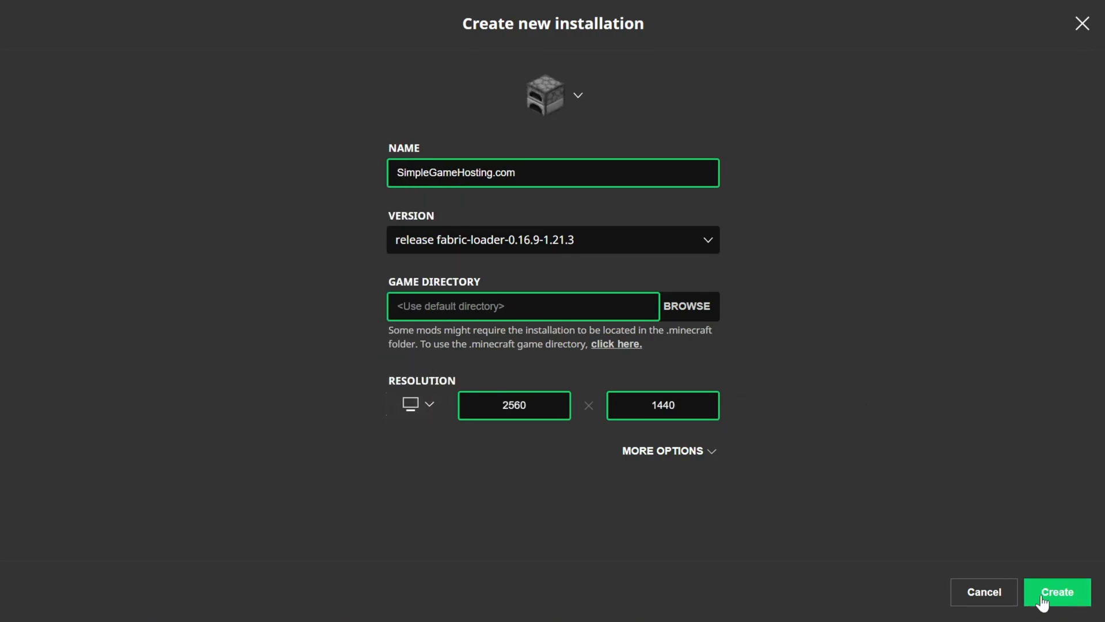
mouse_move(478, 265)
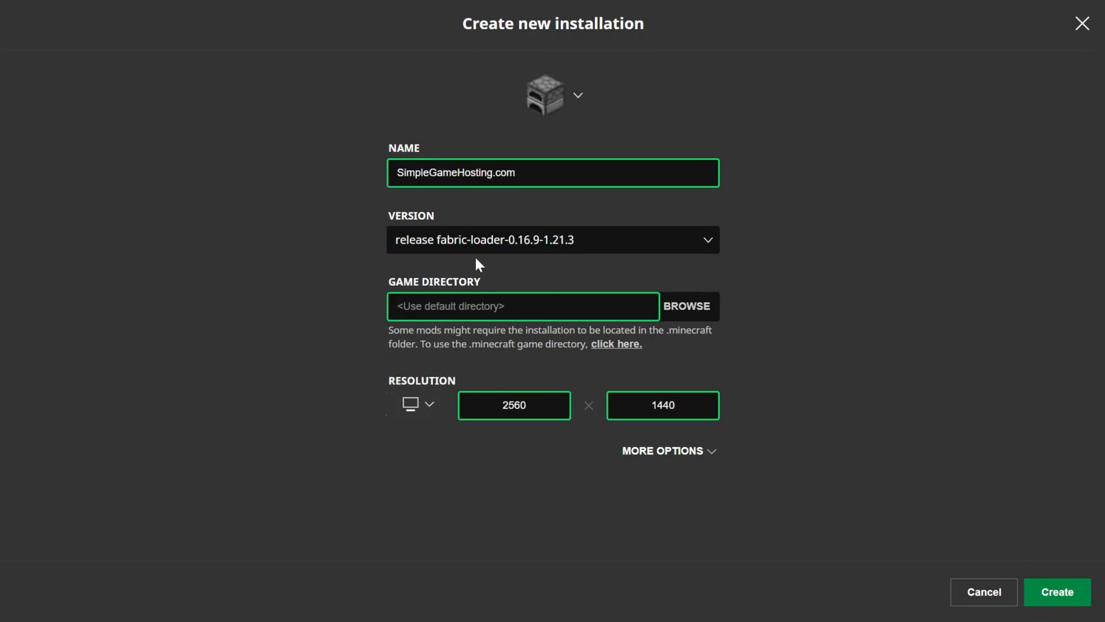
click(1058, 592)
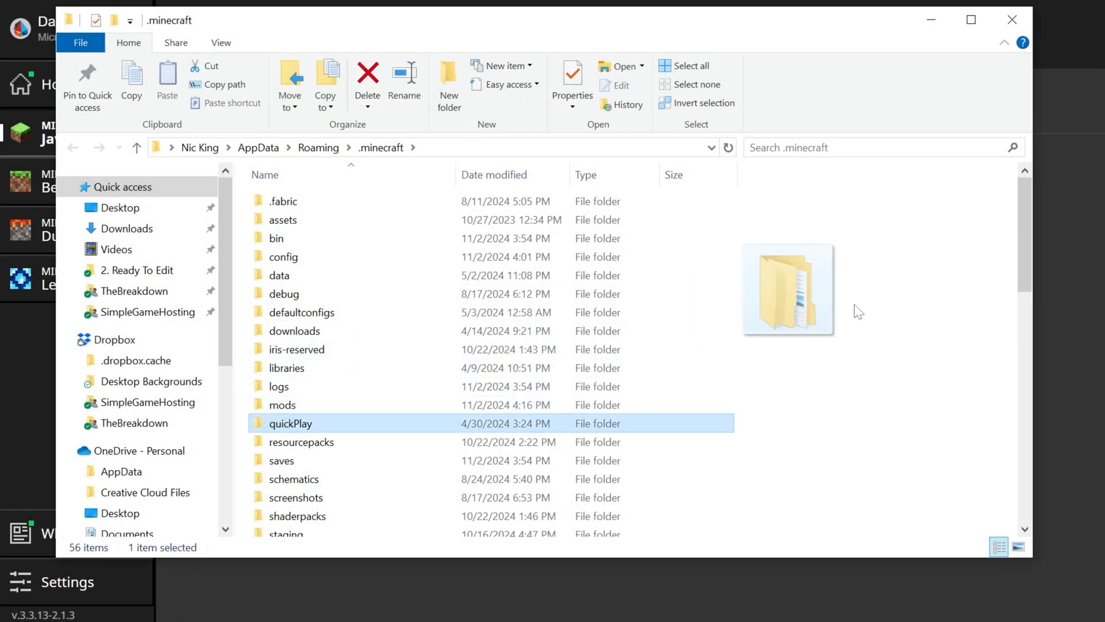
Make a 'mods' folder in .minecraft and move the Controlify, Fabric API and YetAnotherConfigLib jars in.
click(282, 405)
text(m)
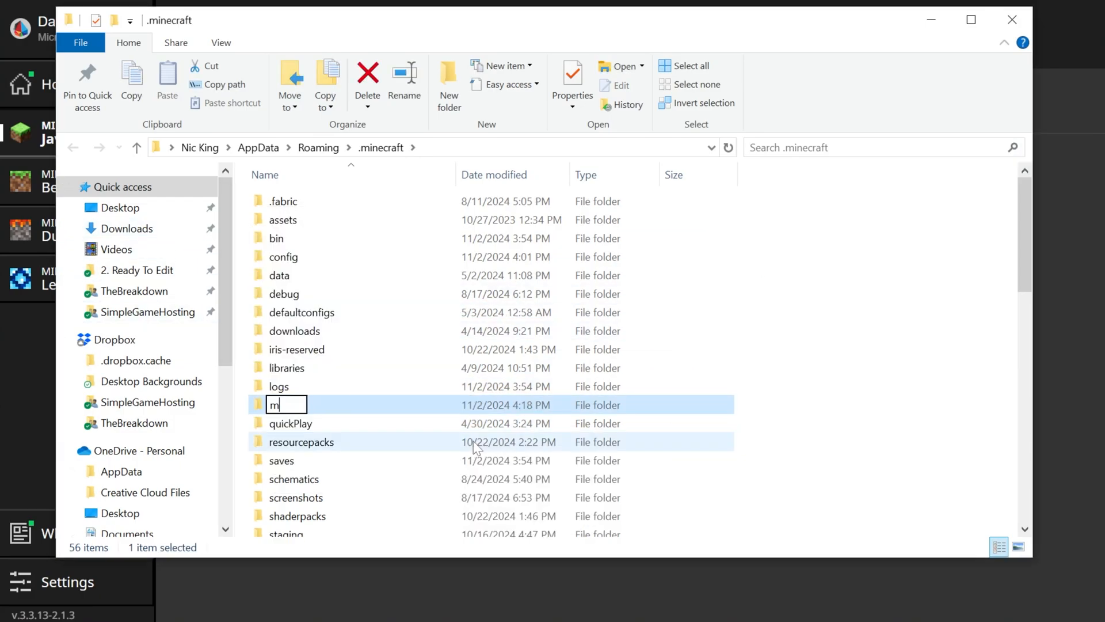
text(ods)
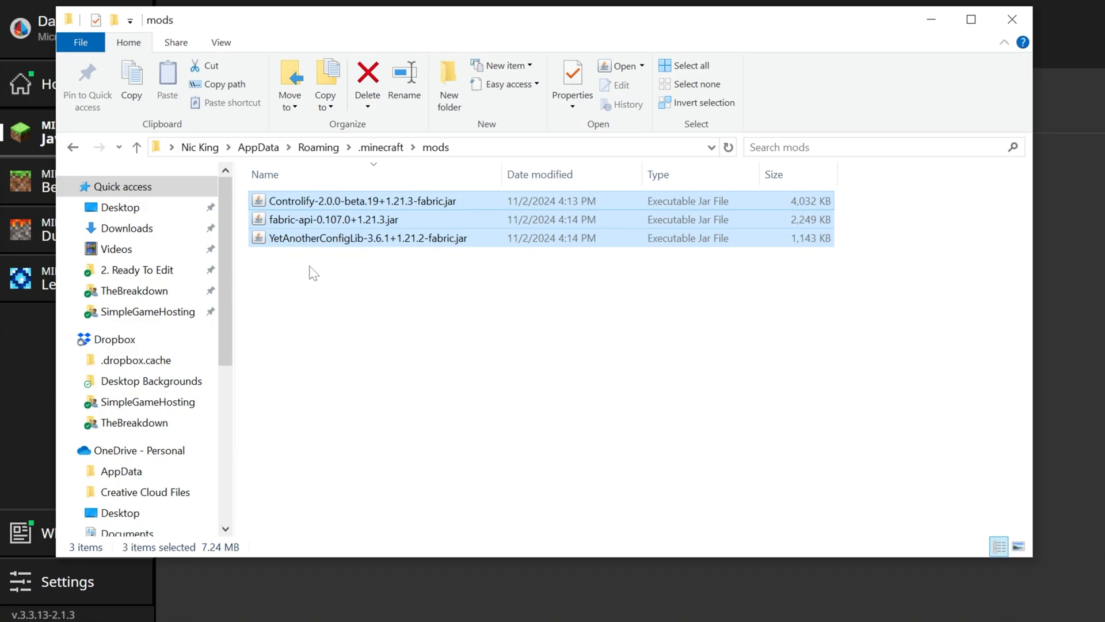
click(348, 262)
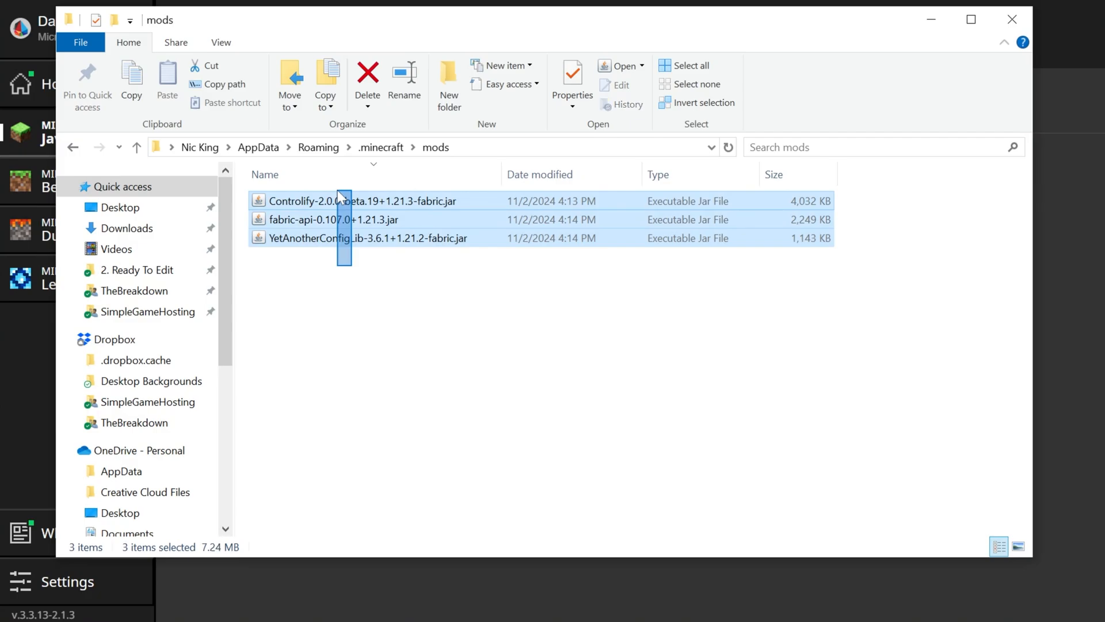
click(400, 330)
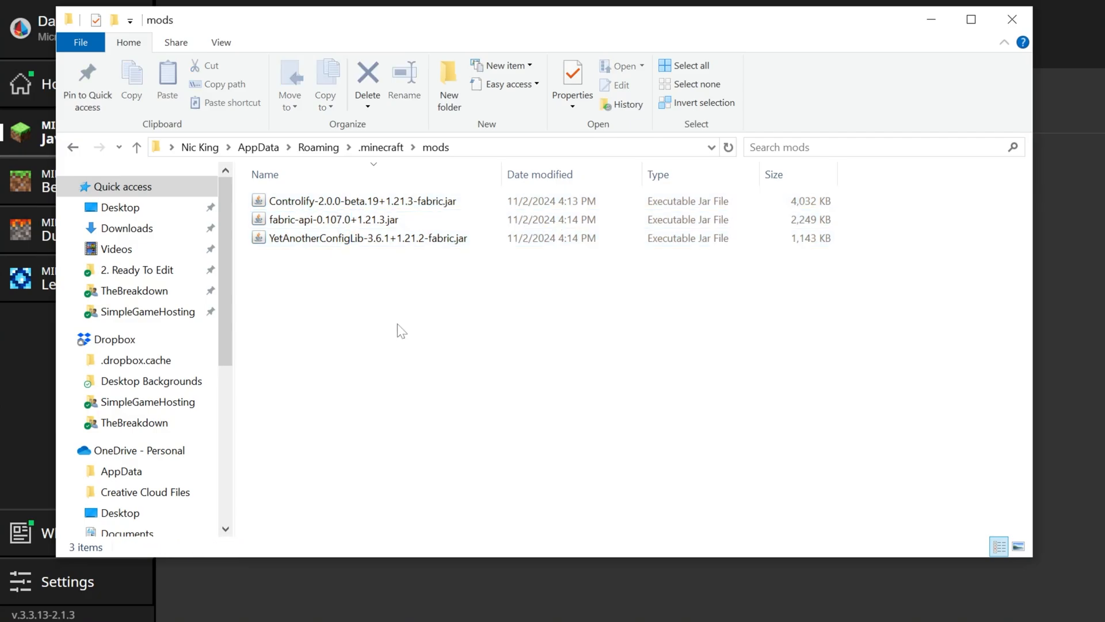
mouse_move(694, 209)
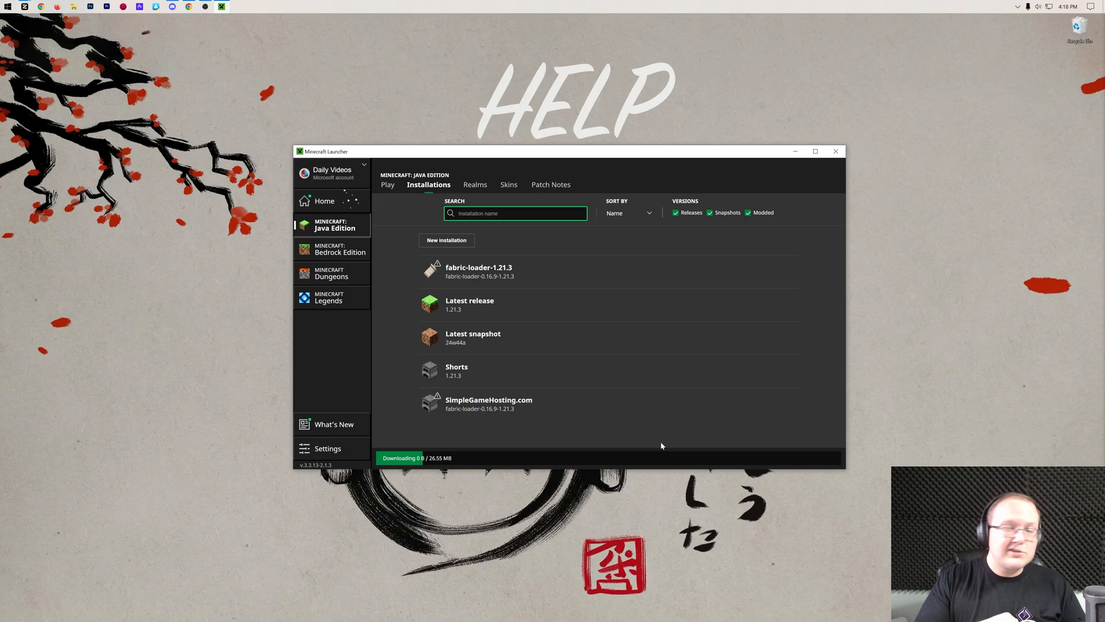
Play the SimpleGameHosting.com installation and let its game files download.
click(835, 151)
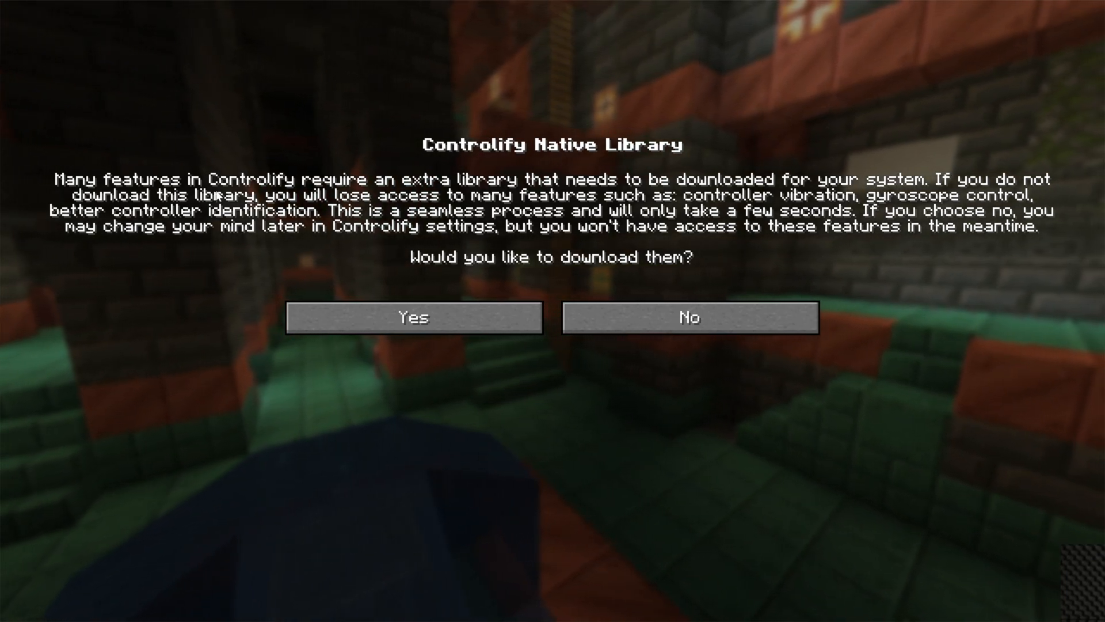
mouse_move(452, 315)
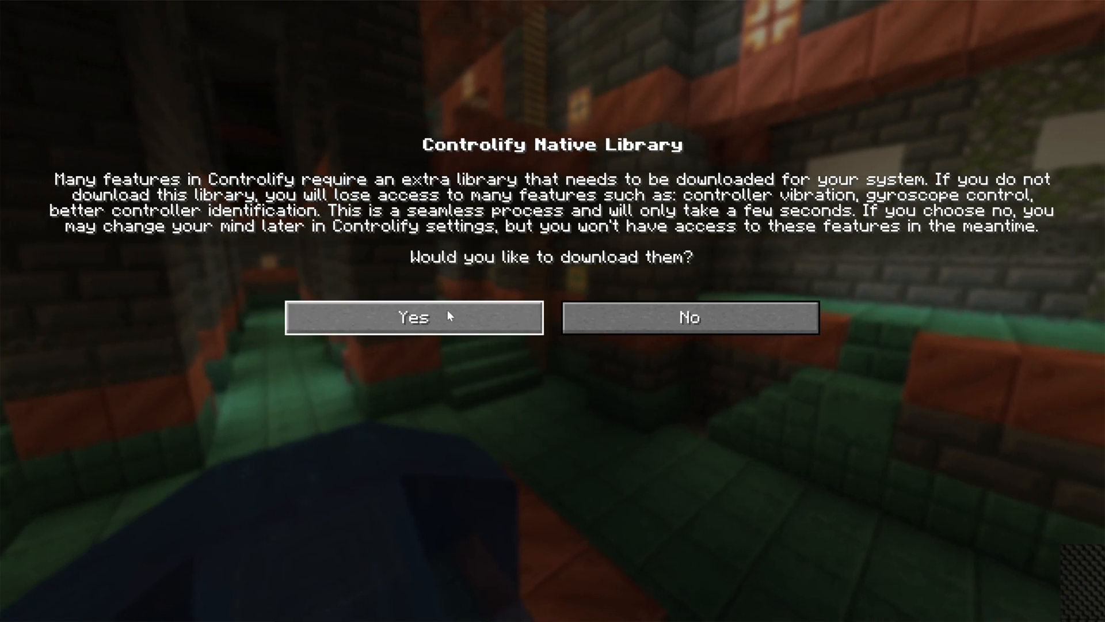
Accept the Controlify native library download, then complete the Xbox controller calibration.
click(415, 317)
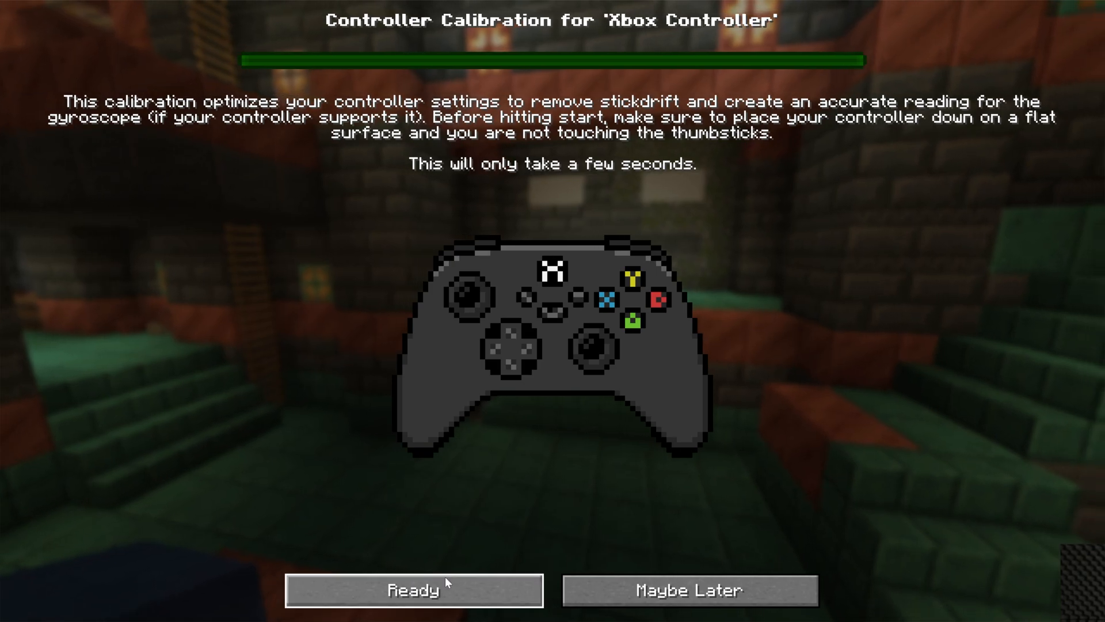
click(413, 592)
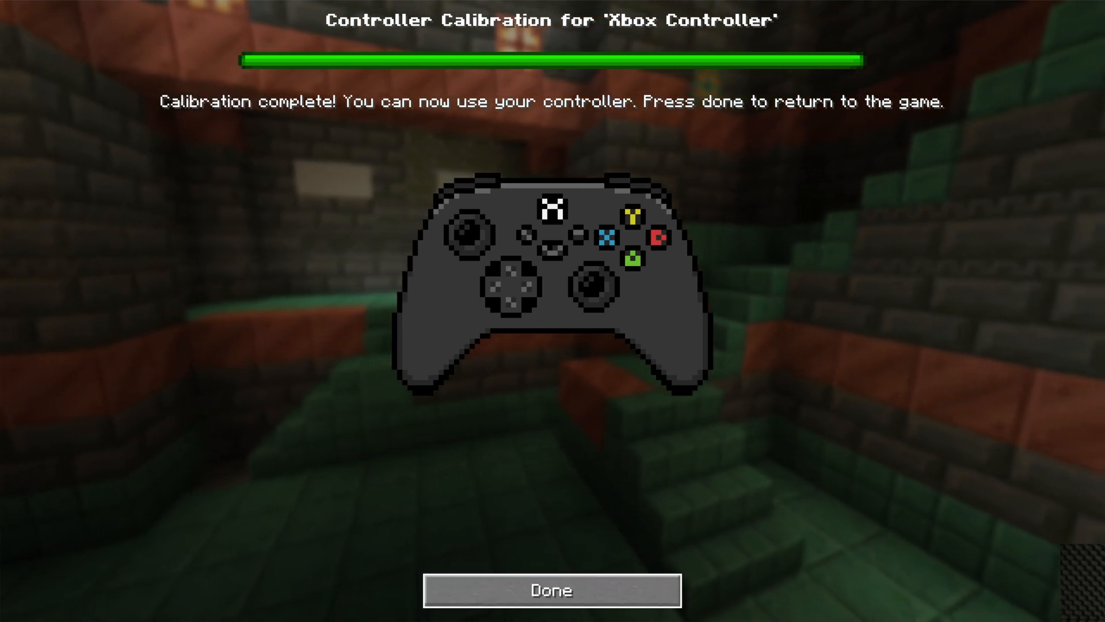
click(552, 590)
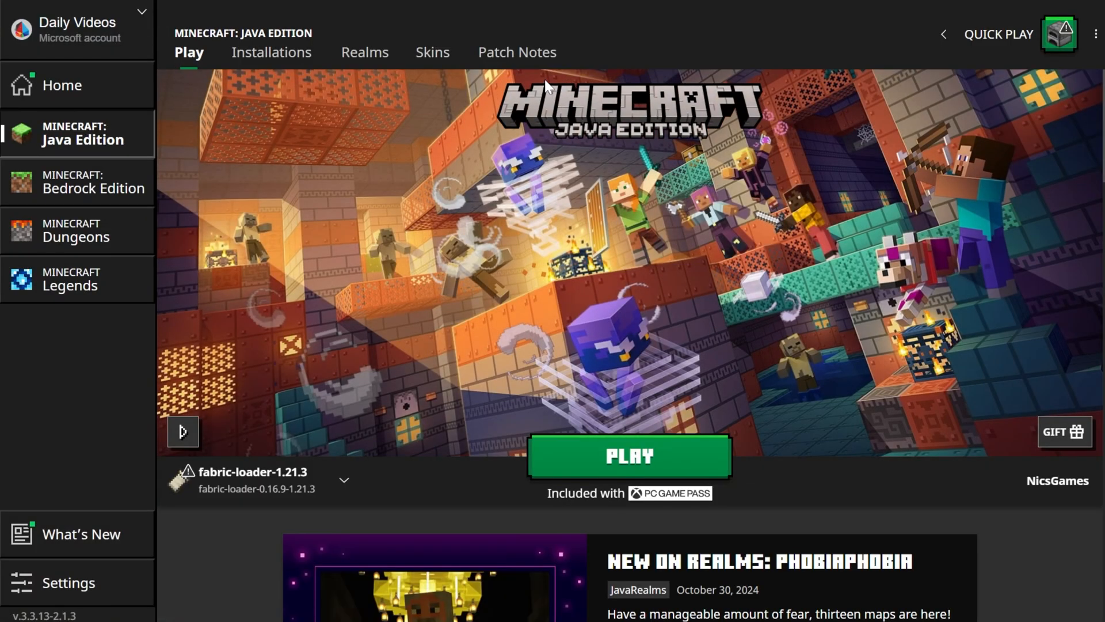
Choose the fabric-loader-1.21.3 installation from the dropdown beside PLAY.
click(349, 479)
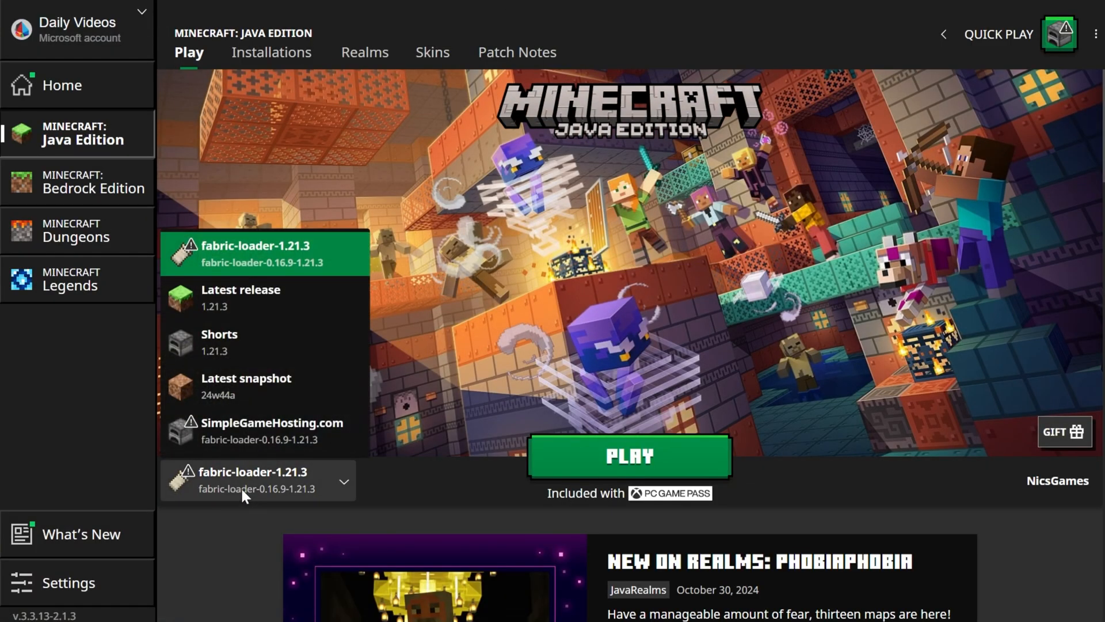
click(273, 431)
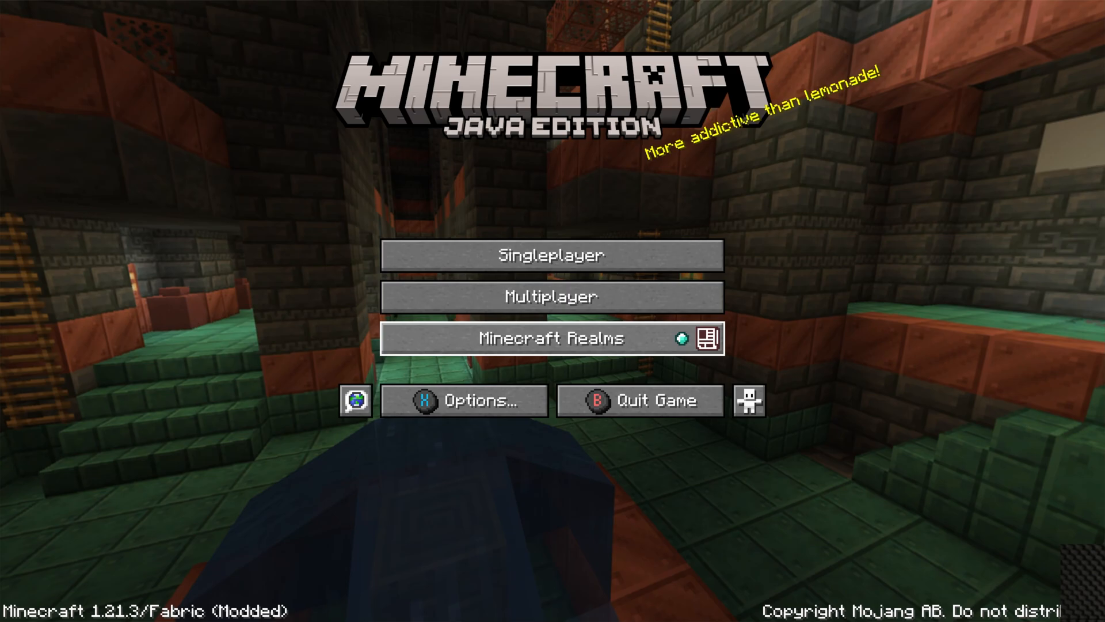
mouse_move(552, 296)
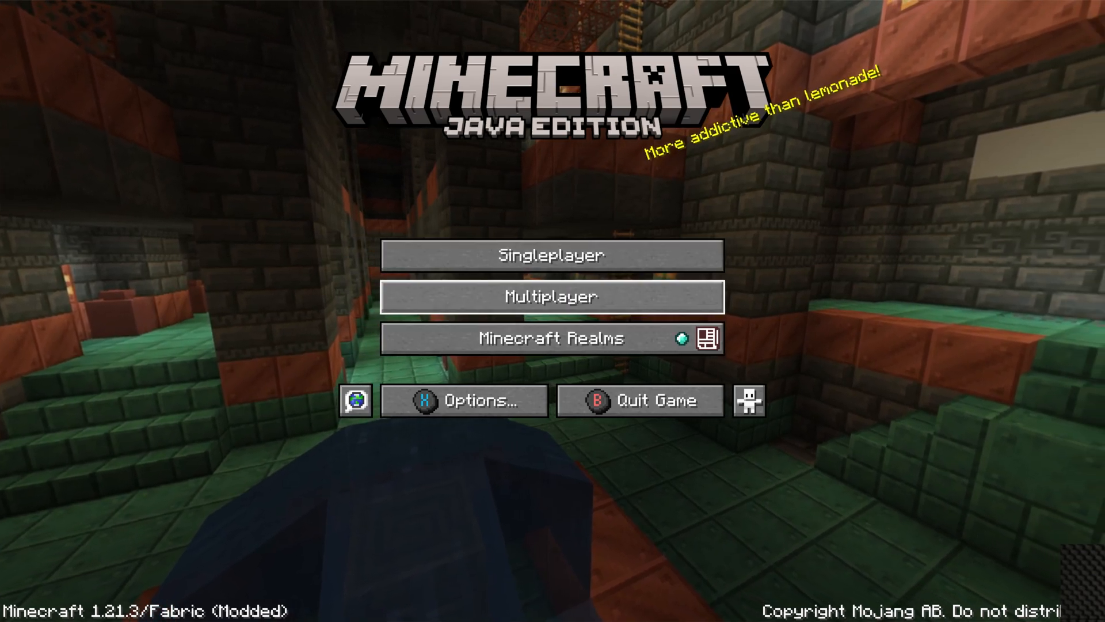
Enter Multiplayer past the caution screen, join the server, play, then pause with Esc.
click(552, 296)
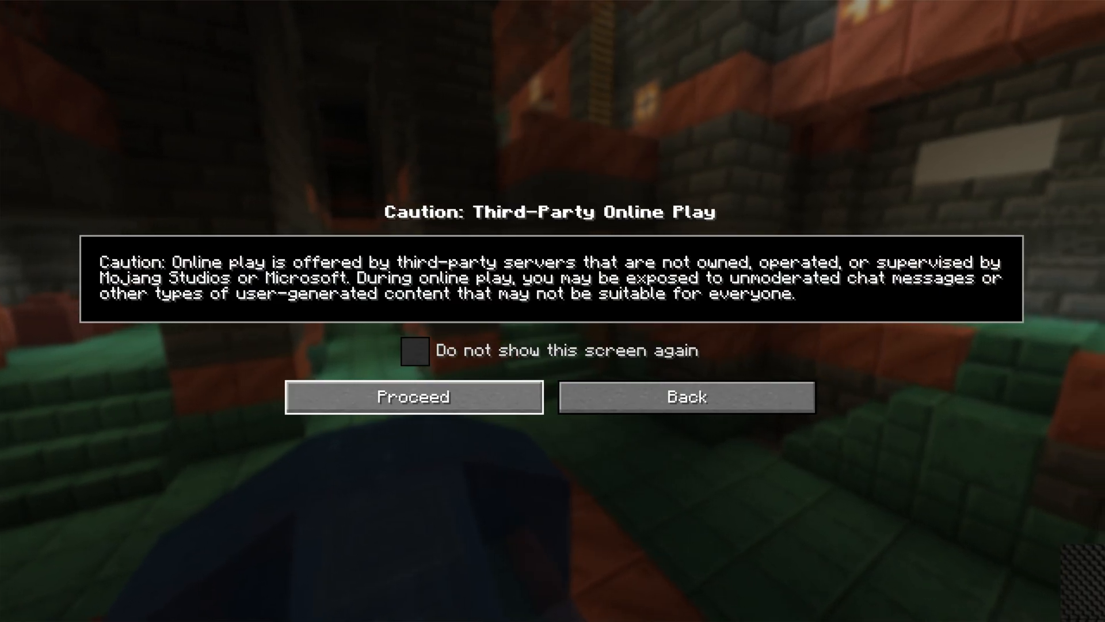
click(413, 396)
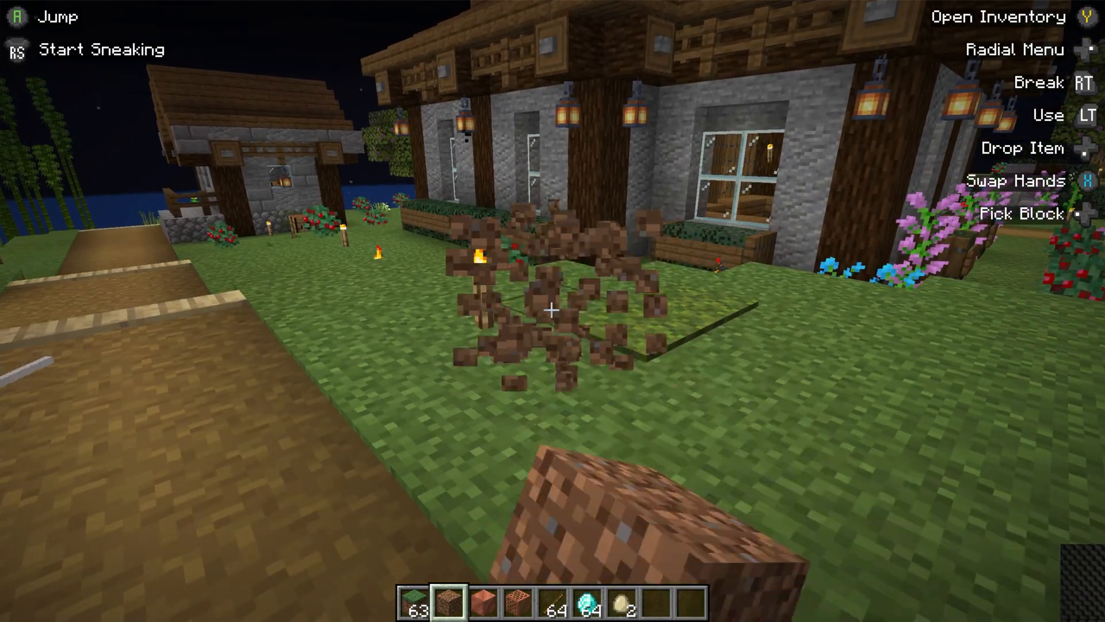
key(Y)
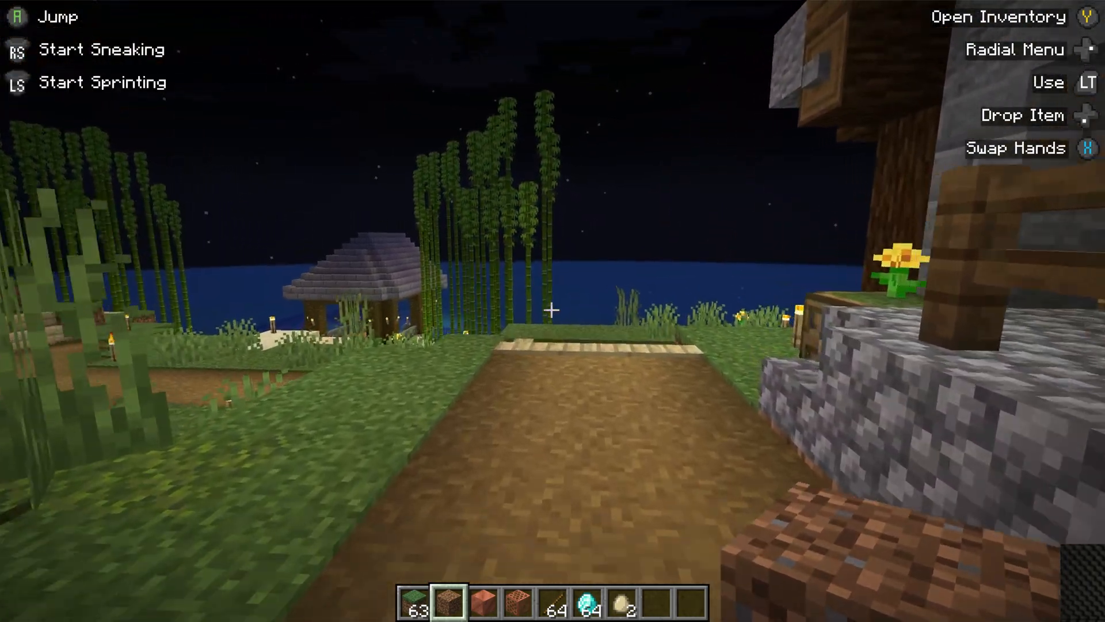
mouse_move(552, 311)
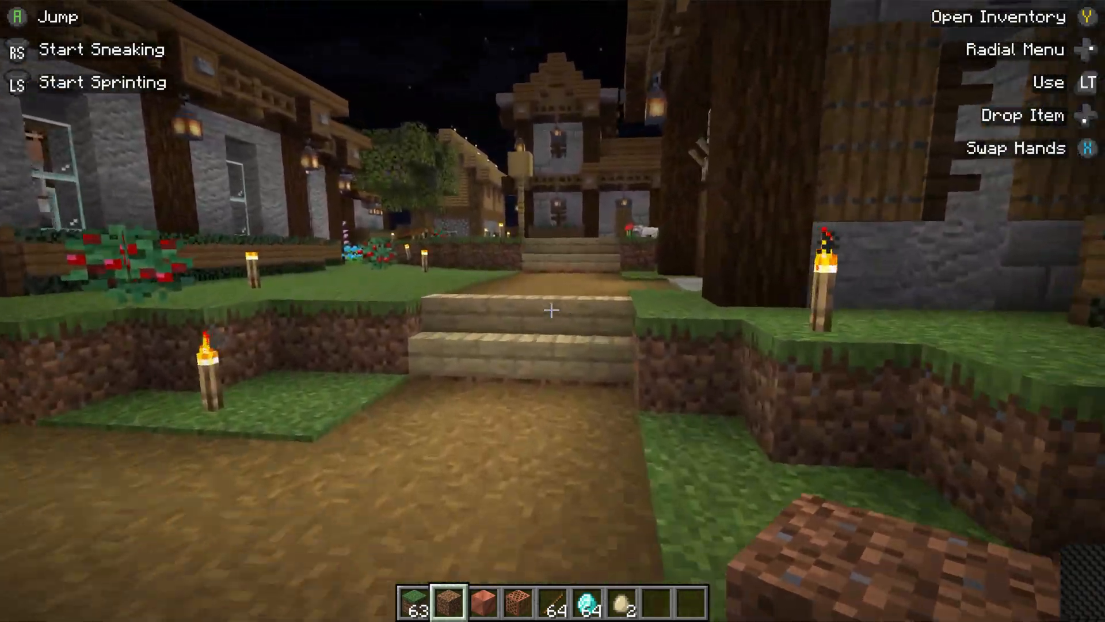
key(Escape)
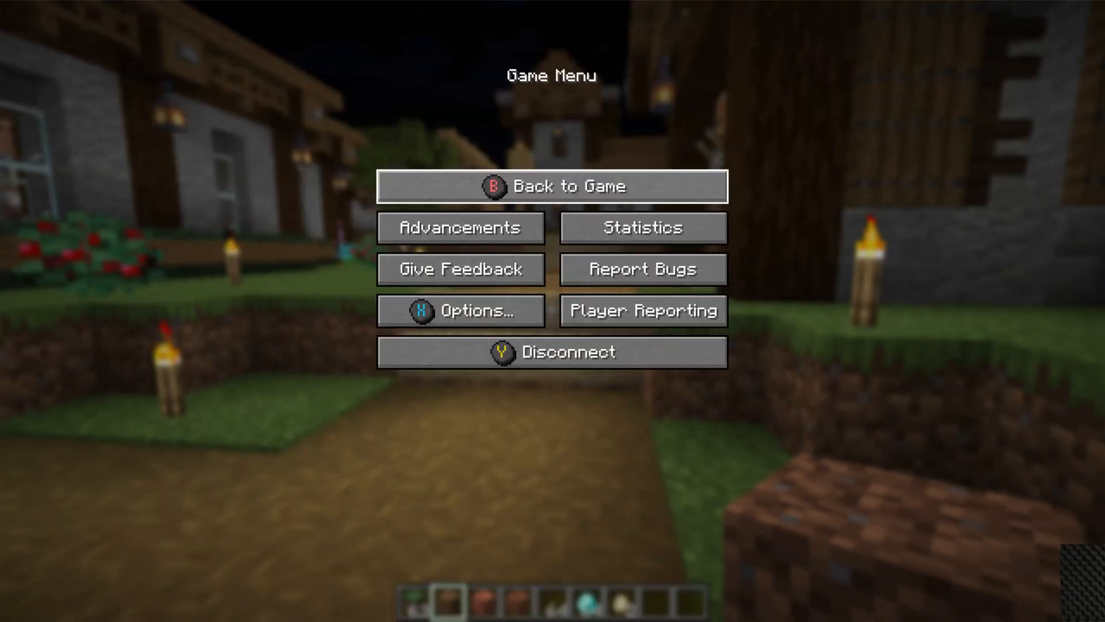
mouse_move(462, 270)
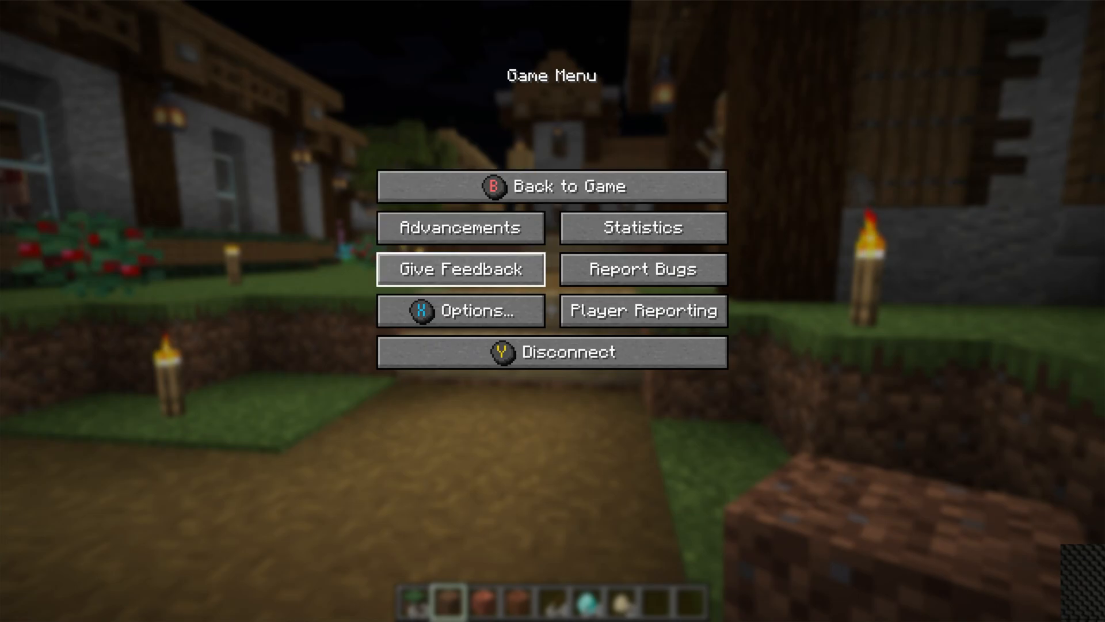
Uncheck Show Ingame Button Guide in the Xbox Controller settings and resume playing.
click(461, 311)
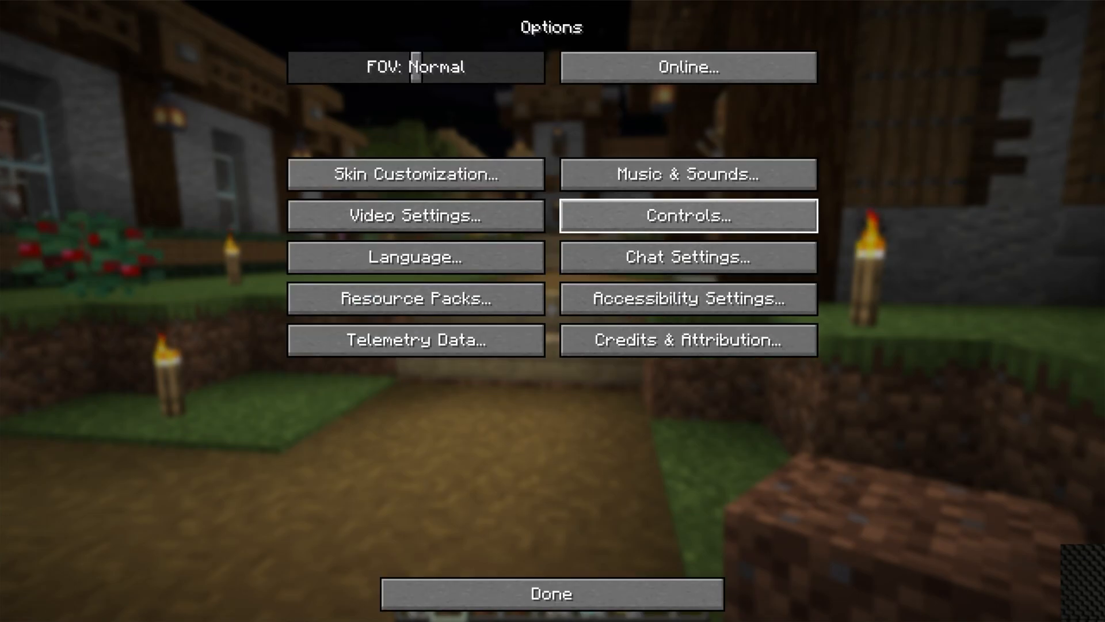
click(688, 216)
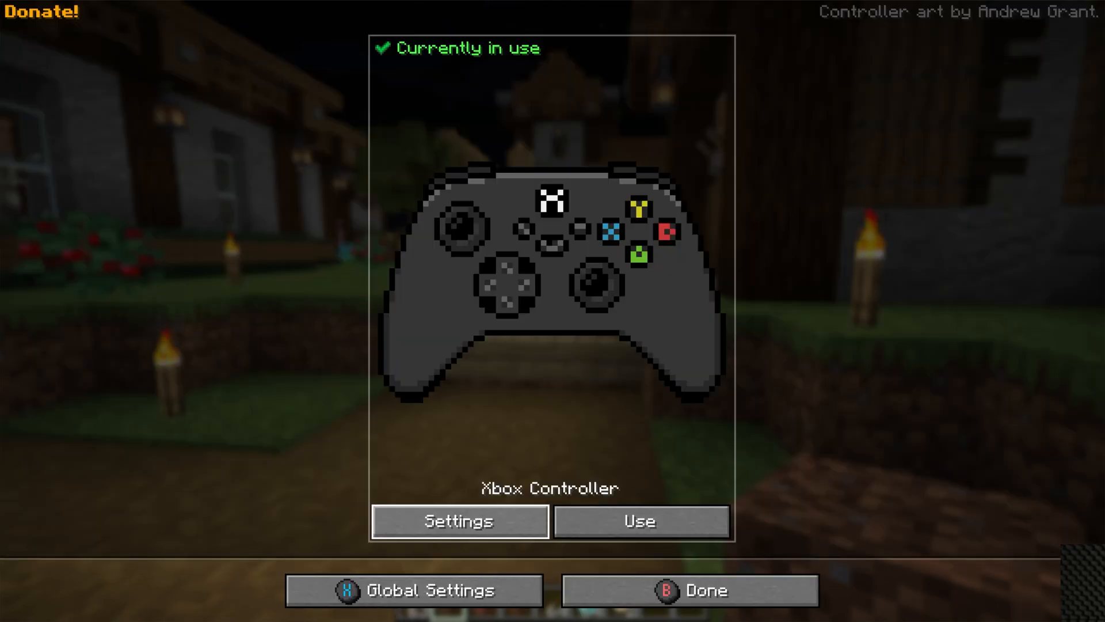
click(460, 521)
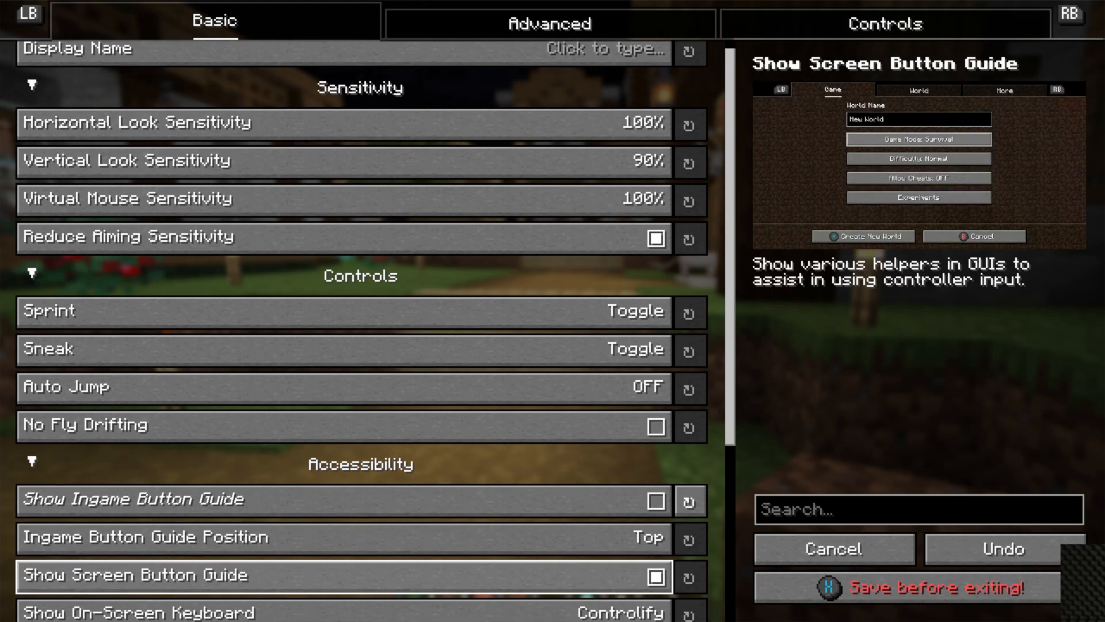
scroll(down, 3)
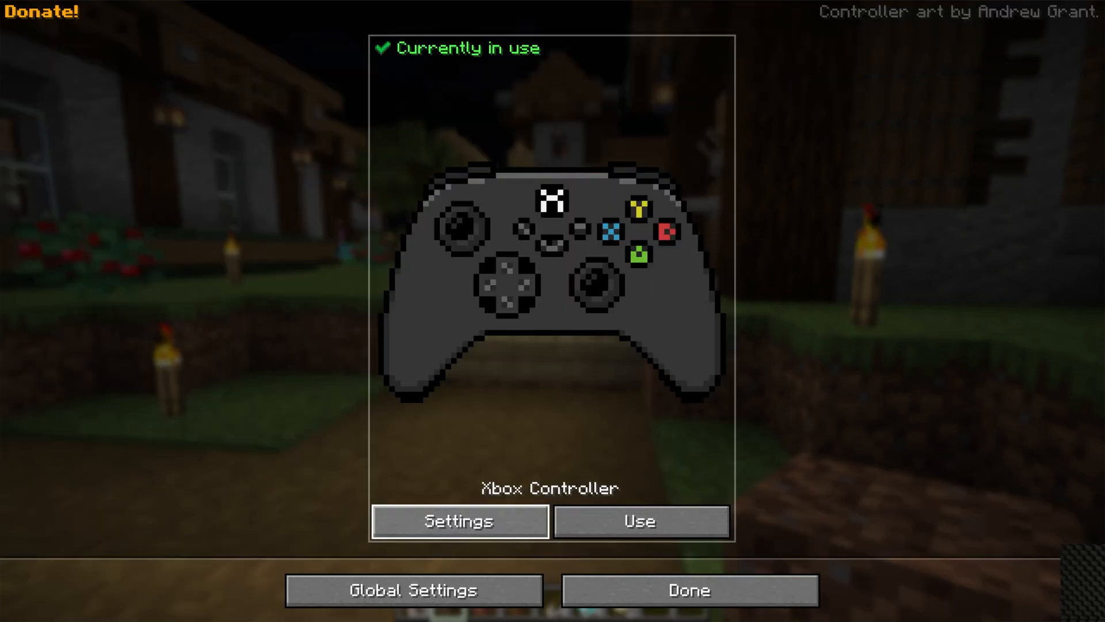
click(692, 588)
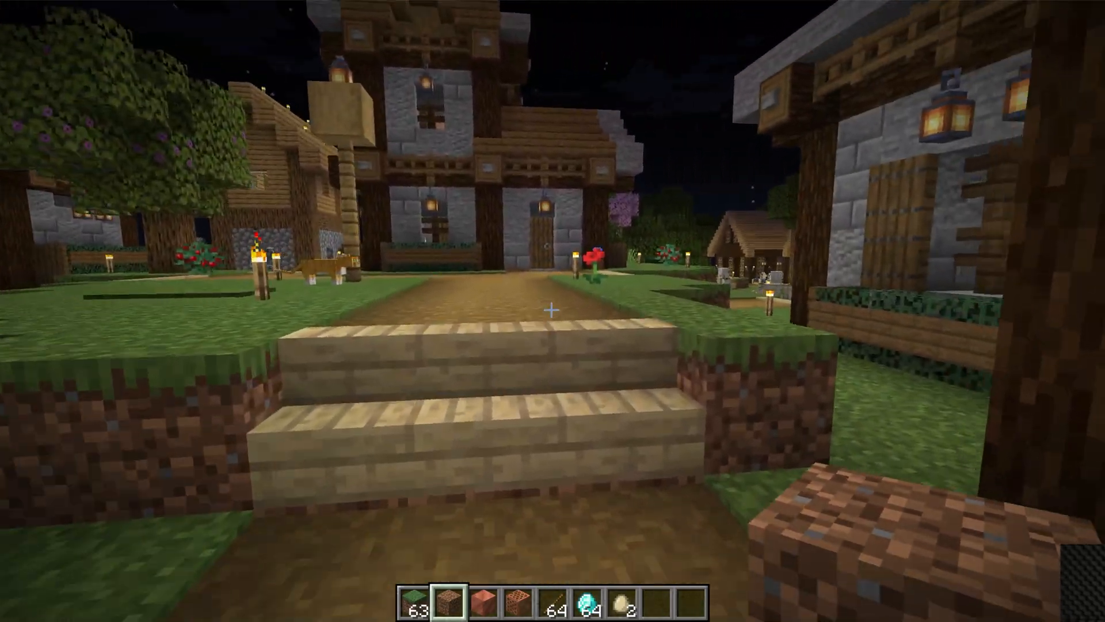
mouse_move(552, 311)
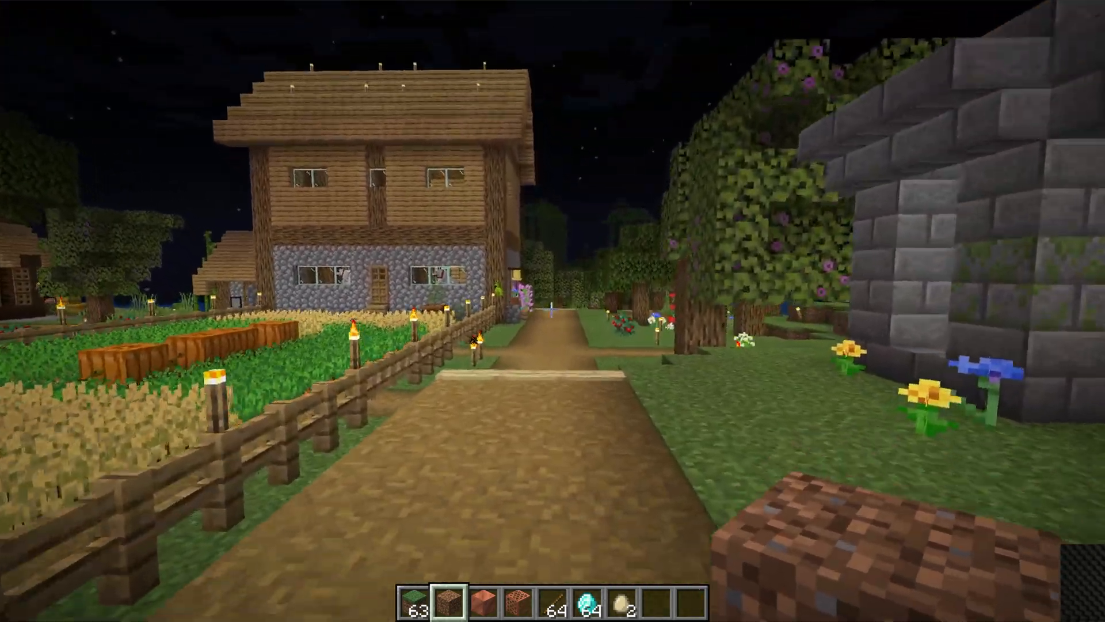
mouse_move(553, 309)
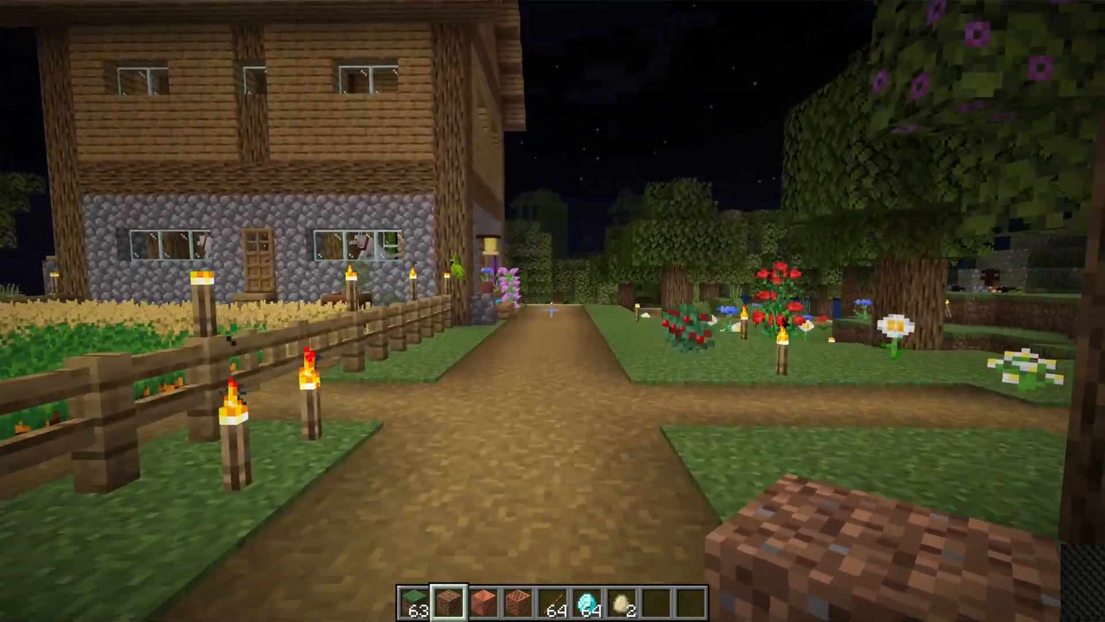
mouse_move(553, 311)
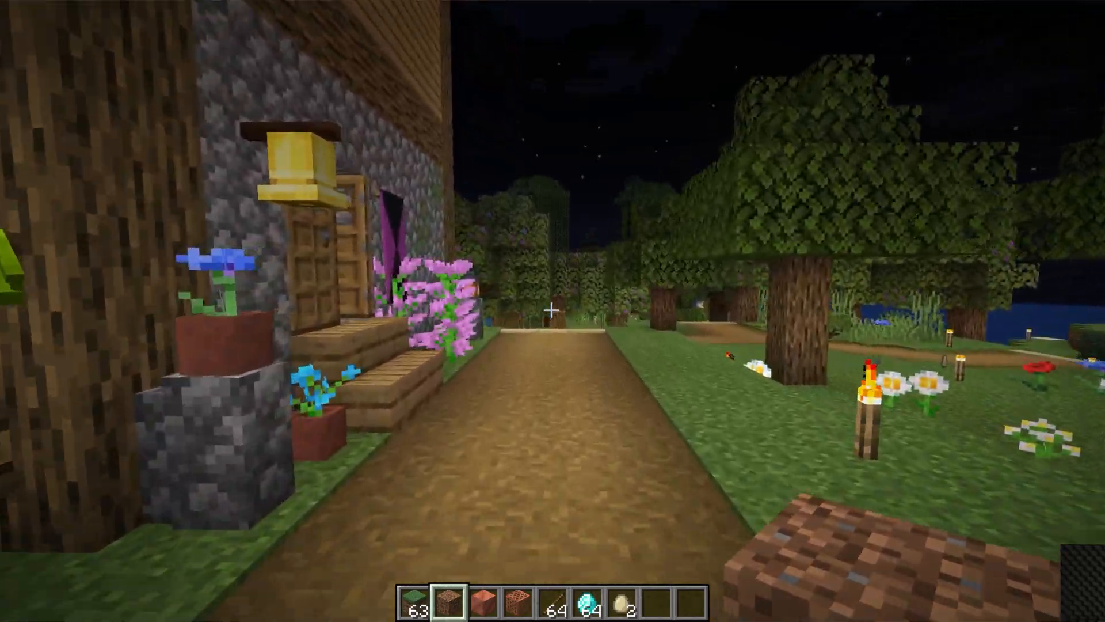
mouse_move(553, 310)
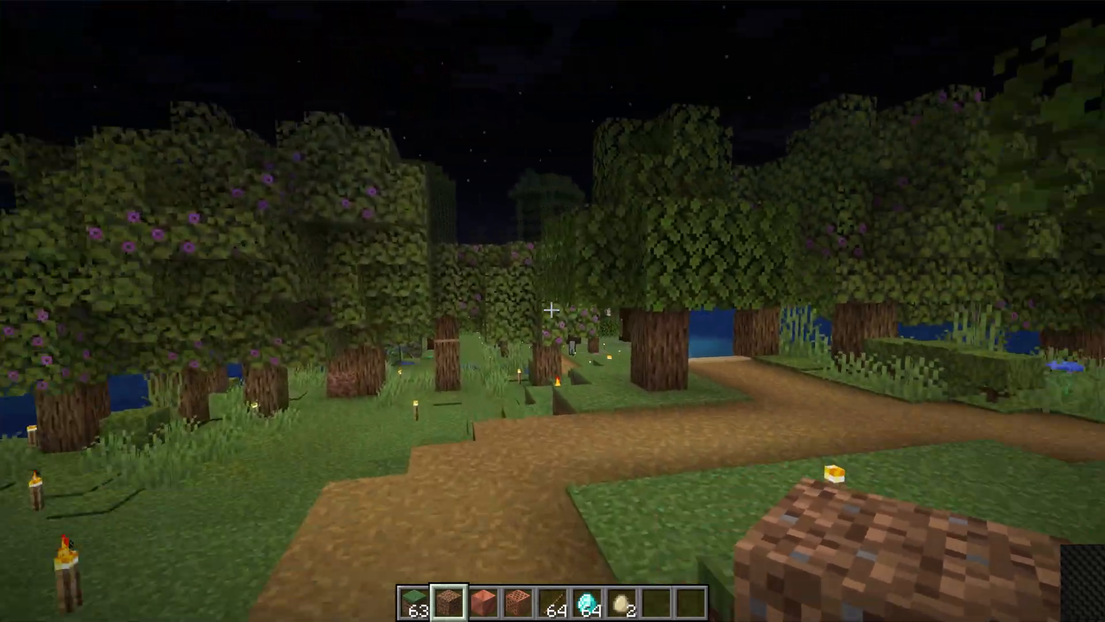